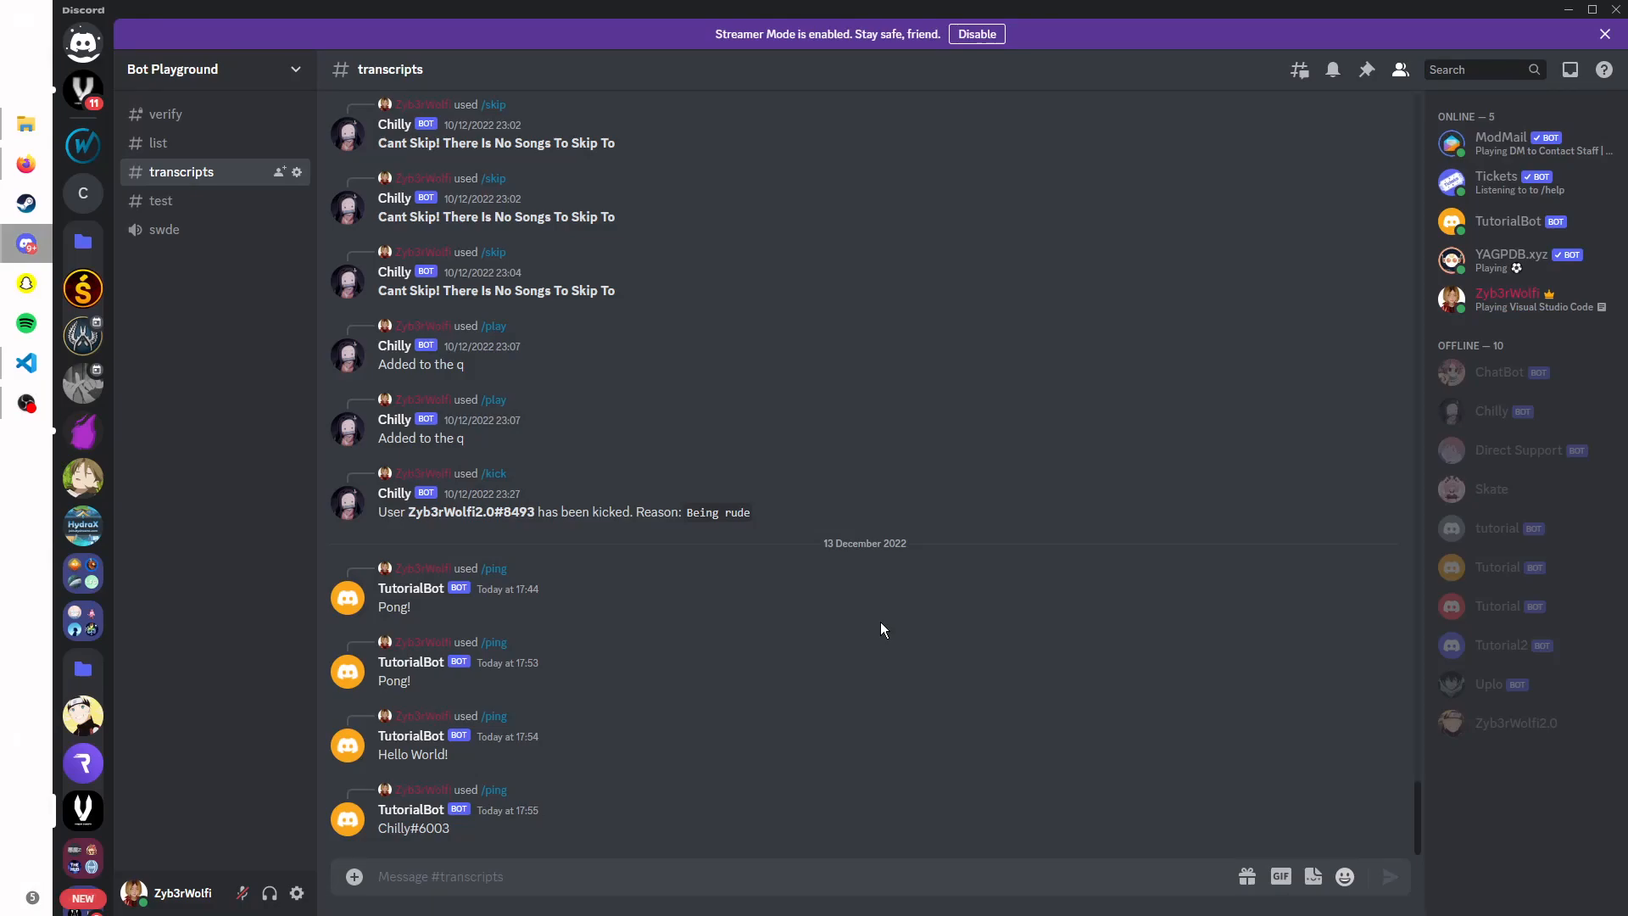
Browse the slash command list in the transcripts channel and view your own profile
type("/")
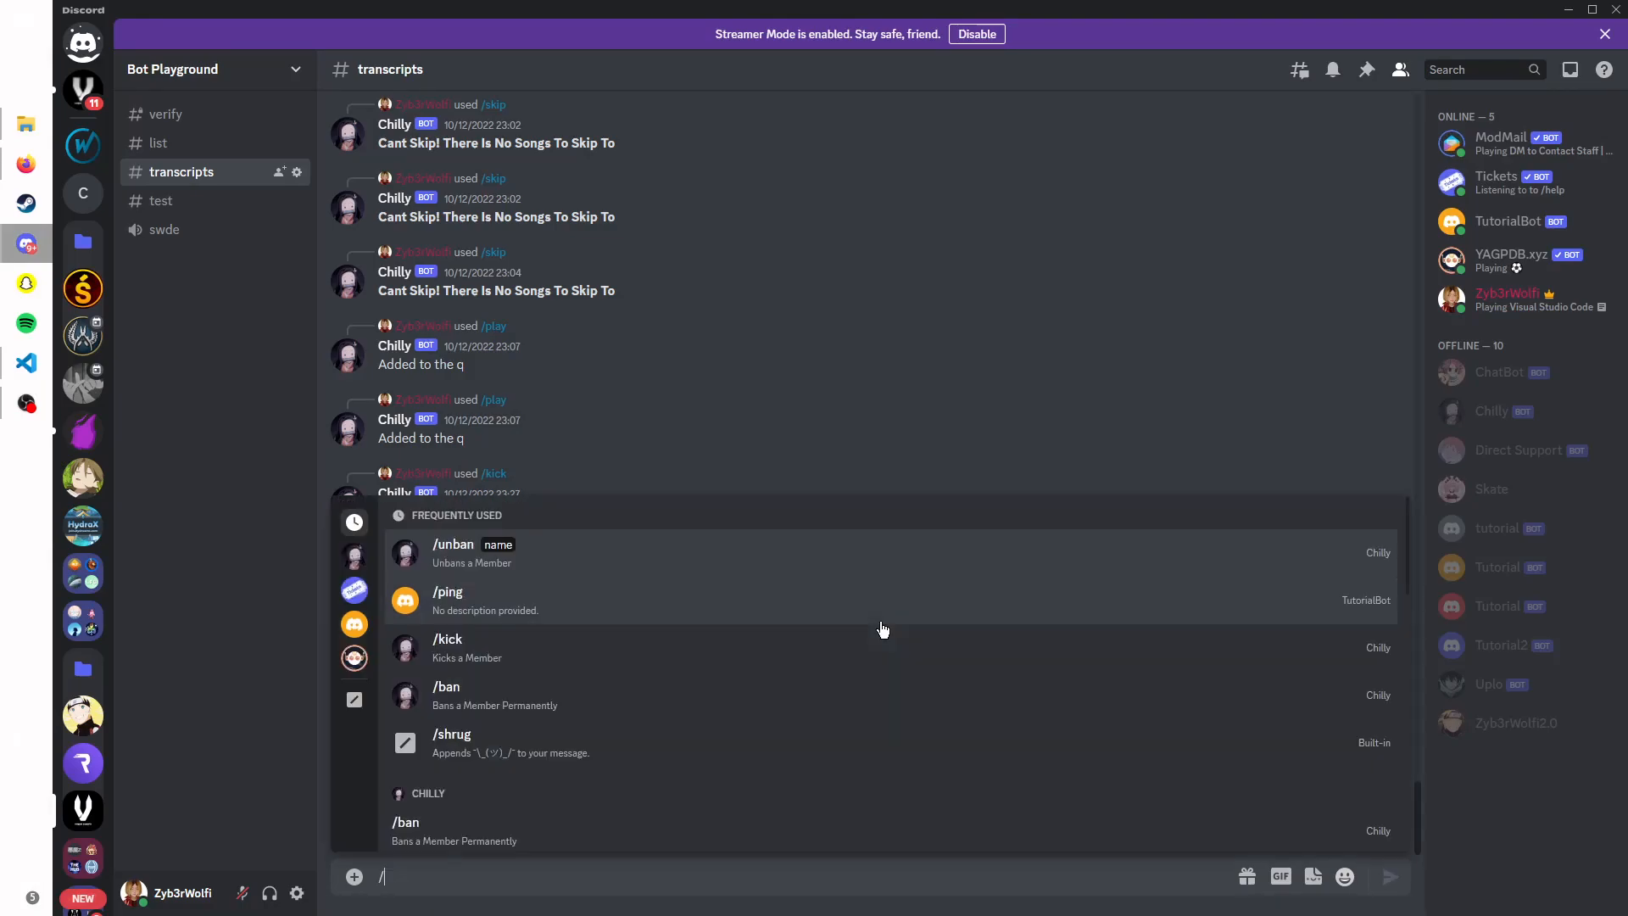
left_click(1511, 300)
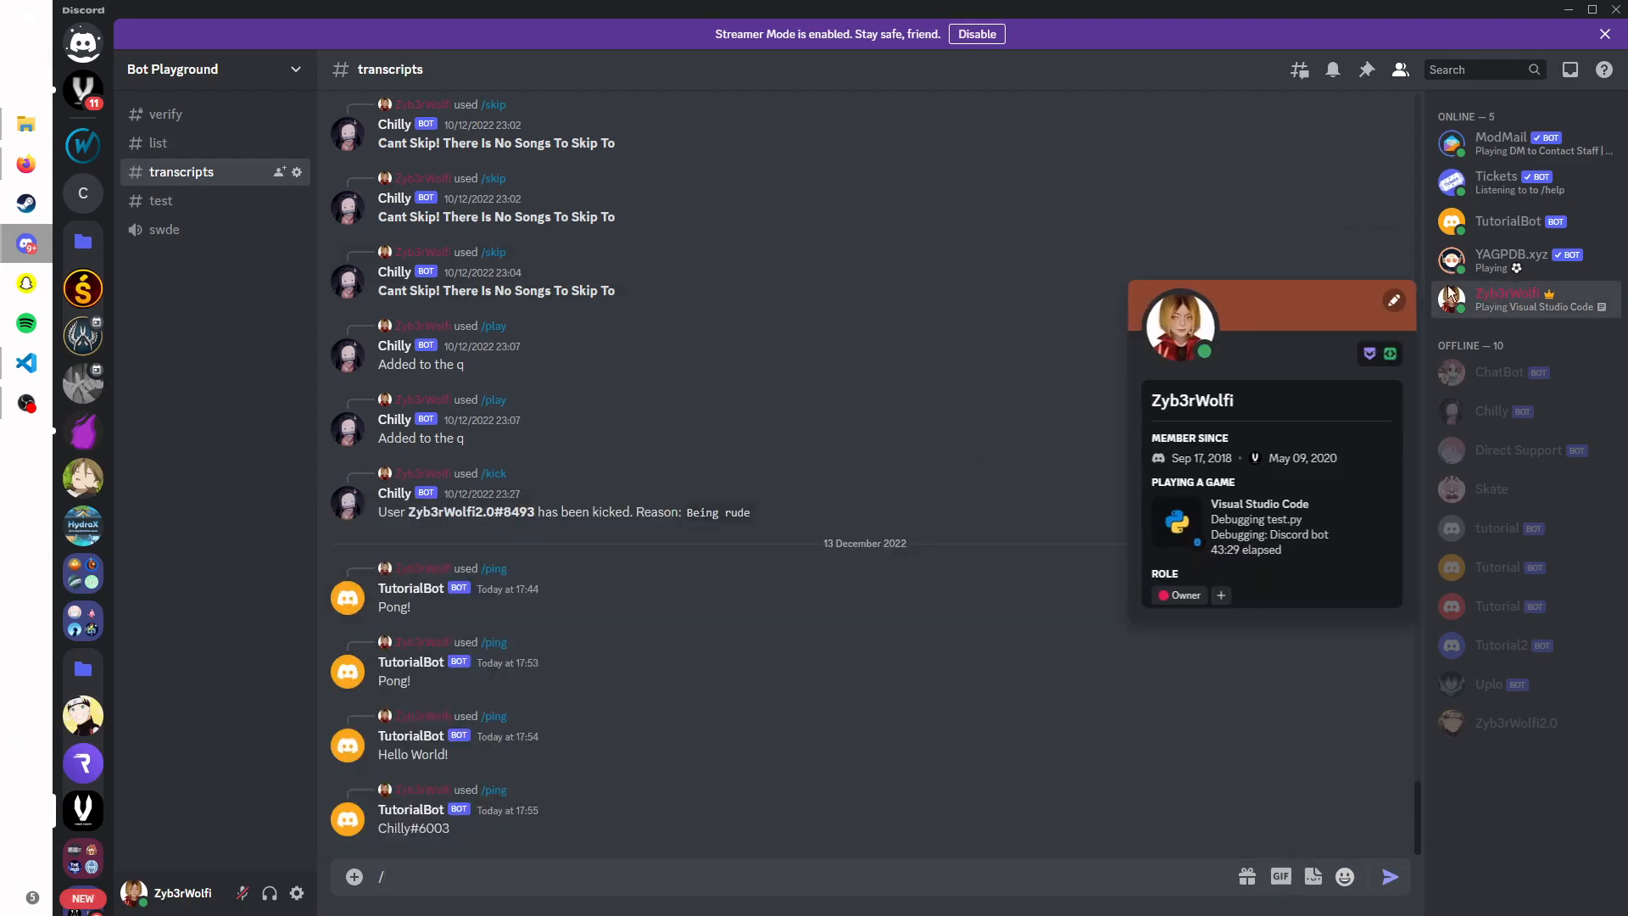
mouse_move(1391, 354)
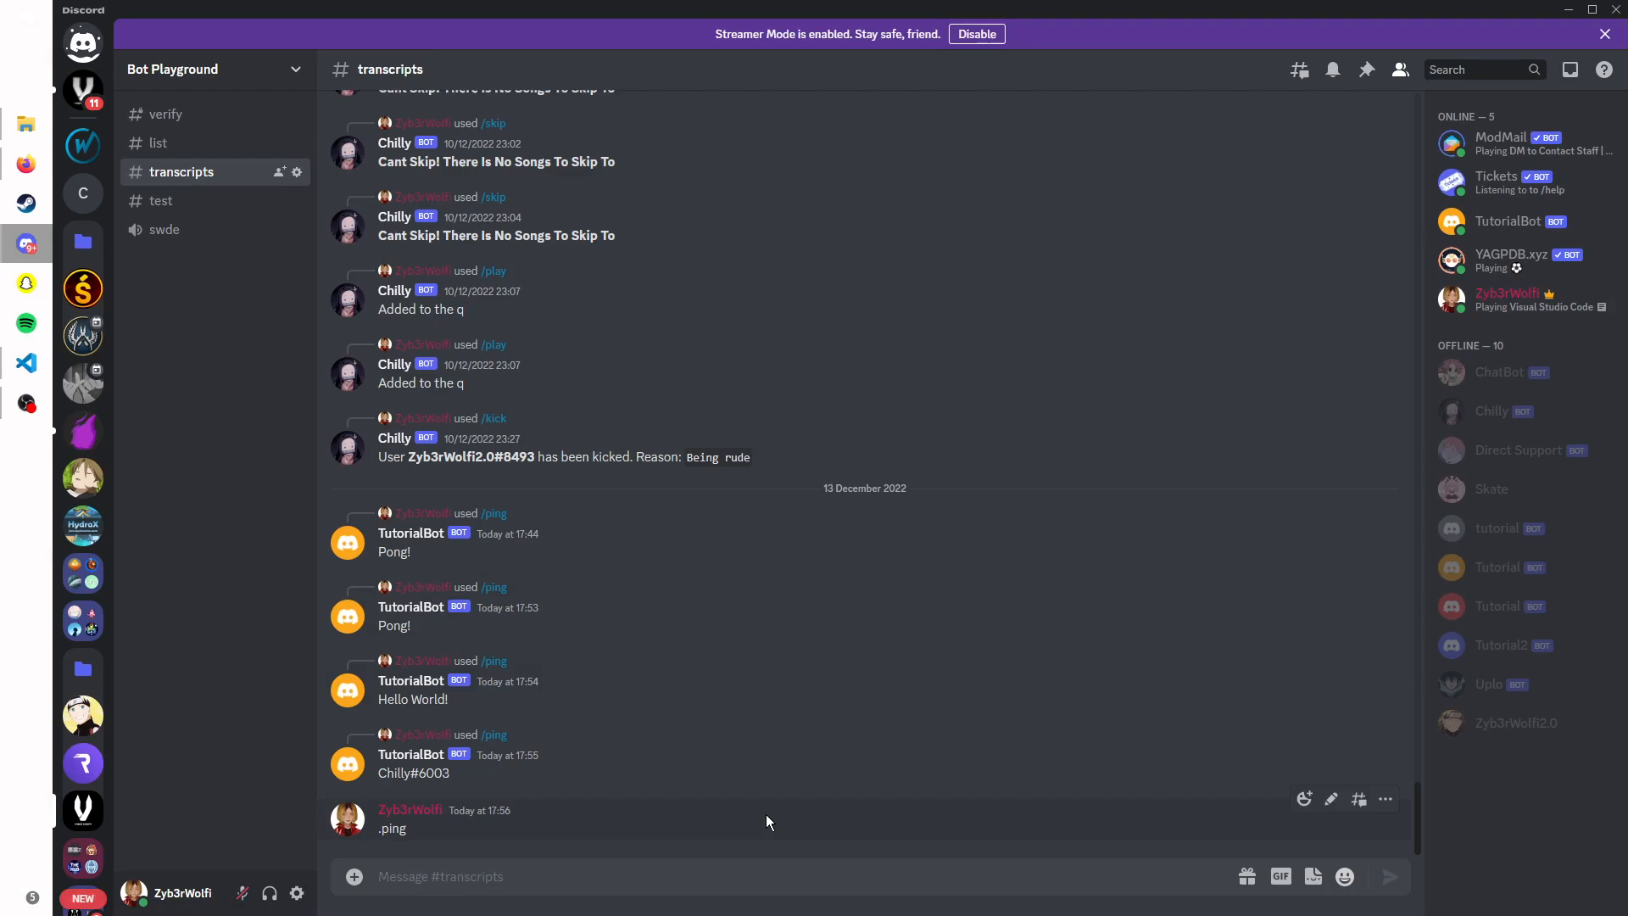
type("/")
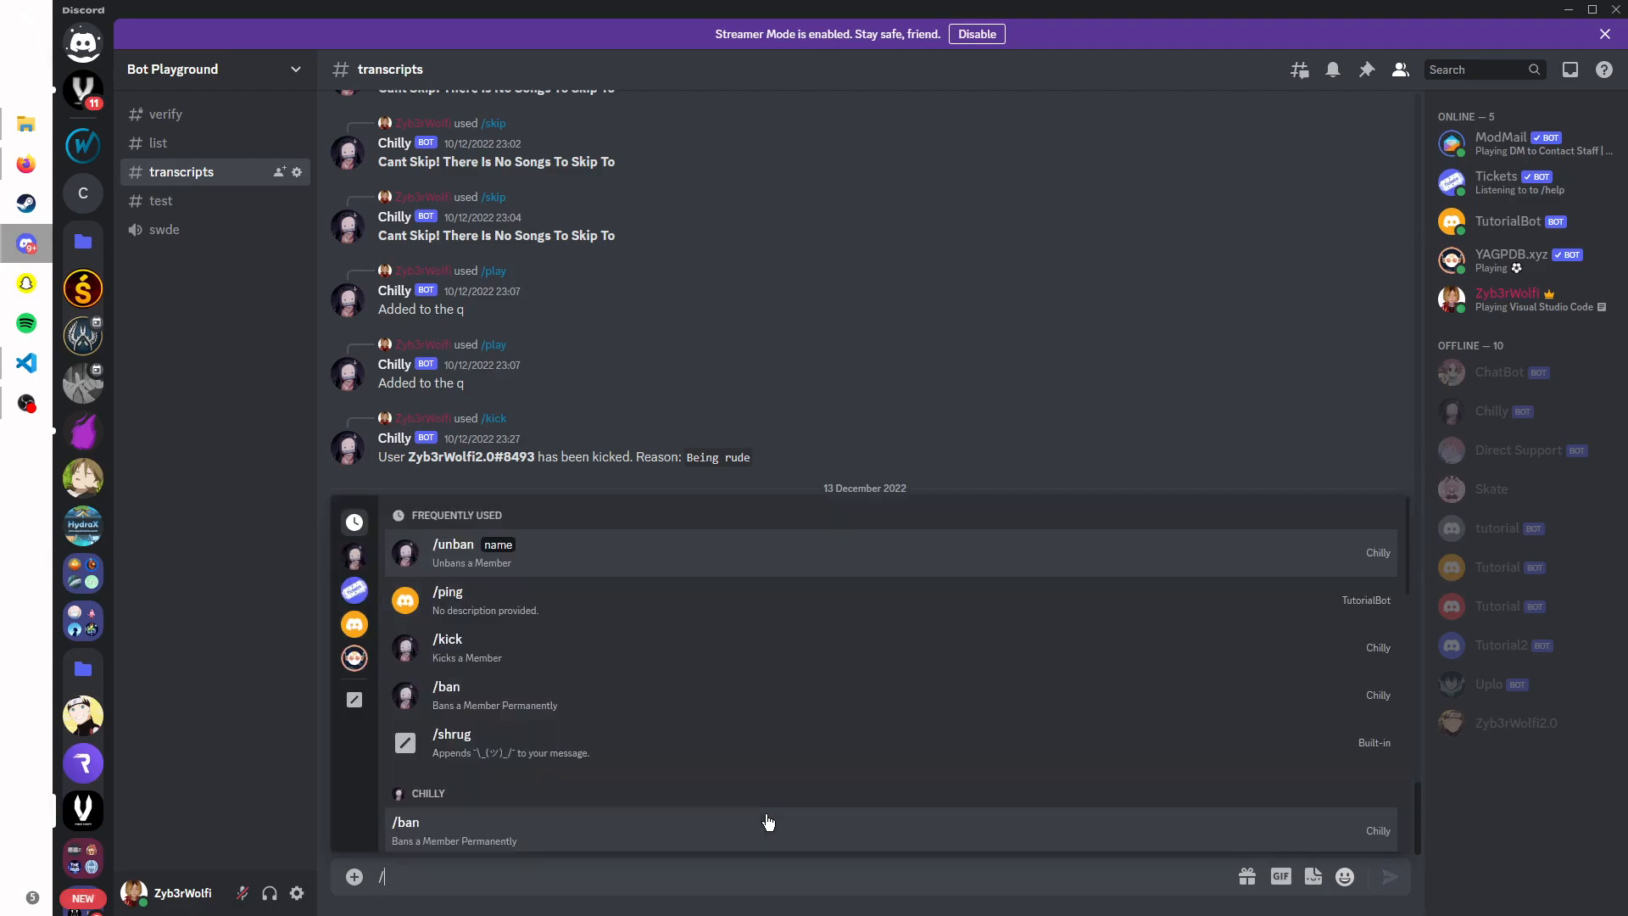
mouse_move(473, 672)
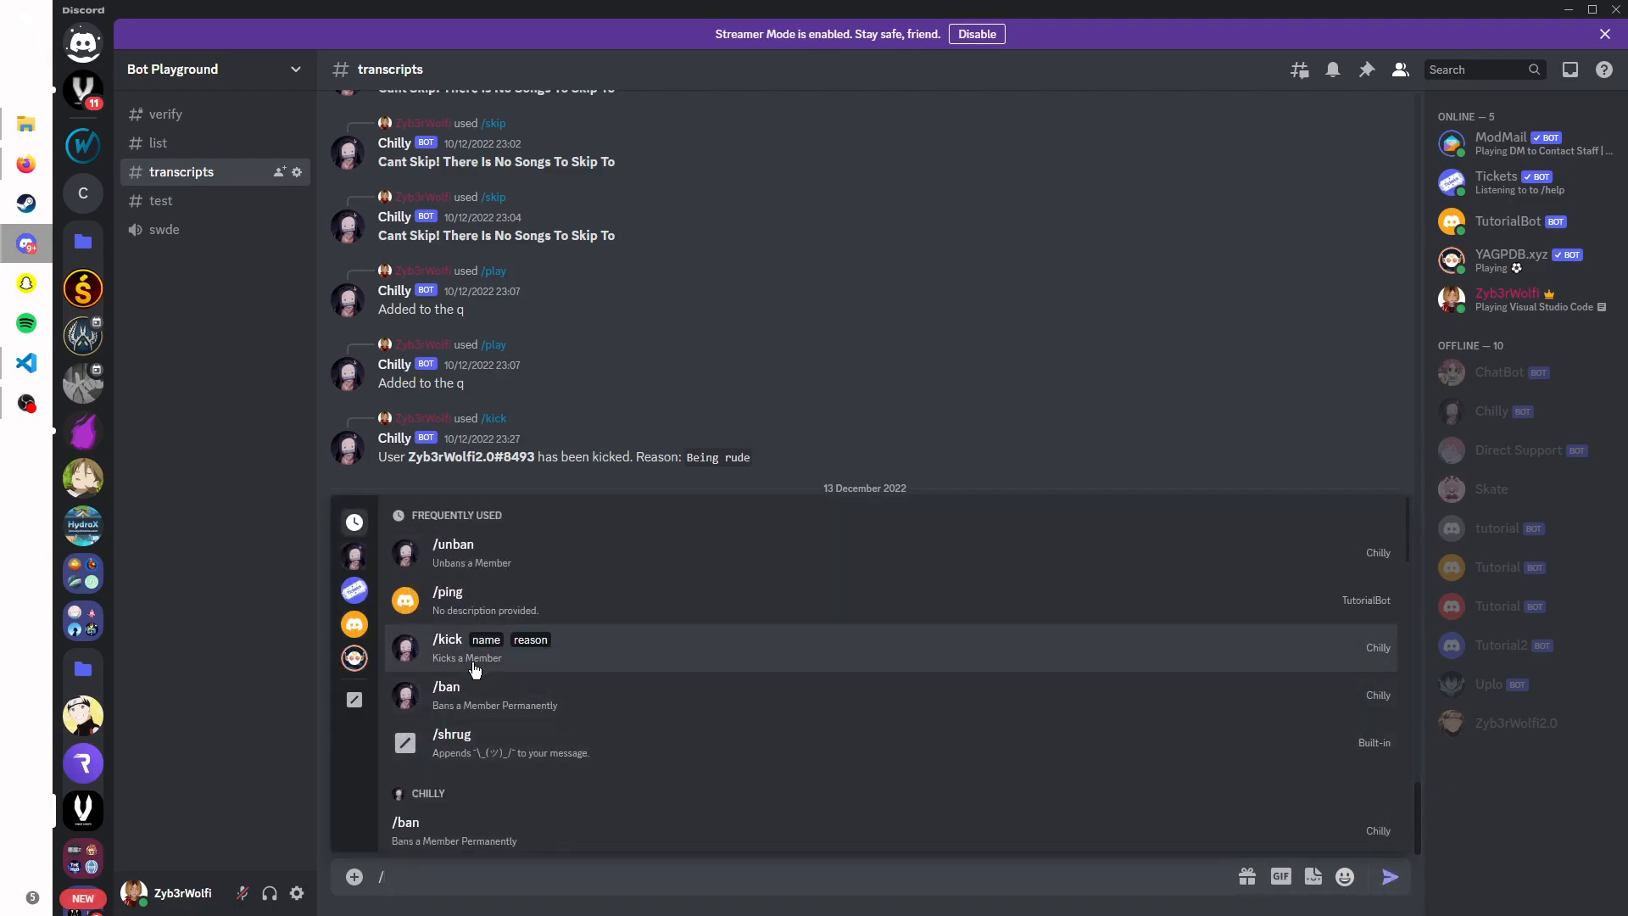
Start /kick with Chilly as the member, type a reason, then abandon it for the code editor
left_click(448, 644)
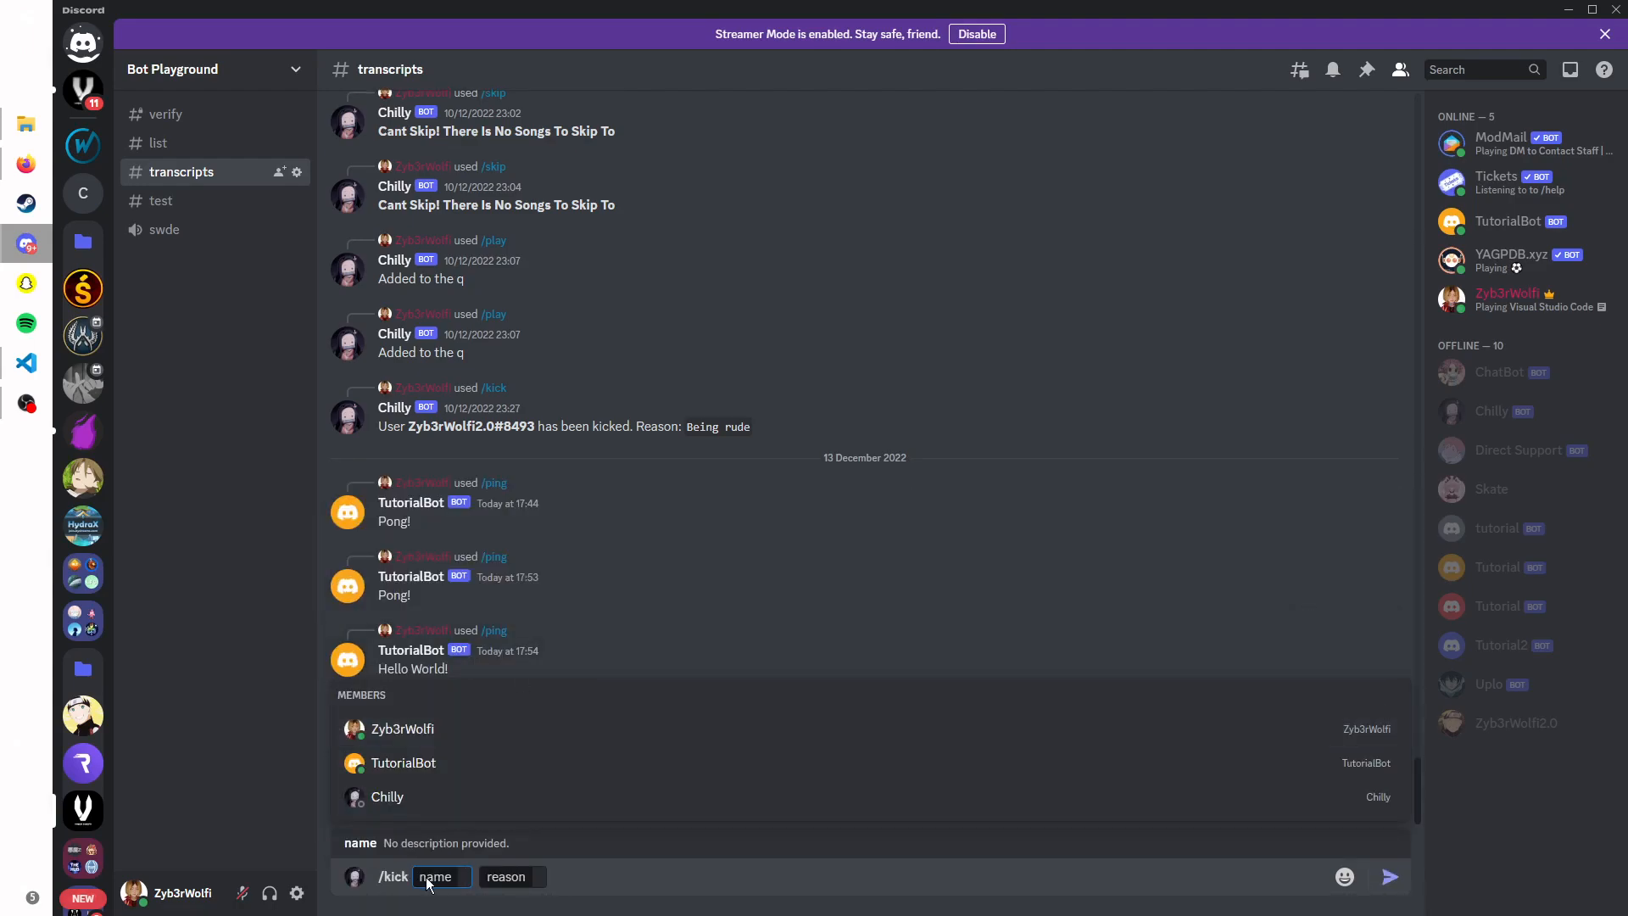
left_click(386, 797)
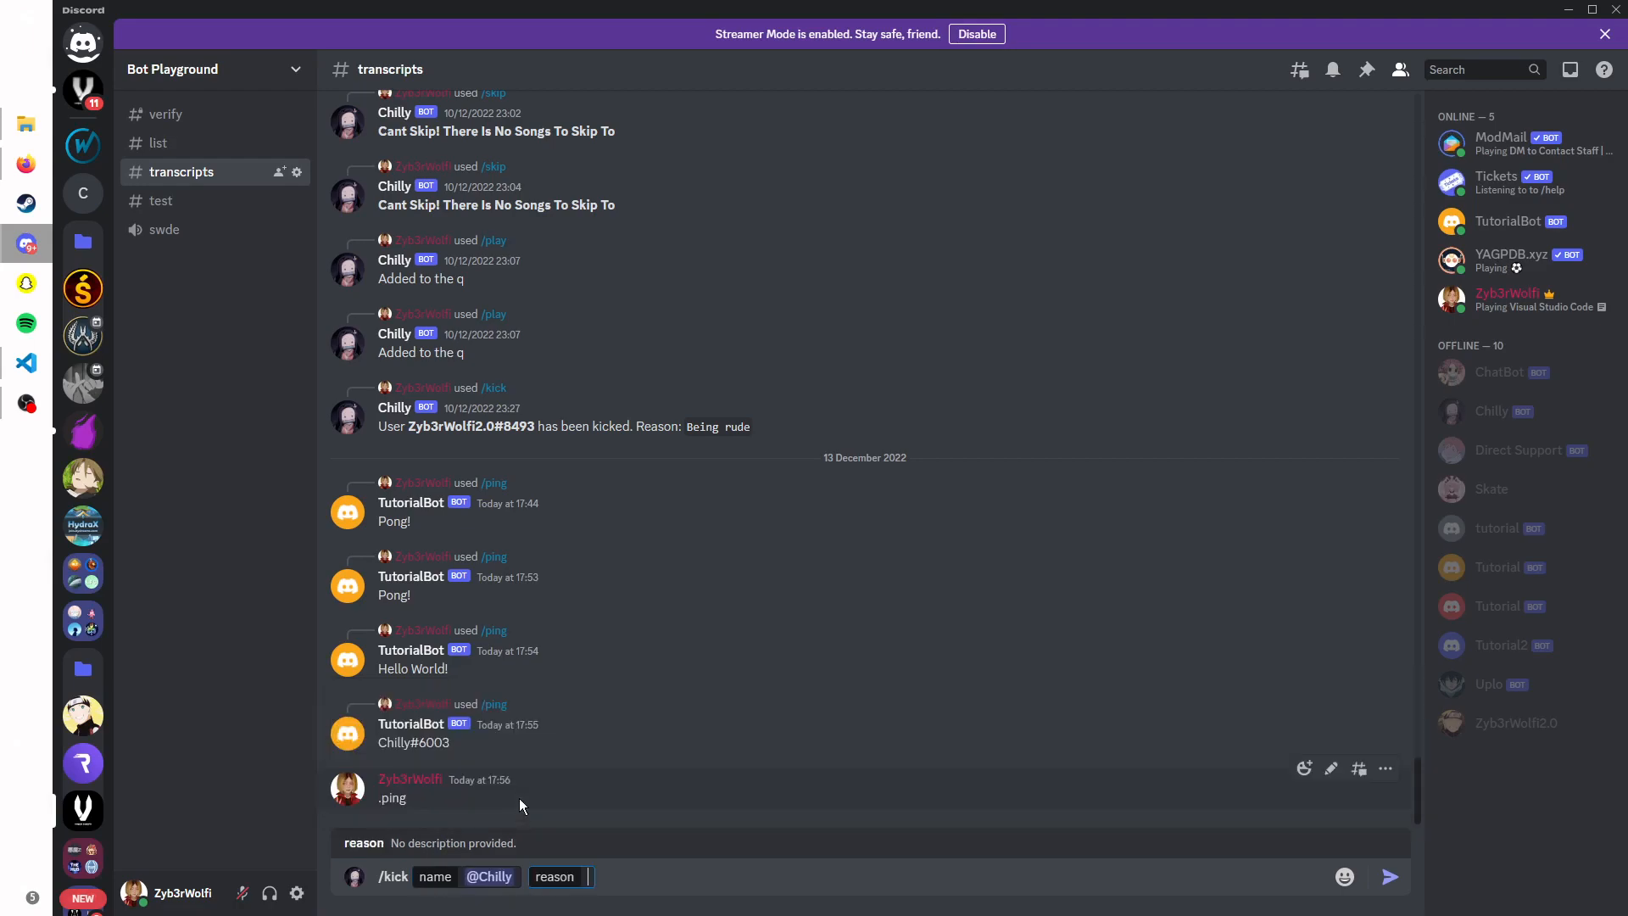
type("werfer")
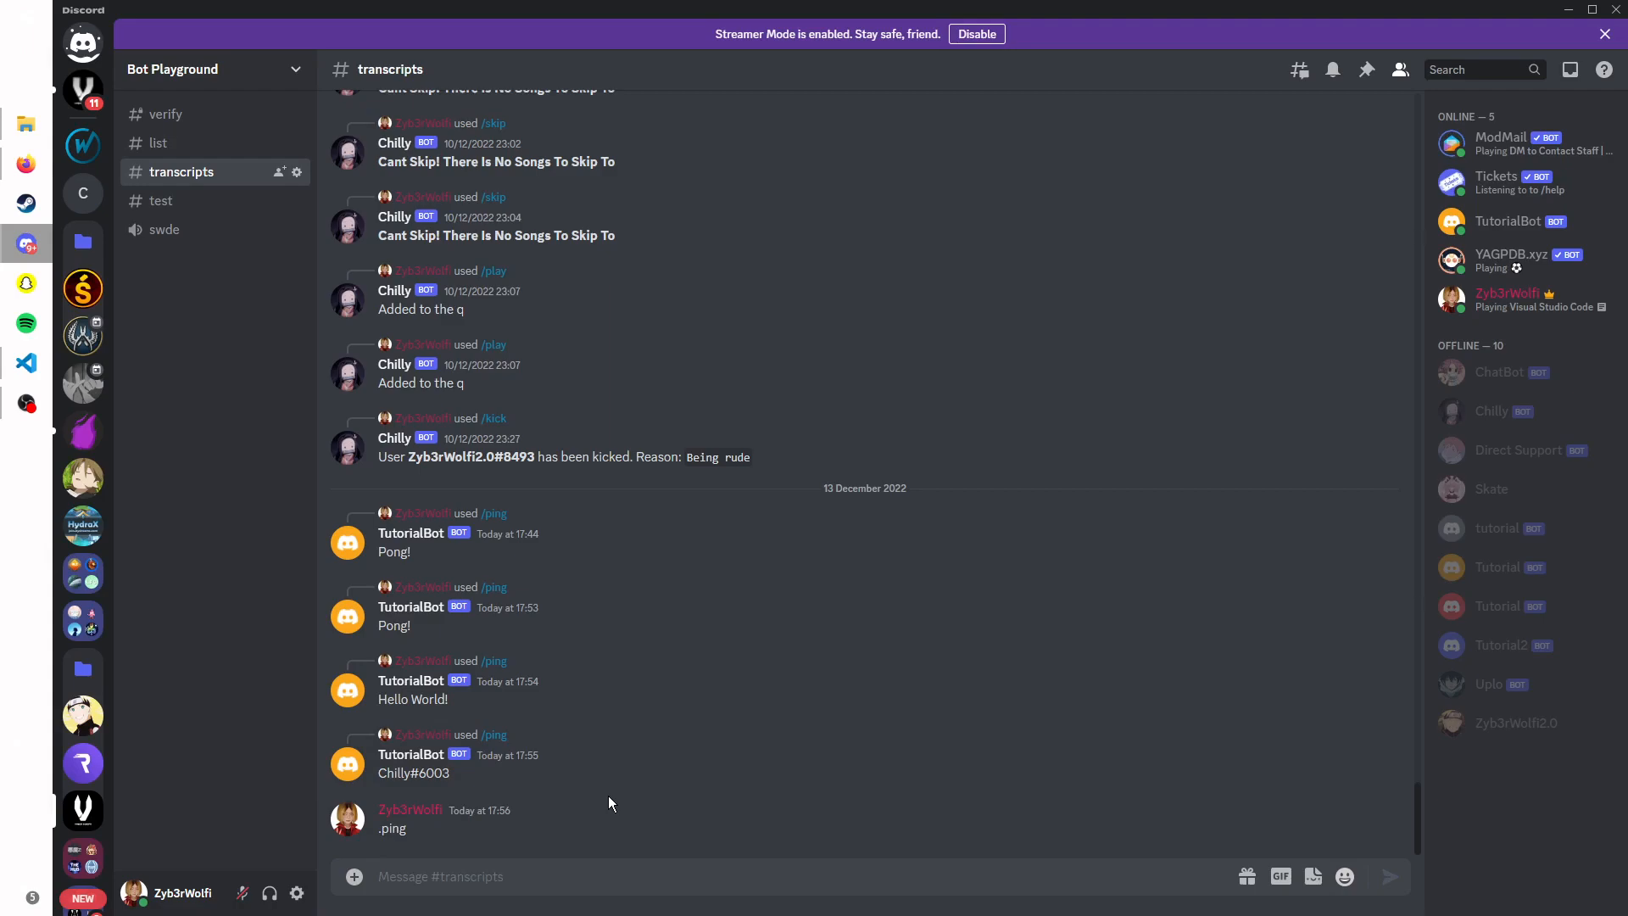
left_click(26, 364)
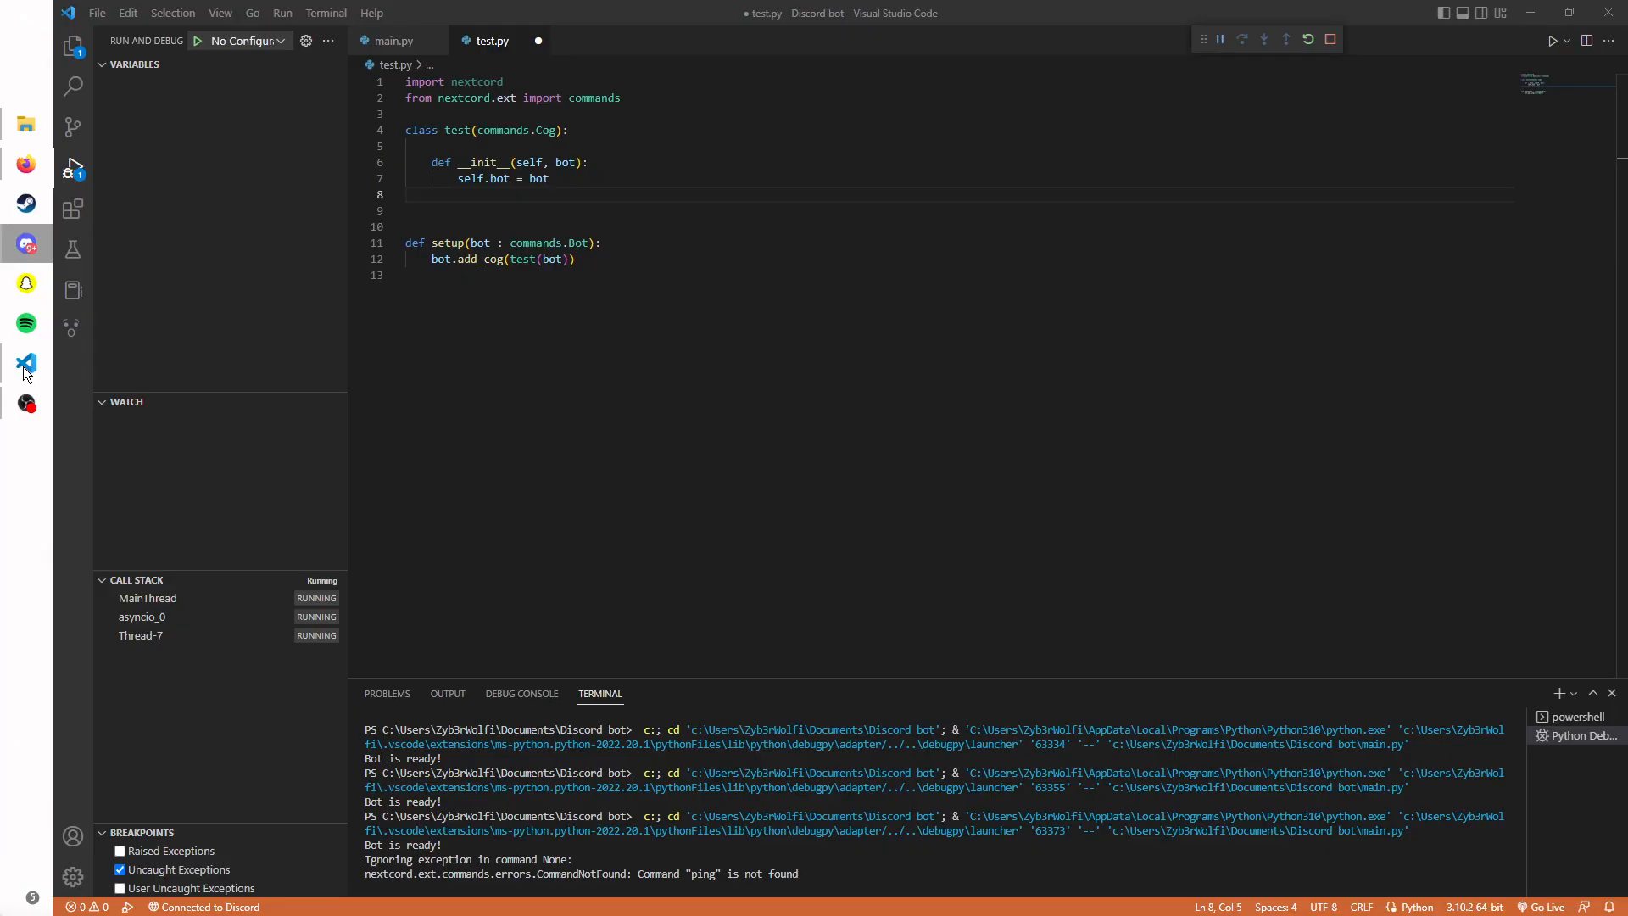
scroll("down", 3)
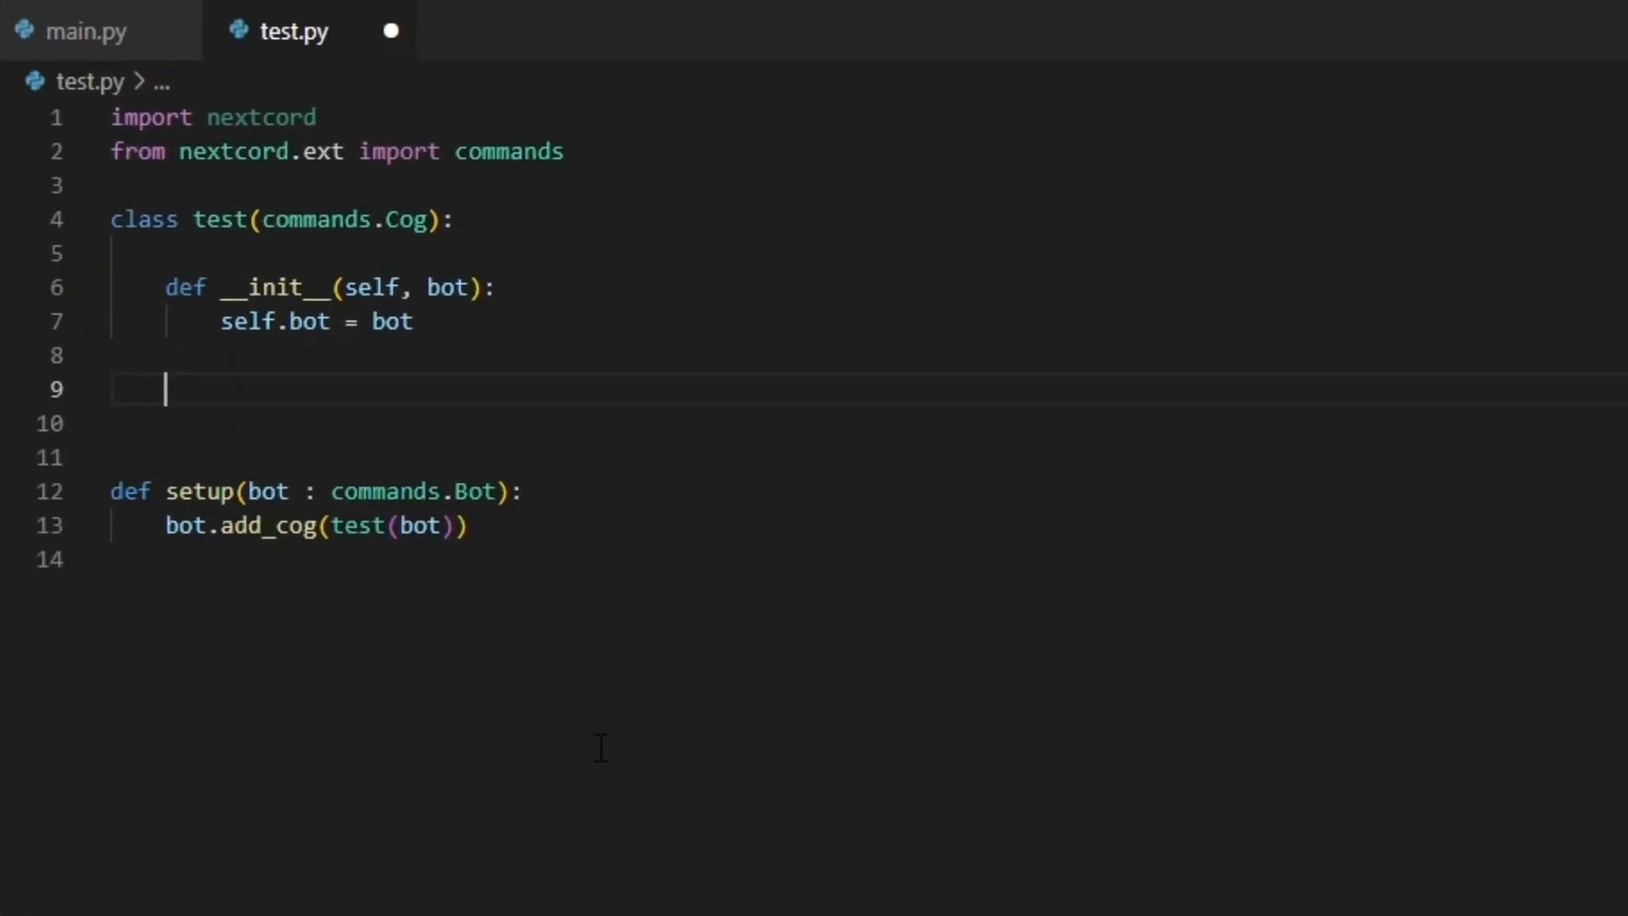
mouse_move(493, 738)
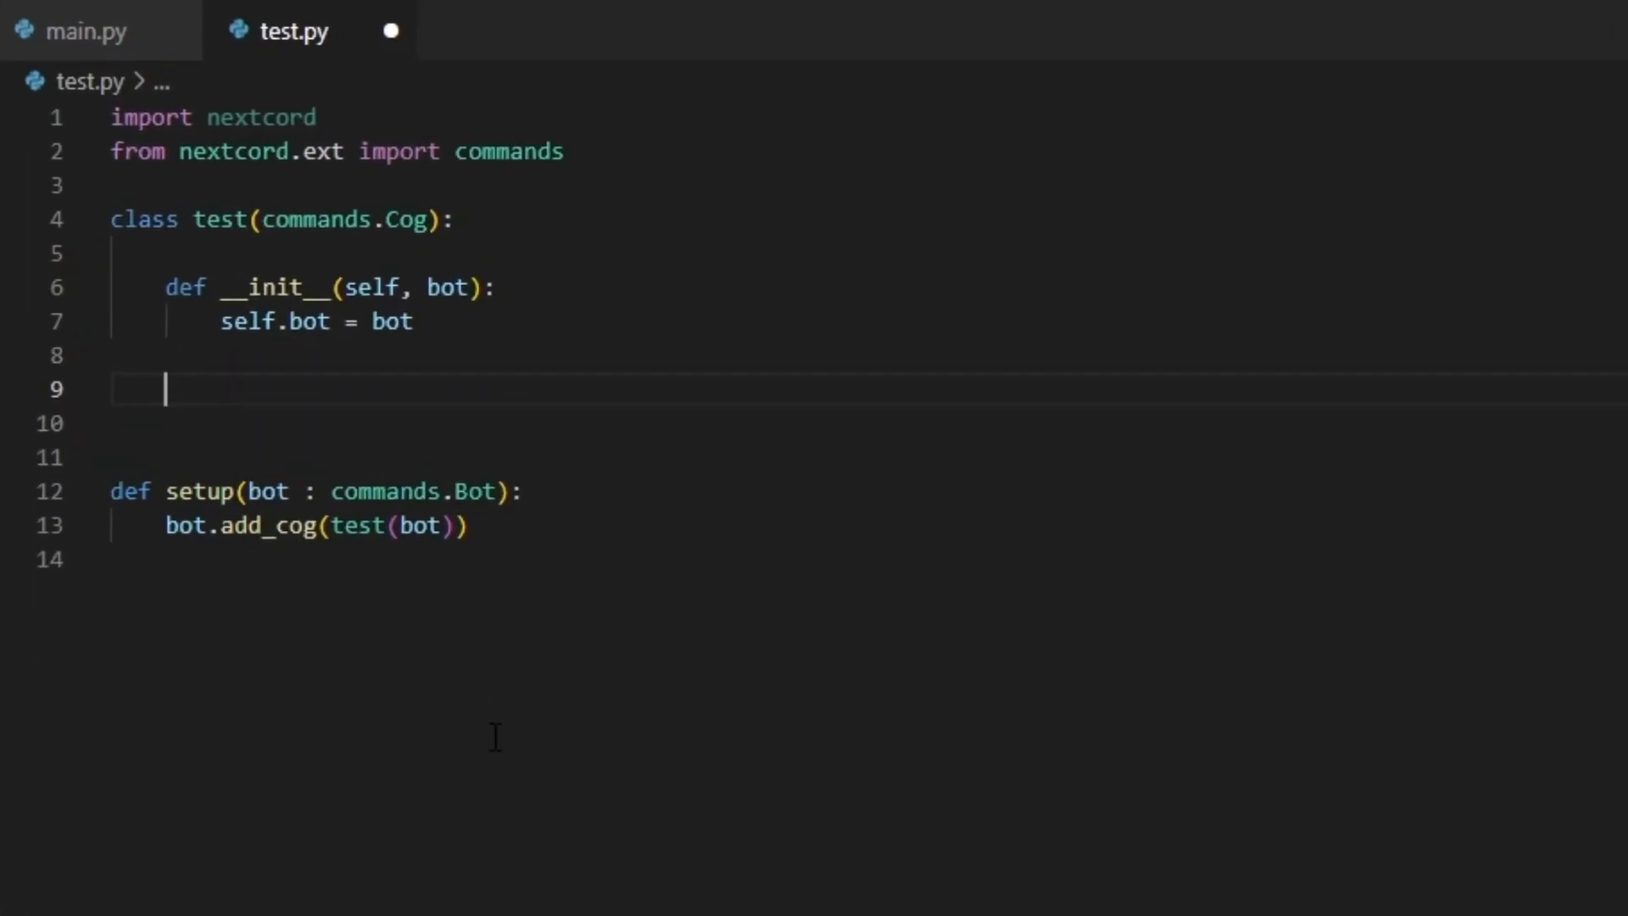
type("@commands/command")
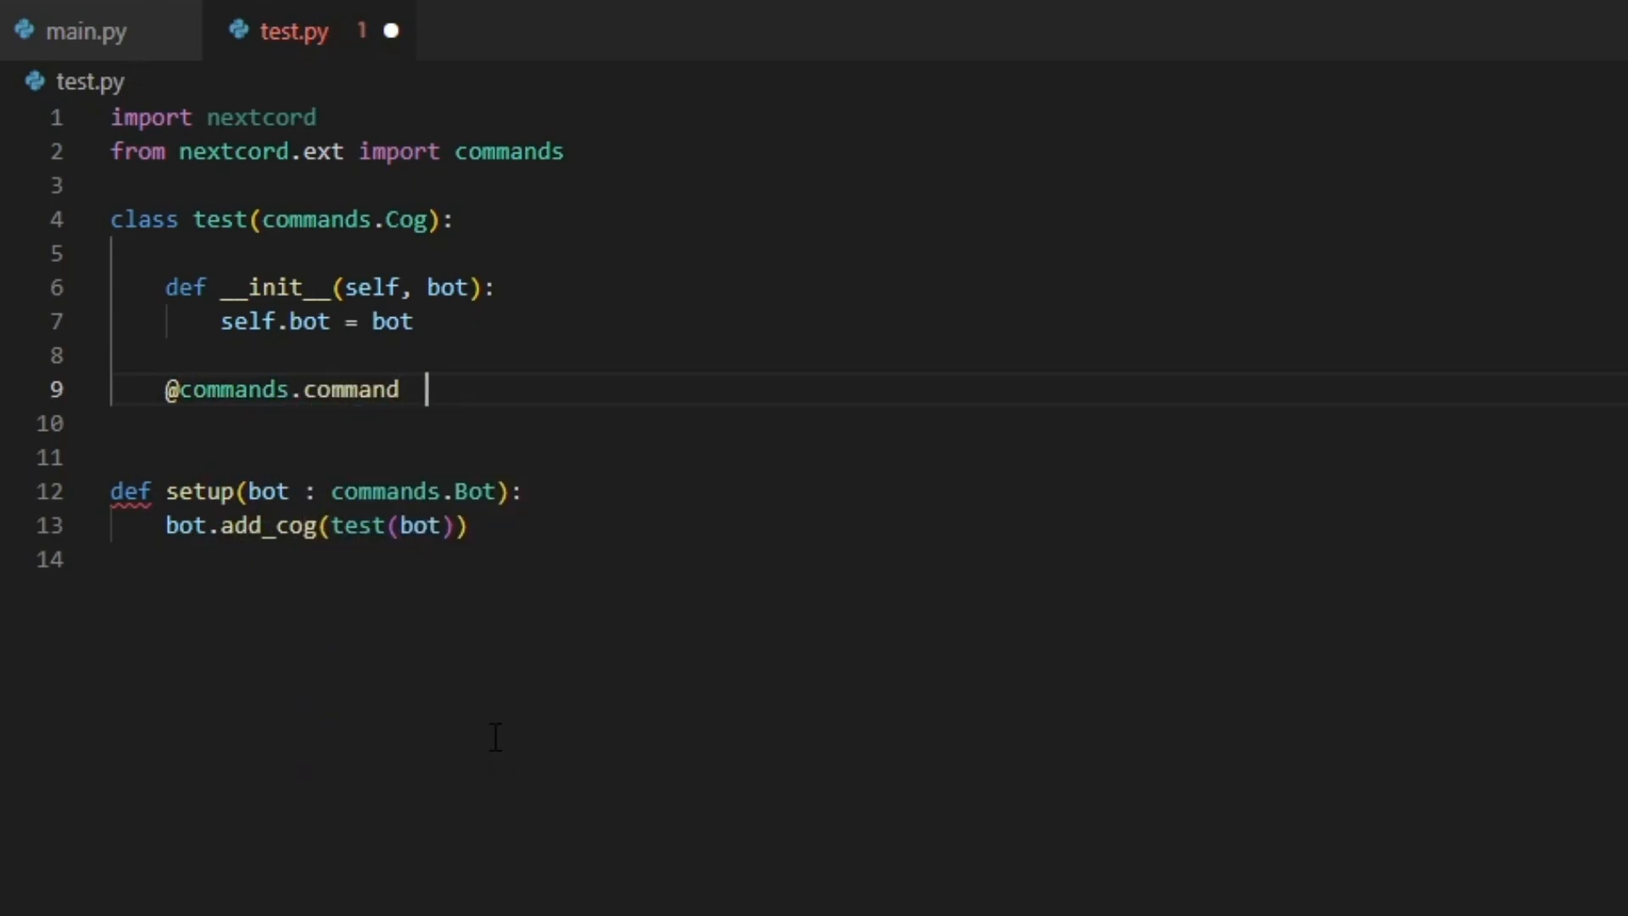
key("backspace")
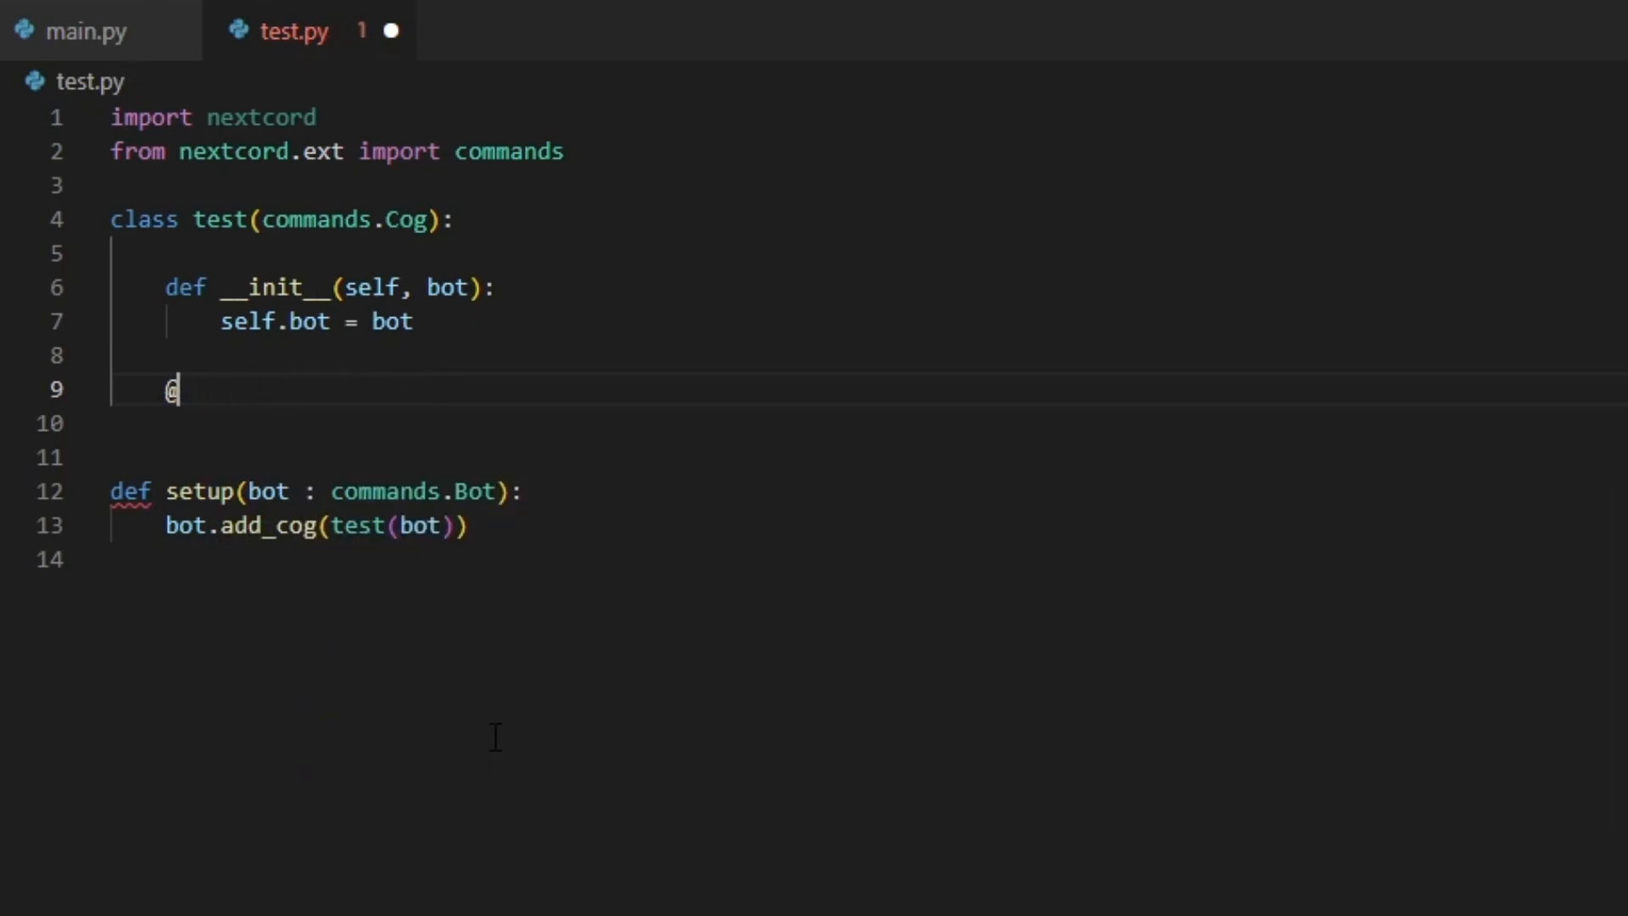
type("nextcord.slash_command(")
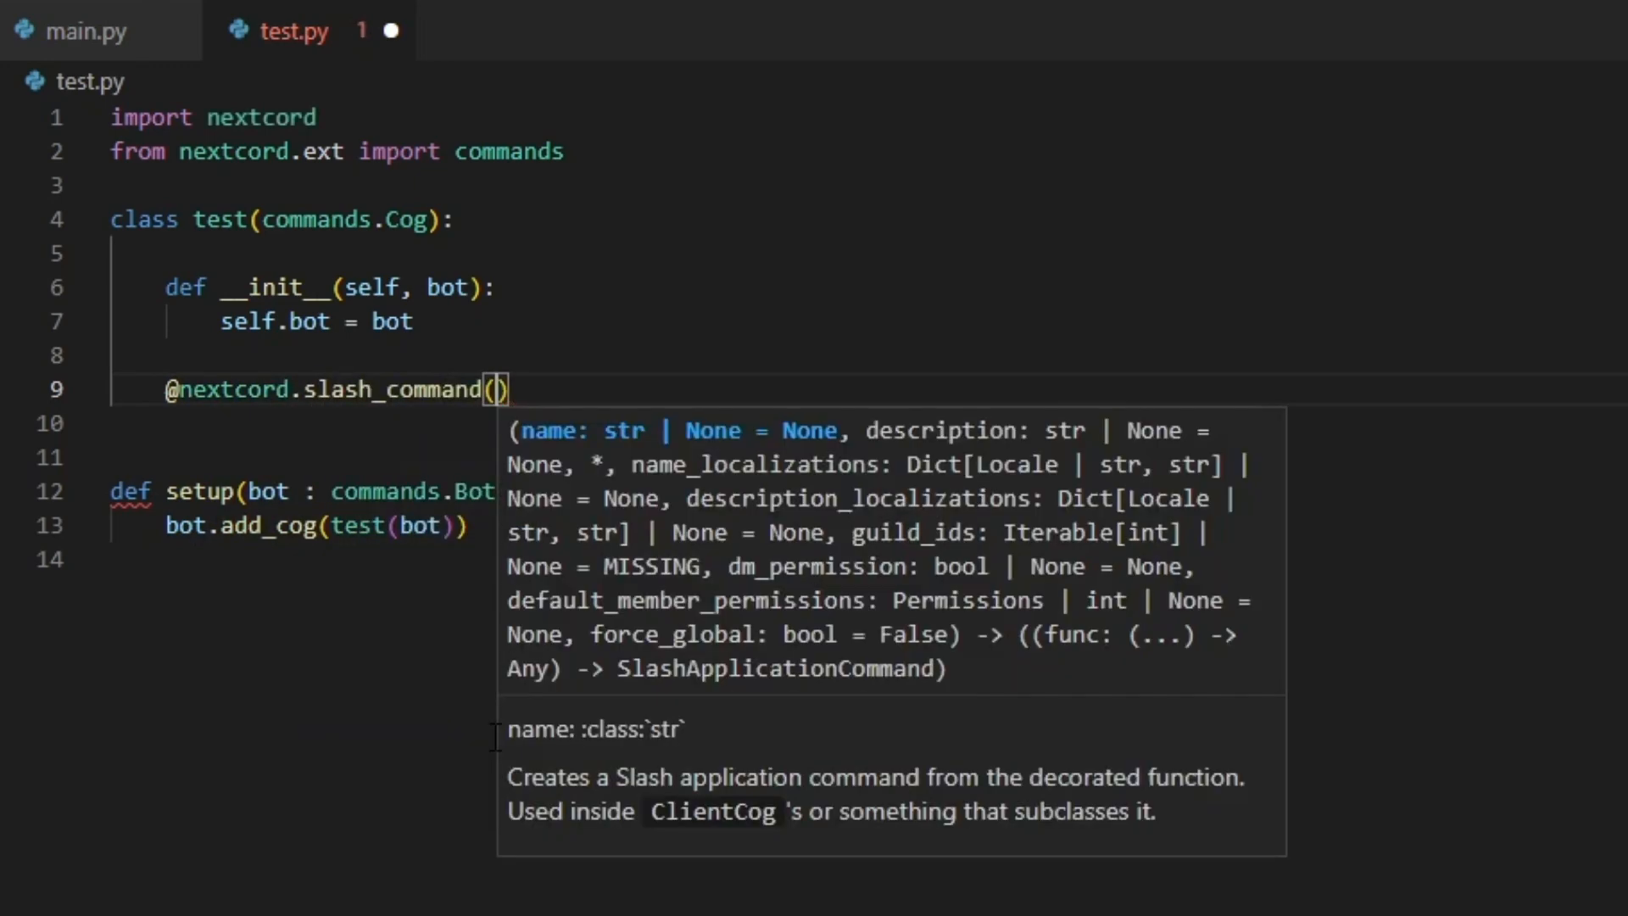
type("description=\"Test command")
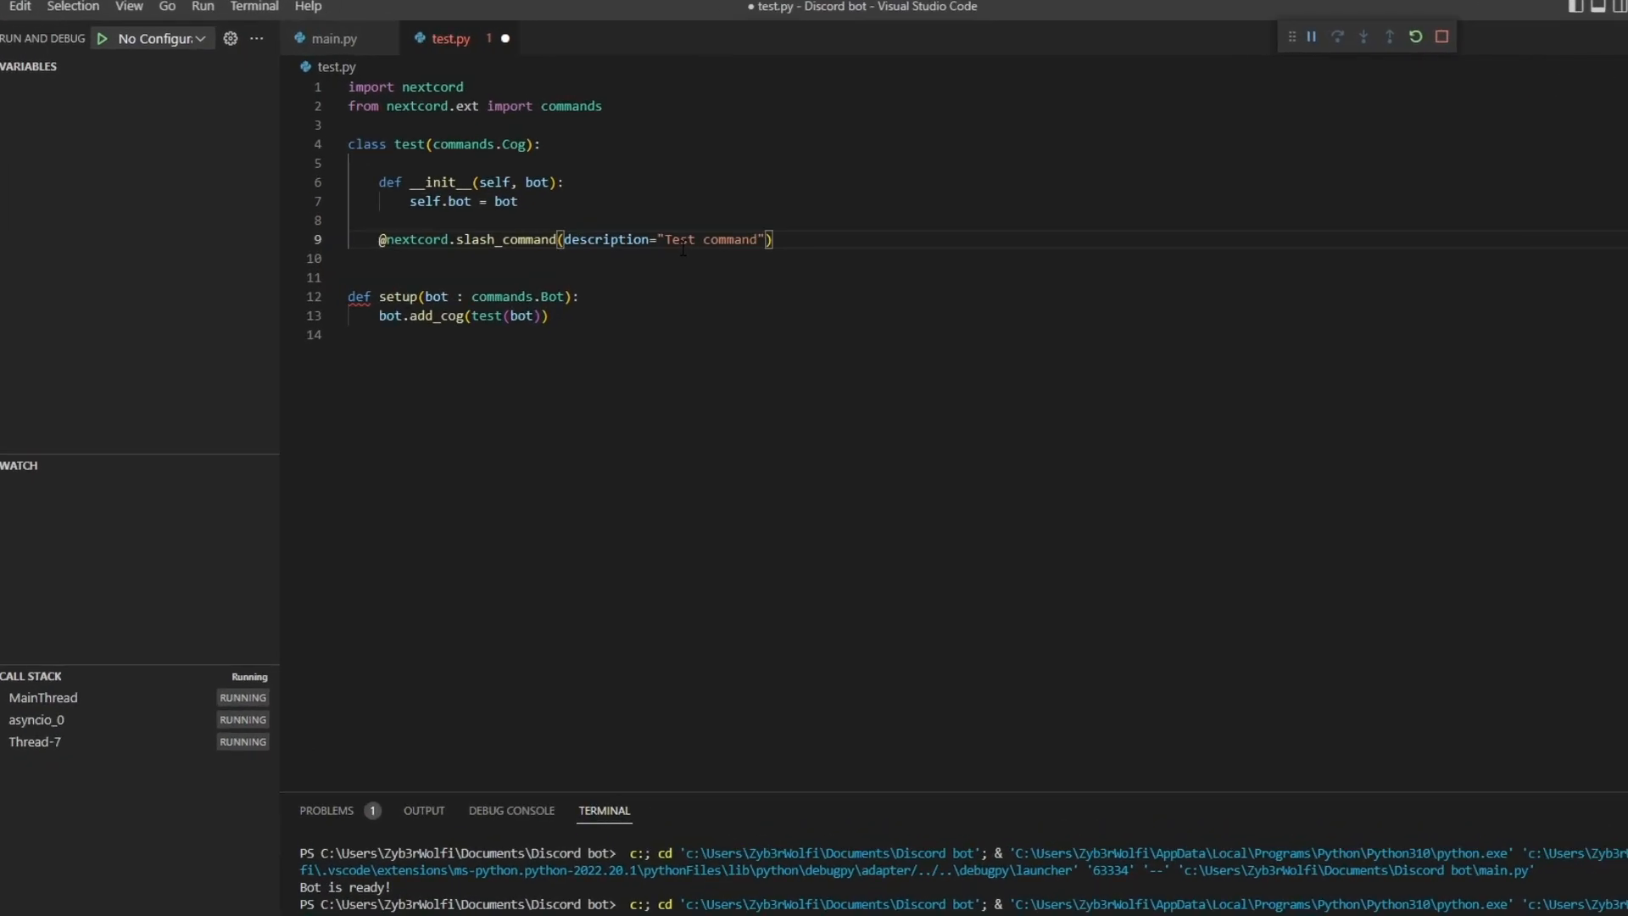
Begin the decorator's guild_ids=[ argument, ready for the server ID
type(", guild_ids=")
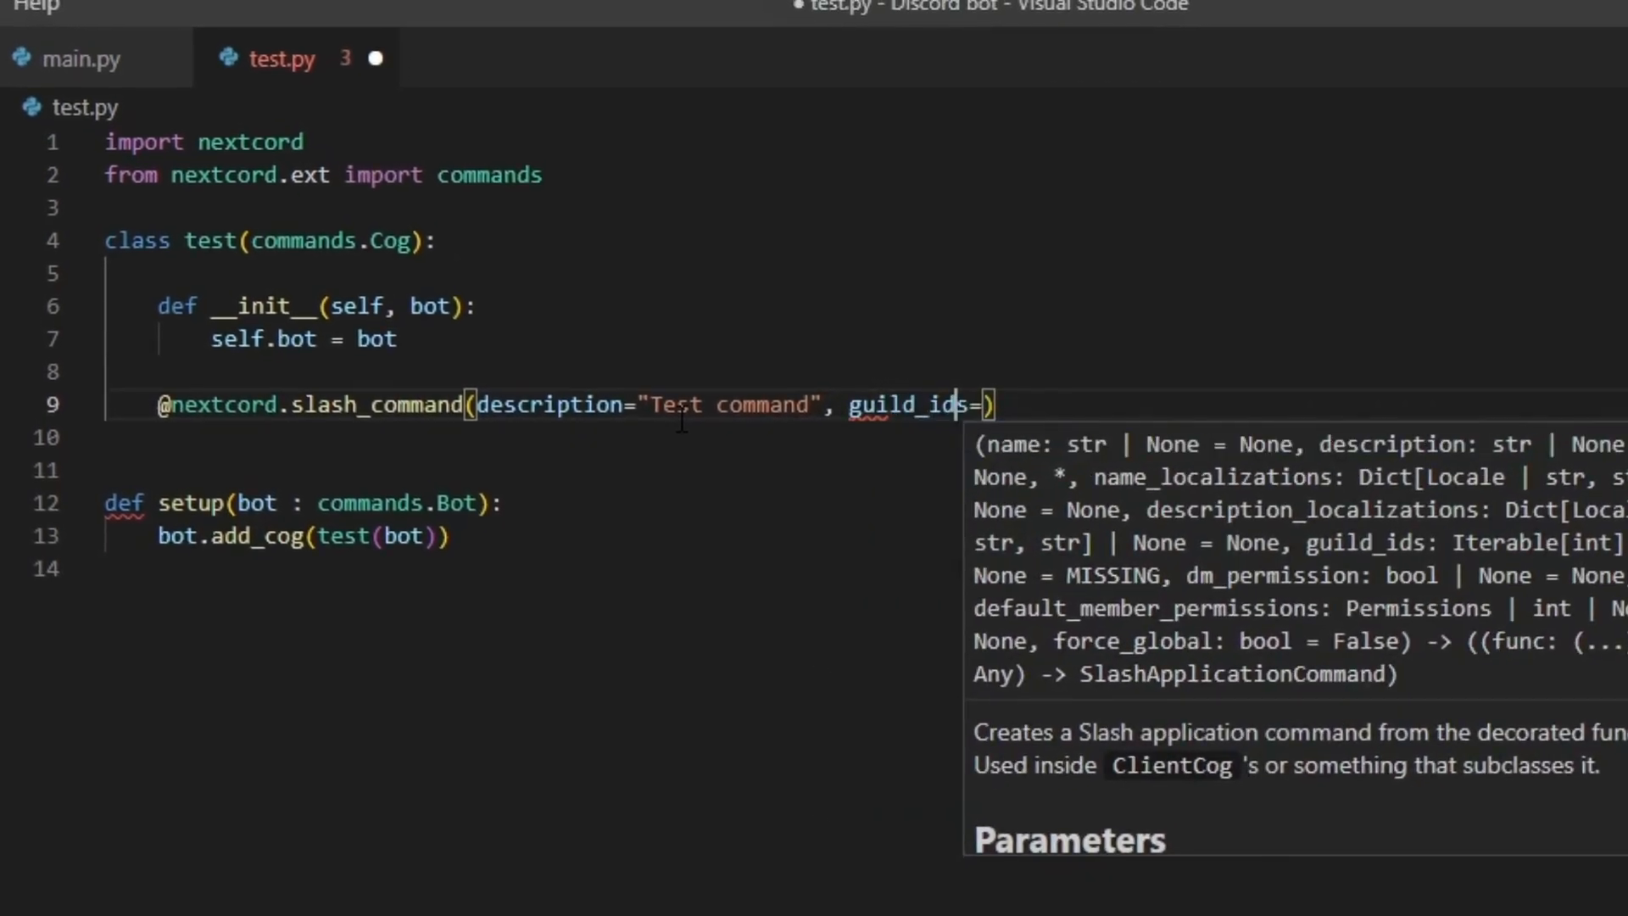
type("[")
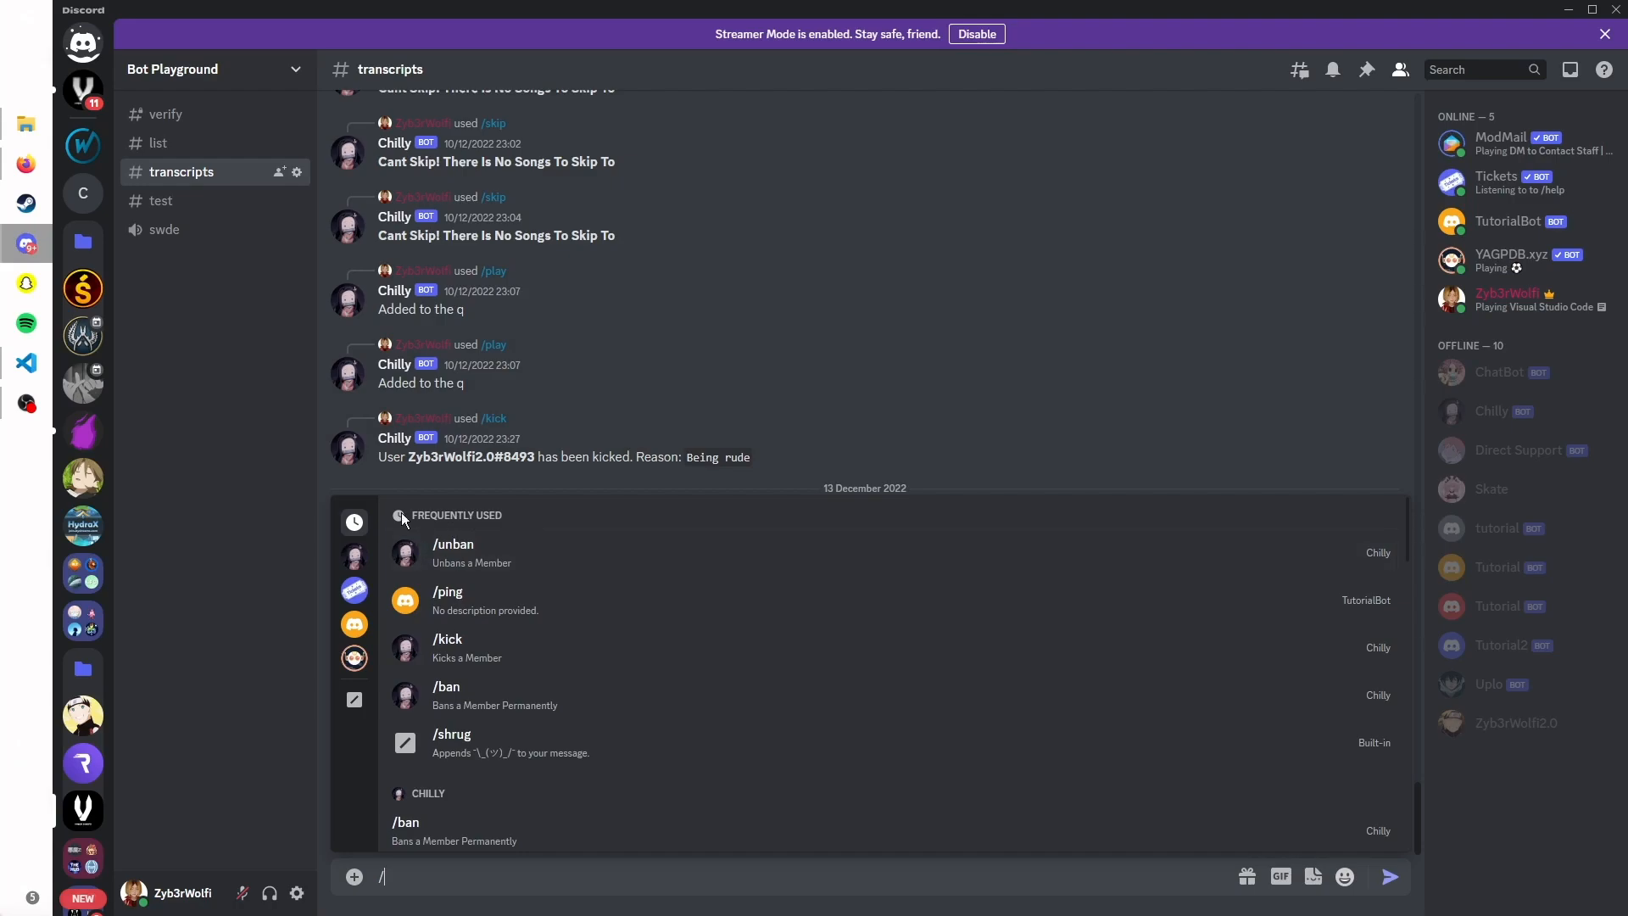
left_click(26, 363)
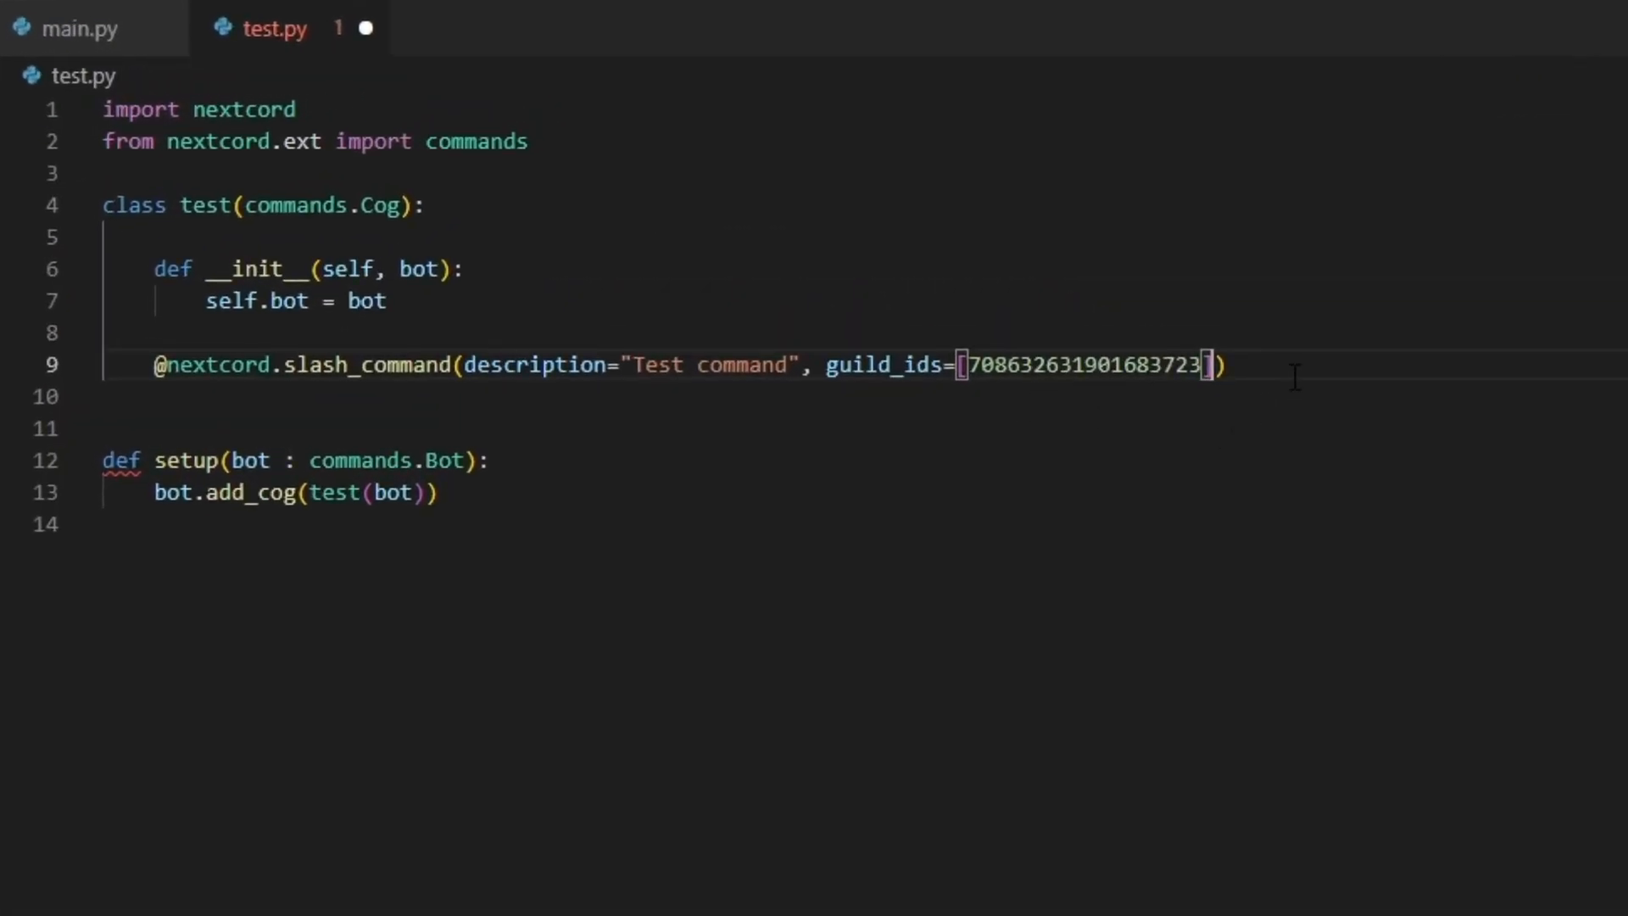
Close the guild_ids list with the server ID and start a new line below the decorator
key("Enter")
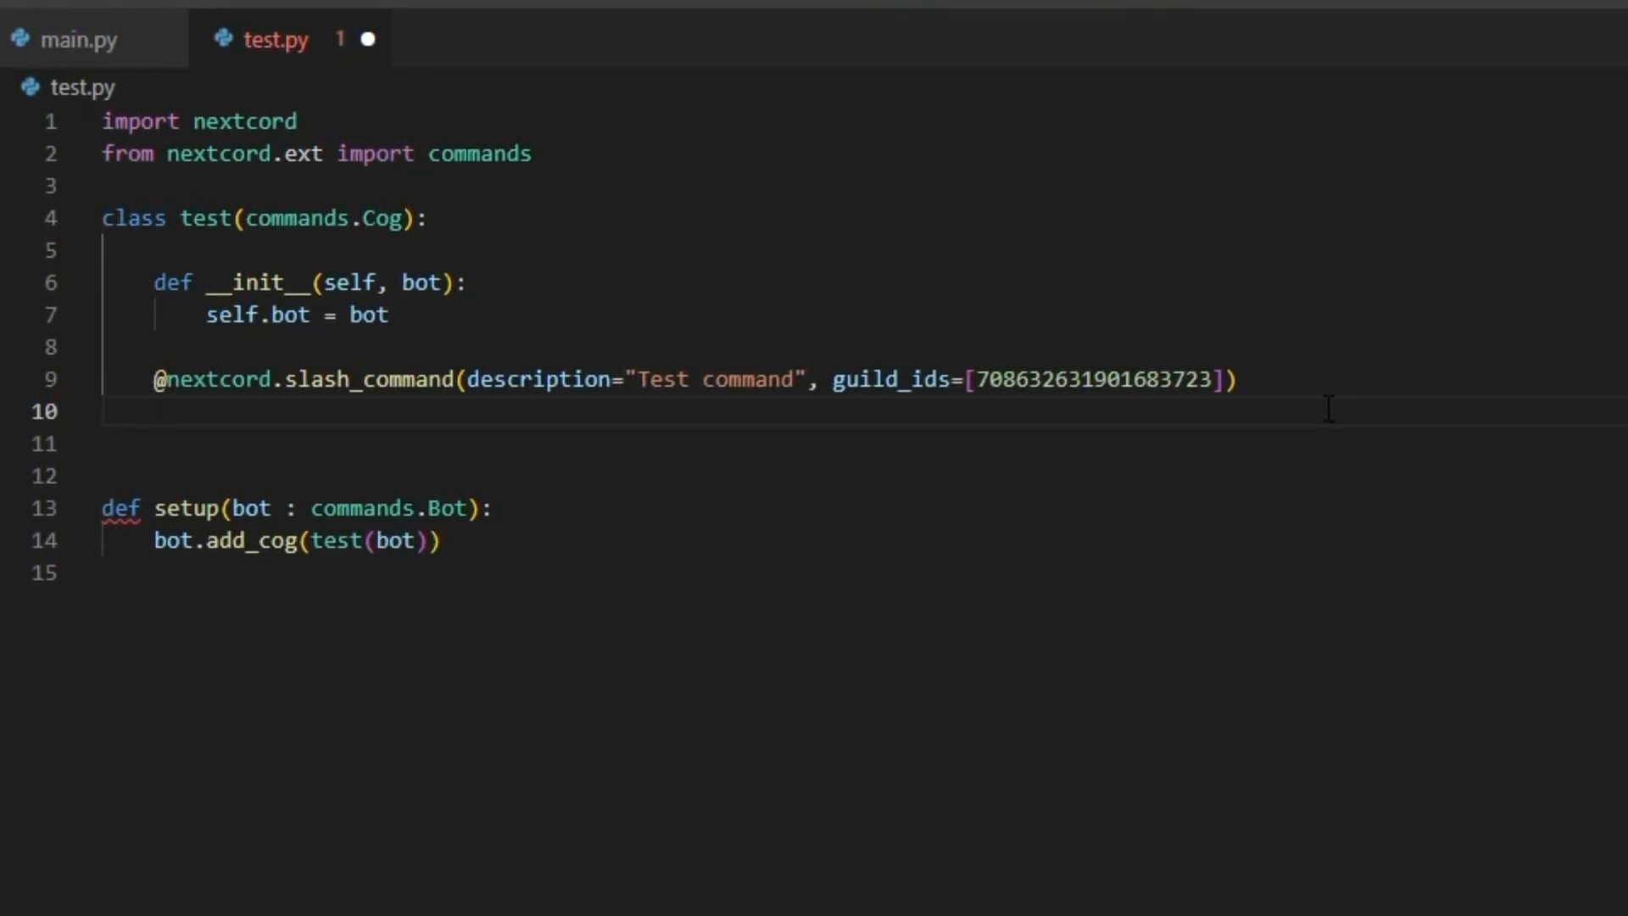
Define async def test(self, interaction : nextcord.Interaction) under the decorator
type("async def")
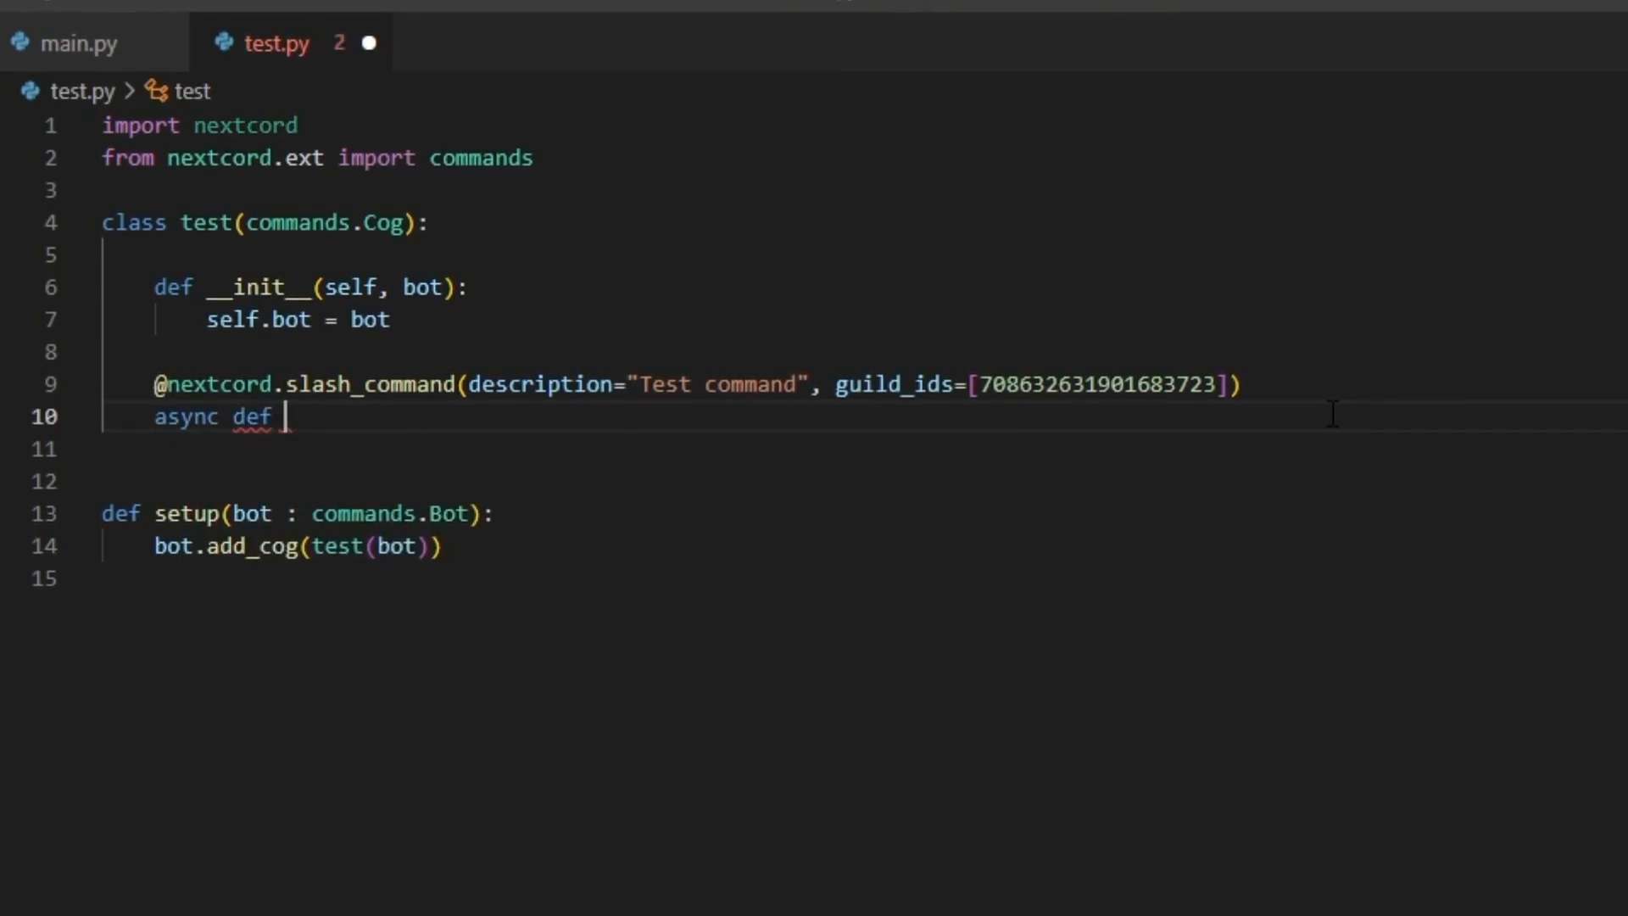
type("test()")
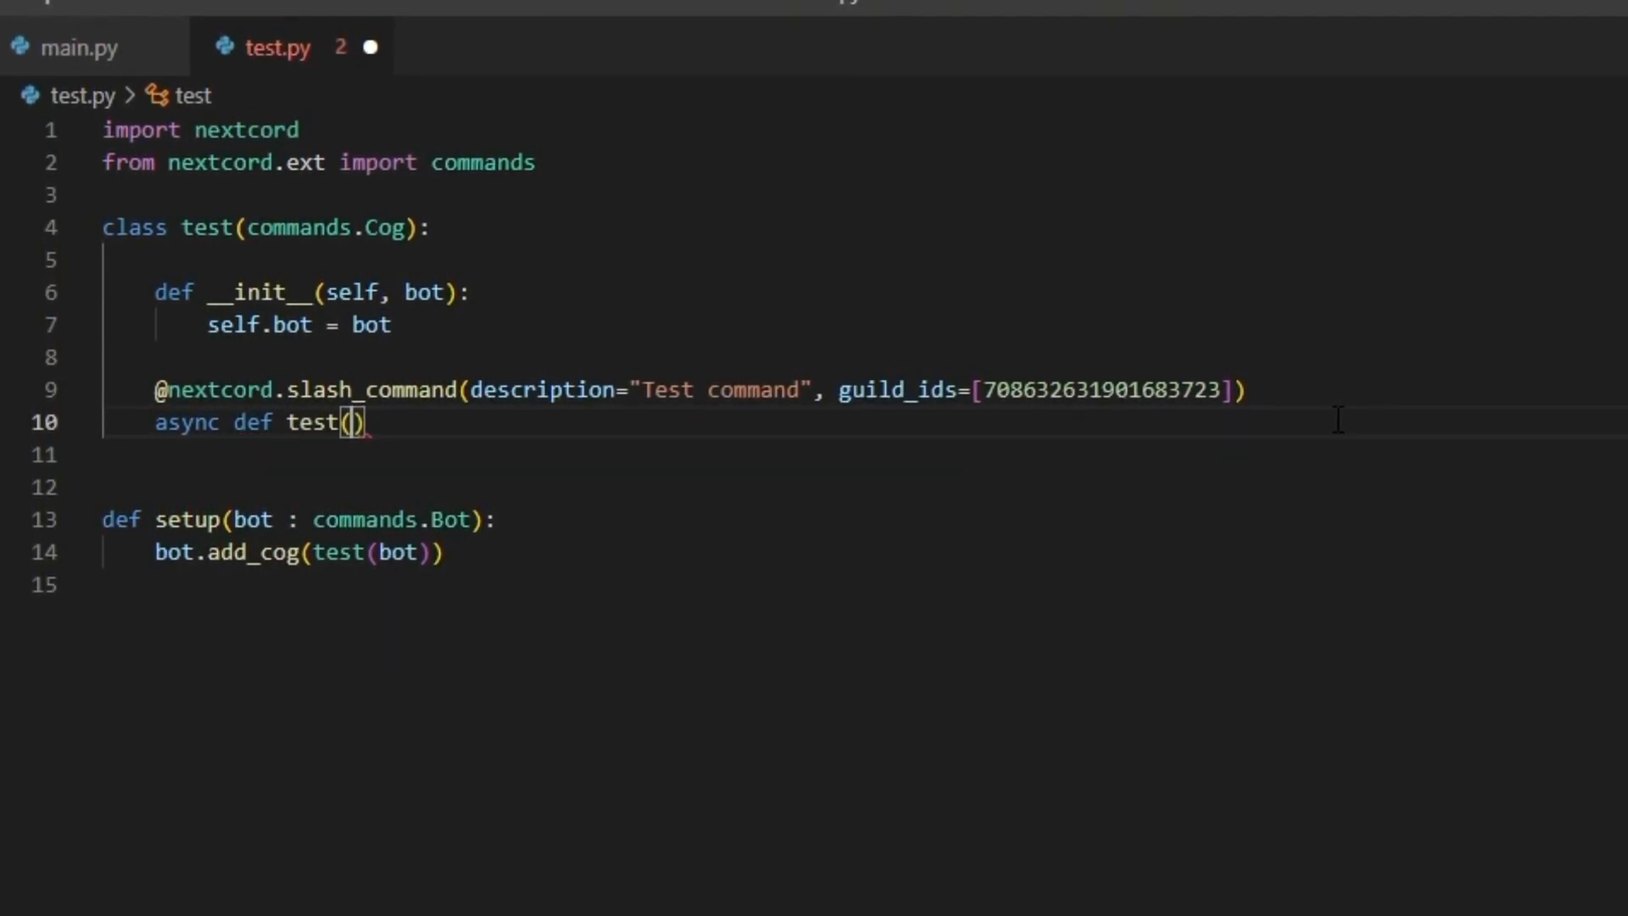
type("self,")
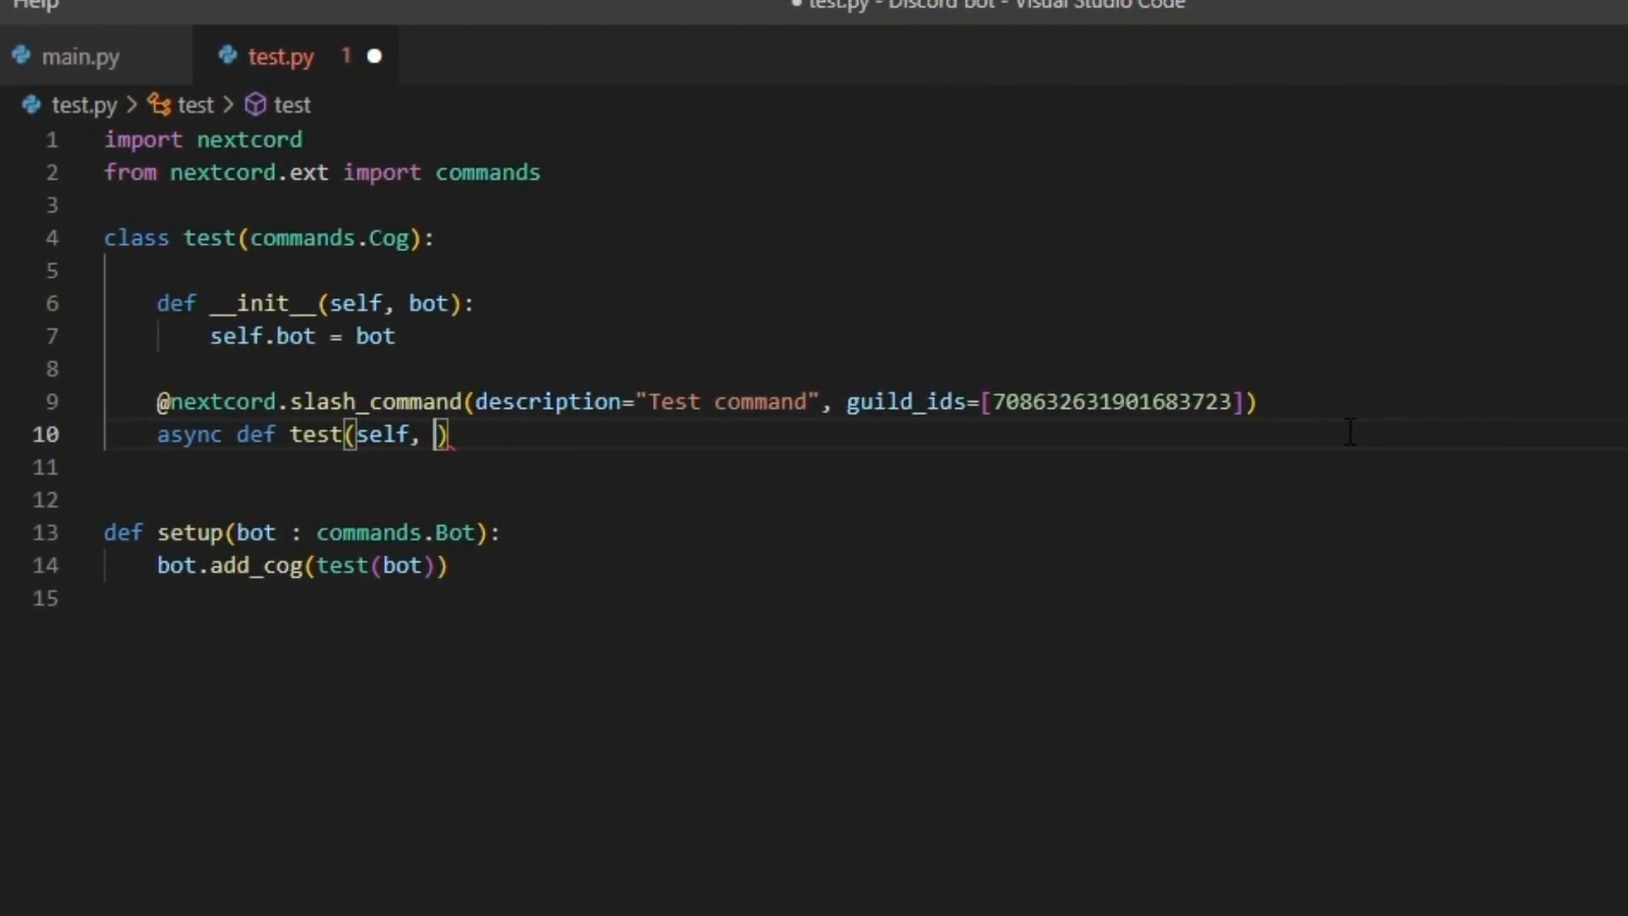
type("interaction @")
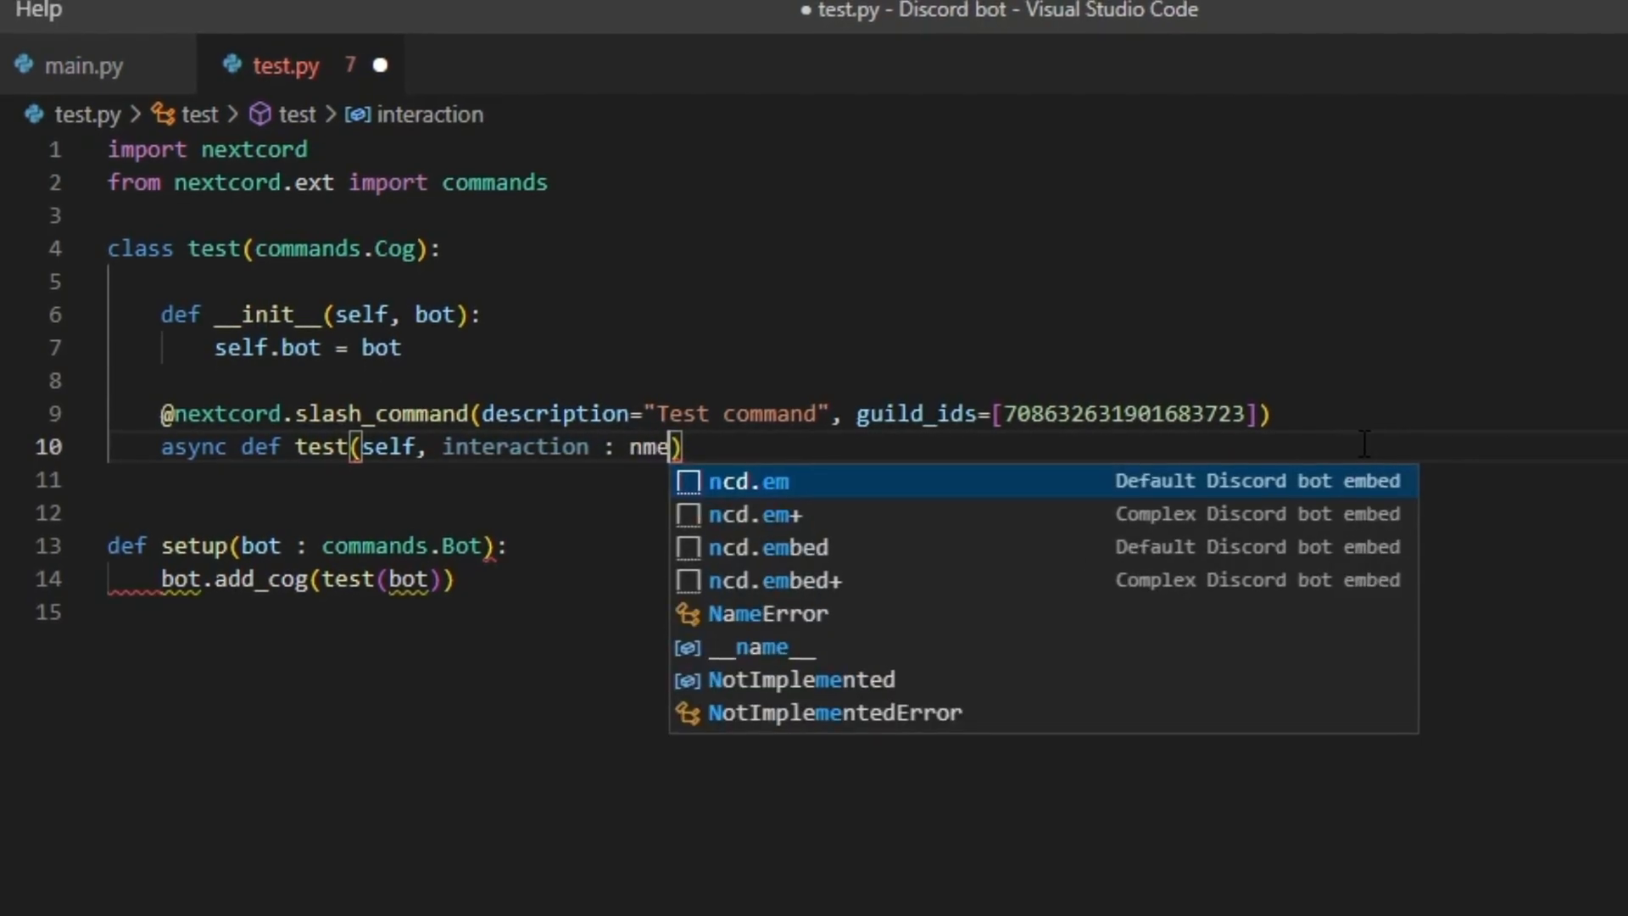
type("nextcord.")
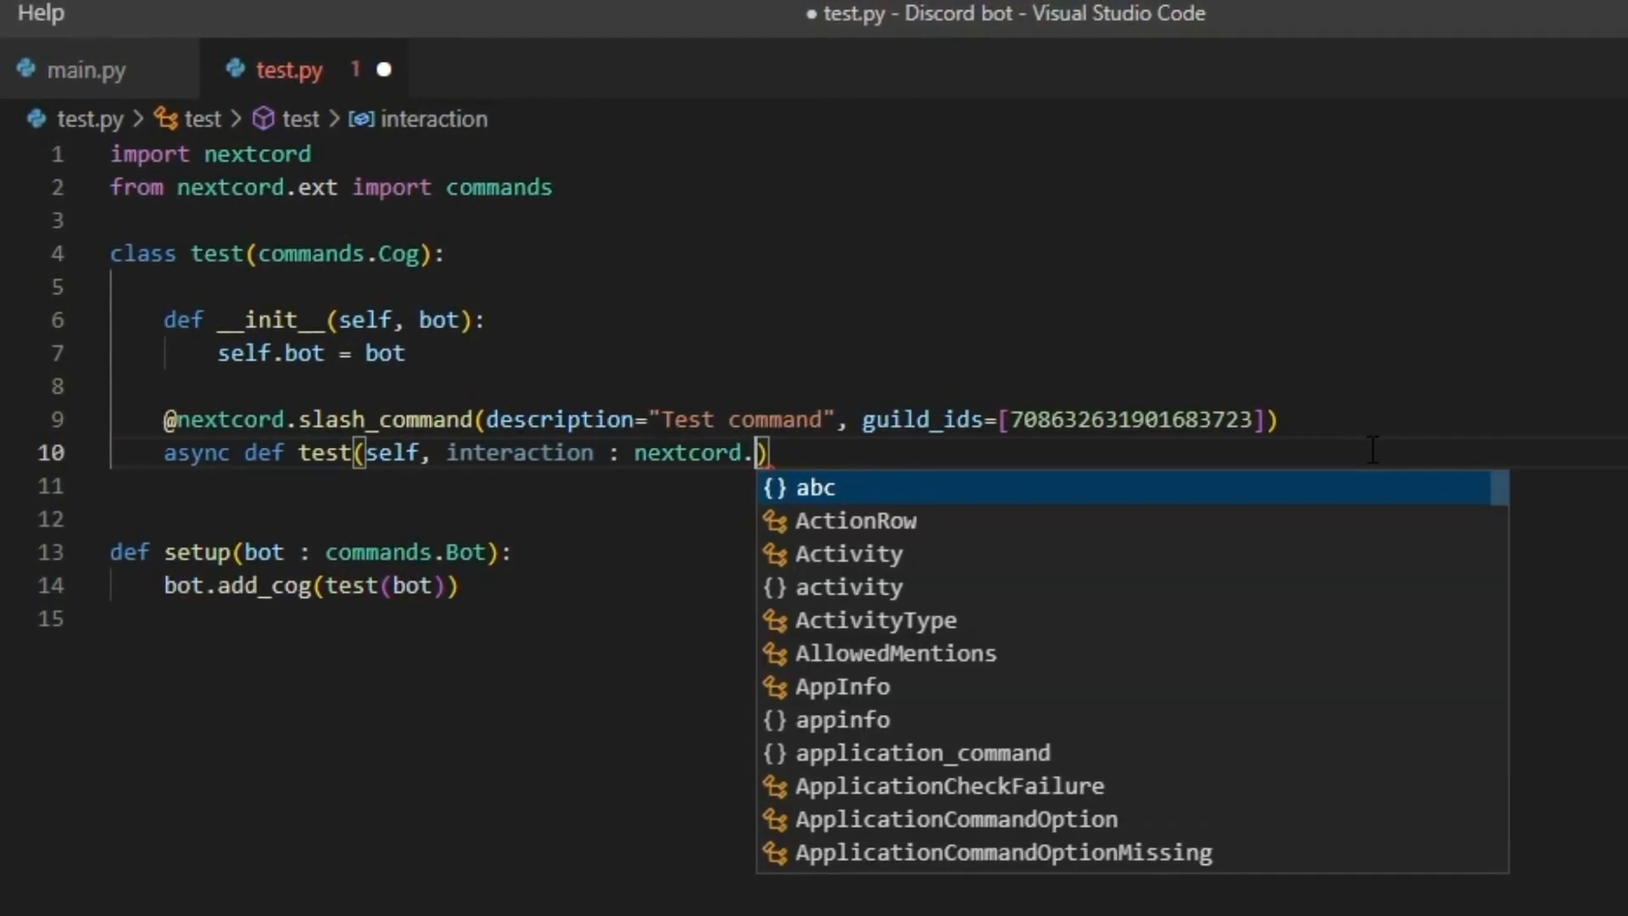
type("I")
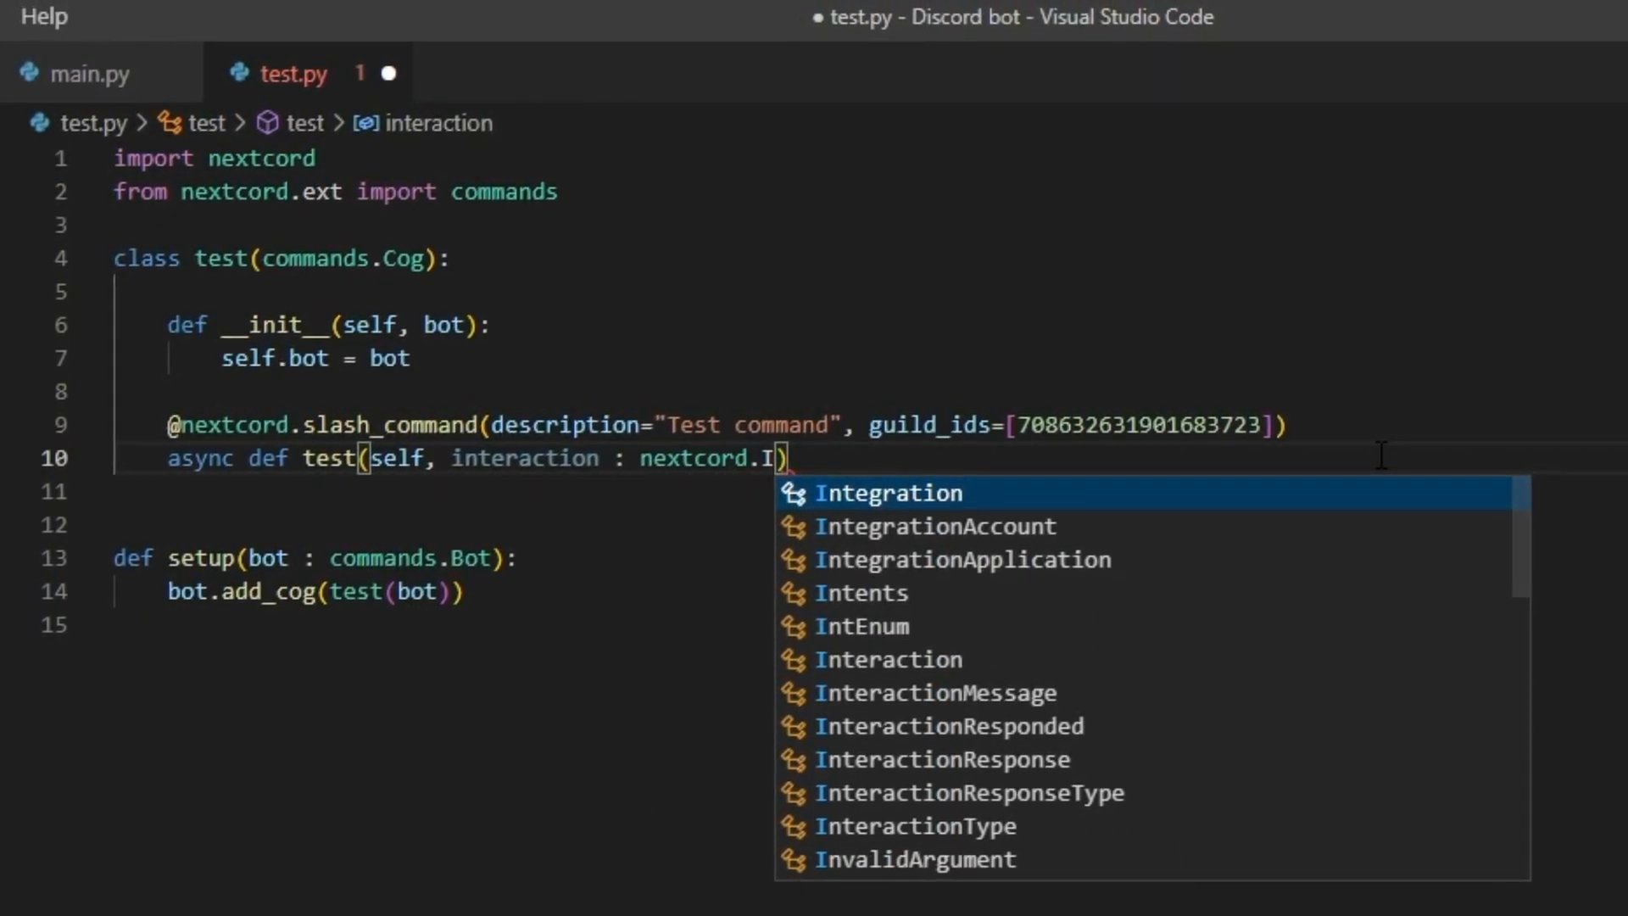
left_click(890, 658)
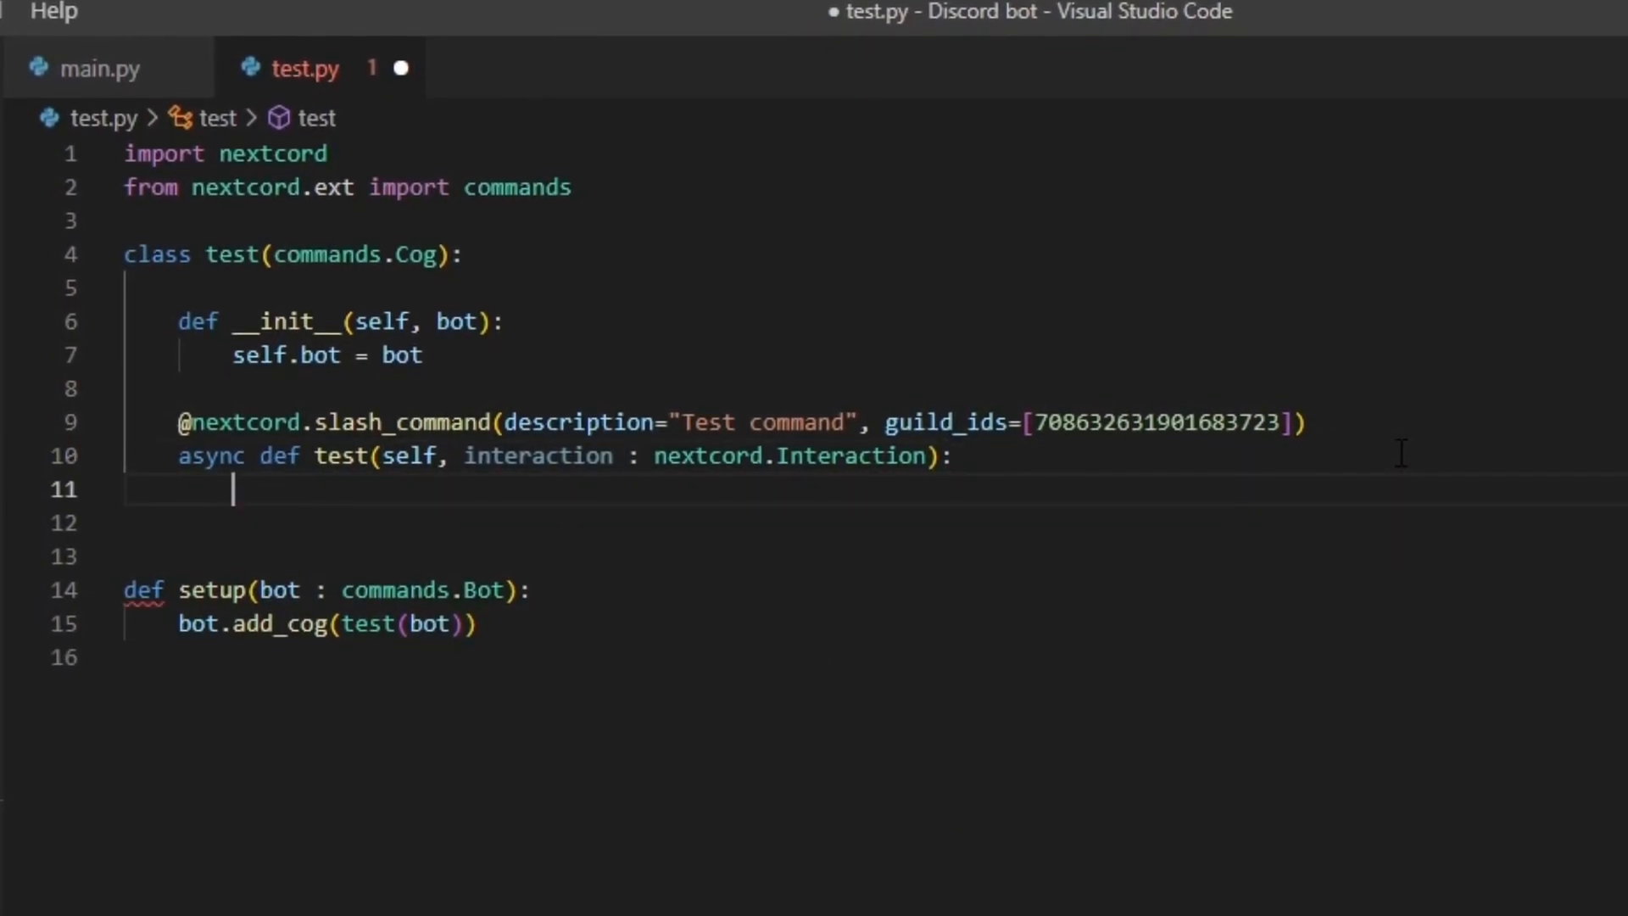
Make the command body await interaction.send("Replied!")
type("await int")
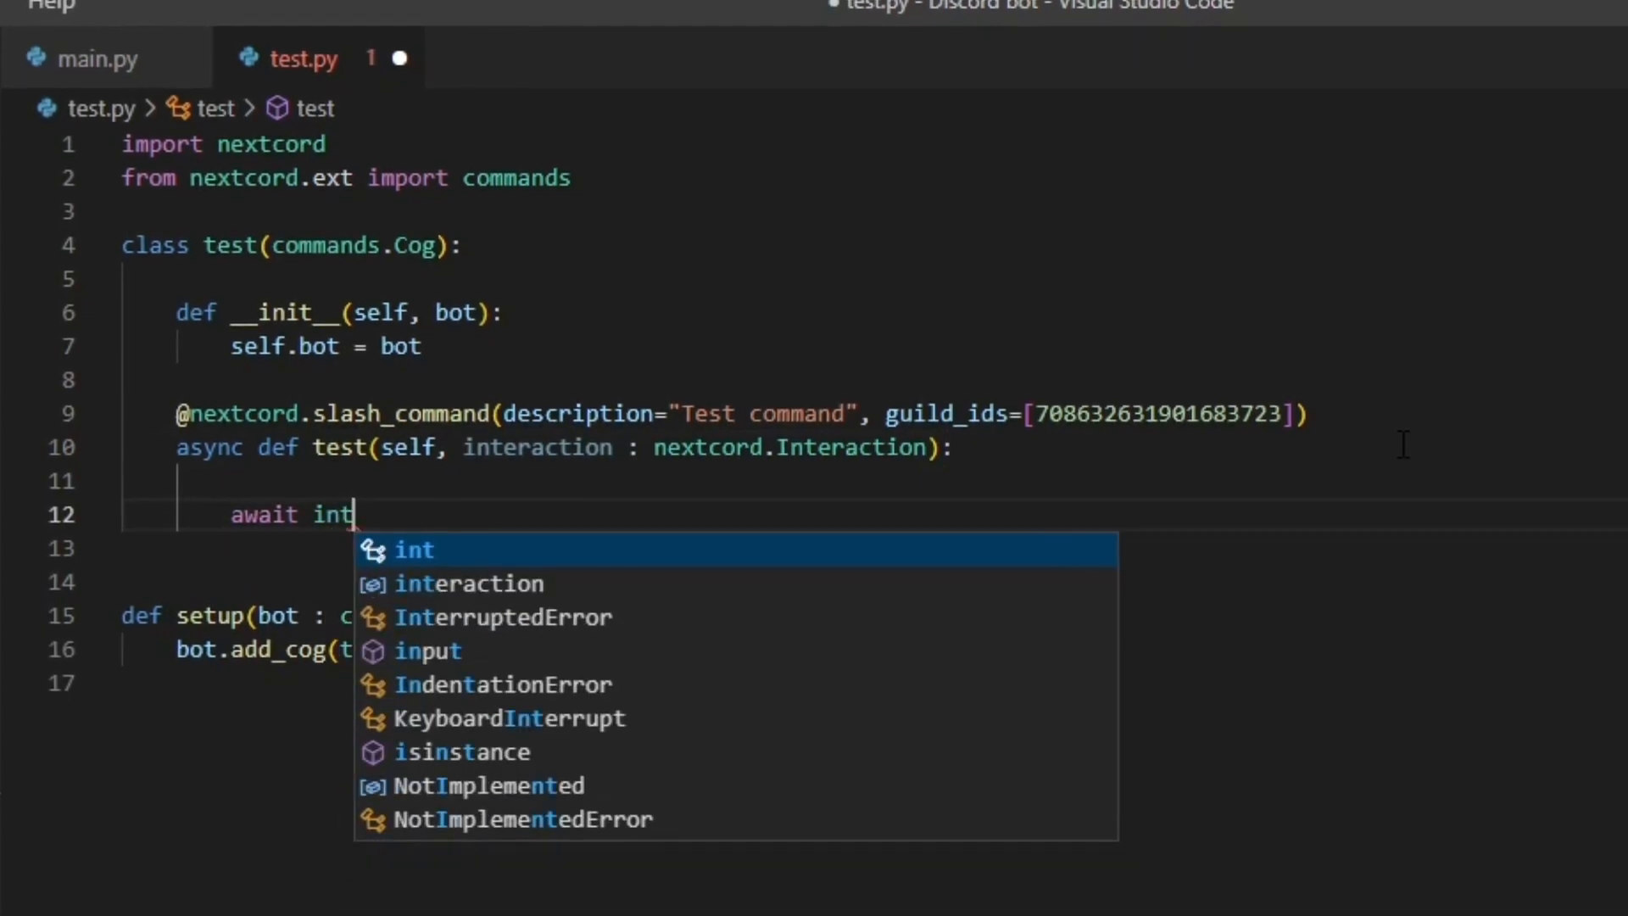
type("eraction.send(")
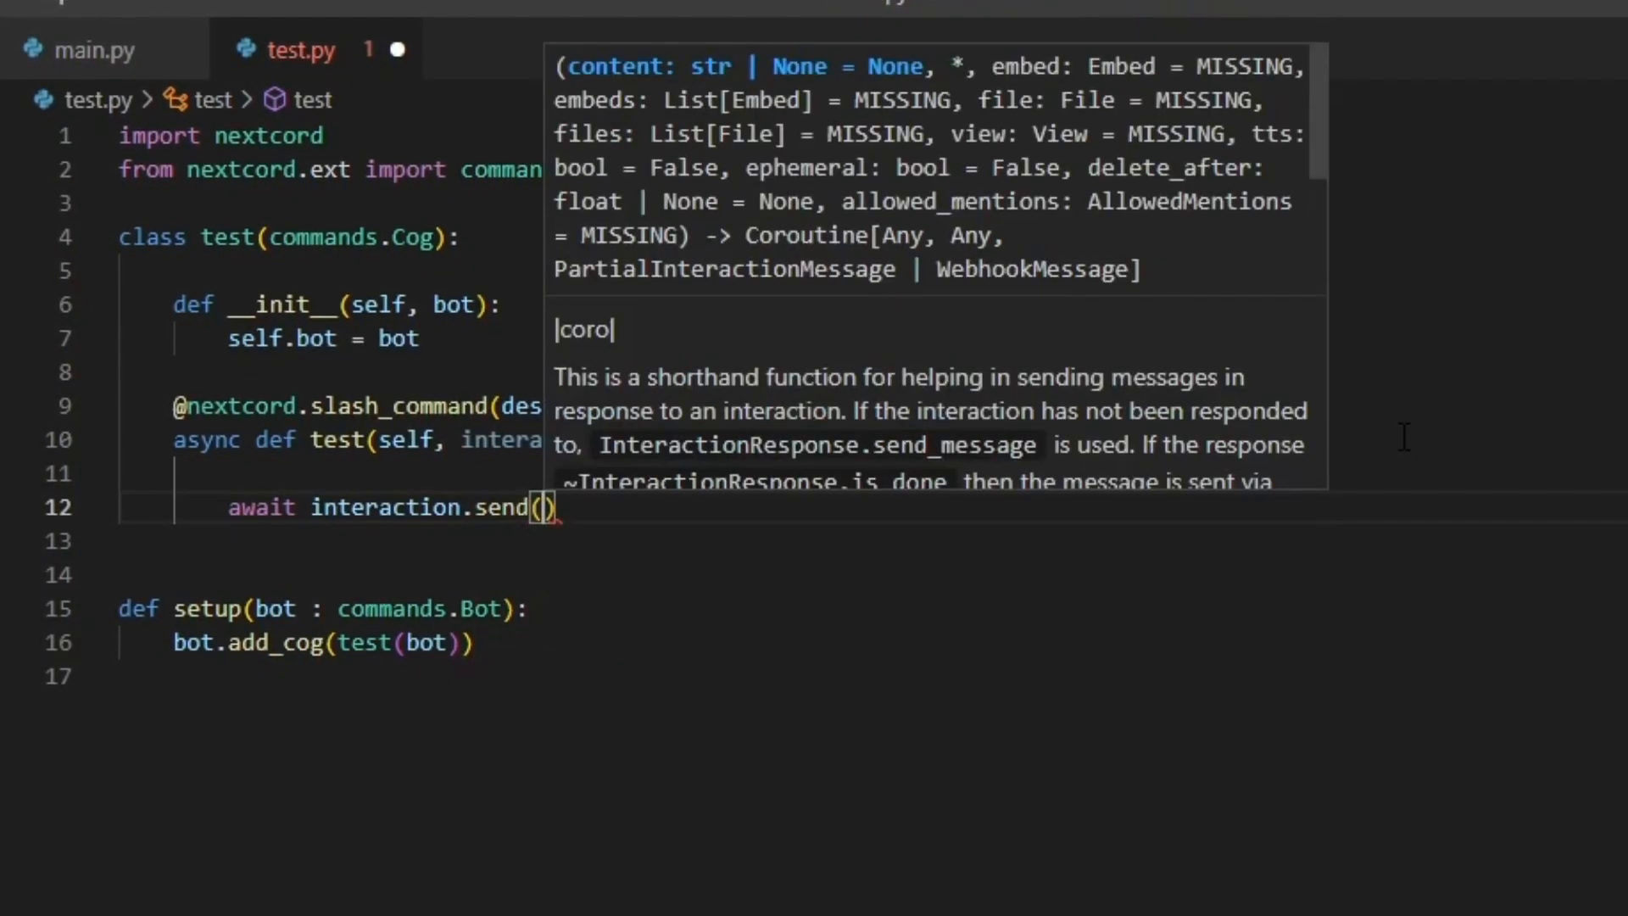
type("\"Replied!\"")
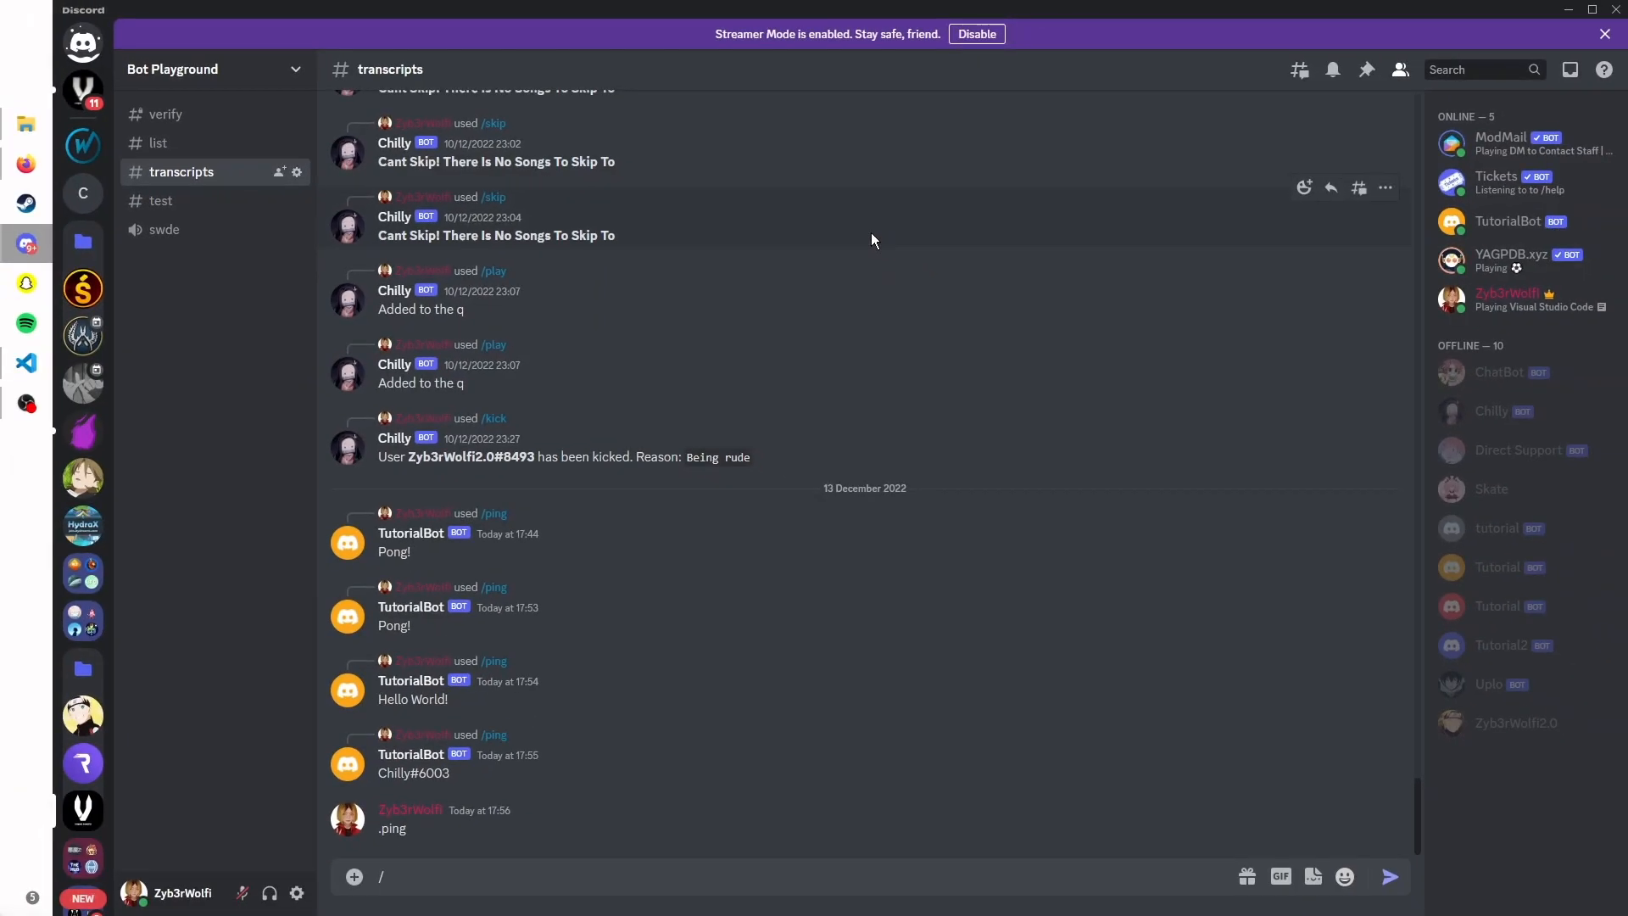
Run /test in transcripts so TutorialBot answers "Replied!", then return to the editor
type("/test")
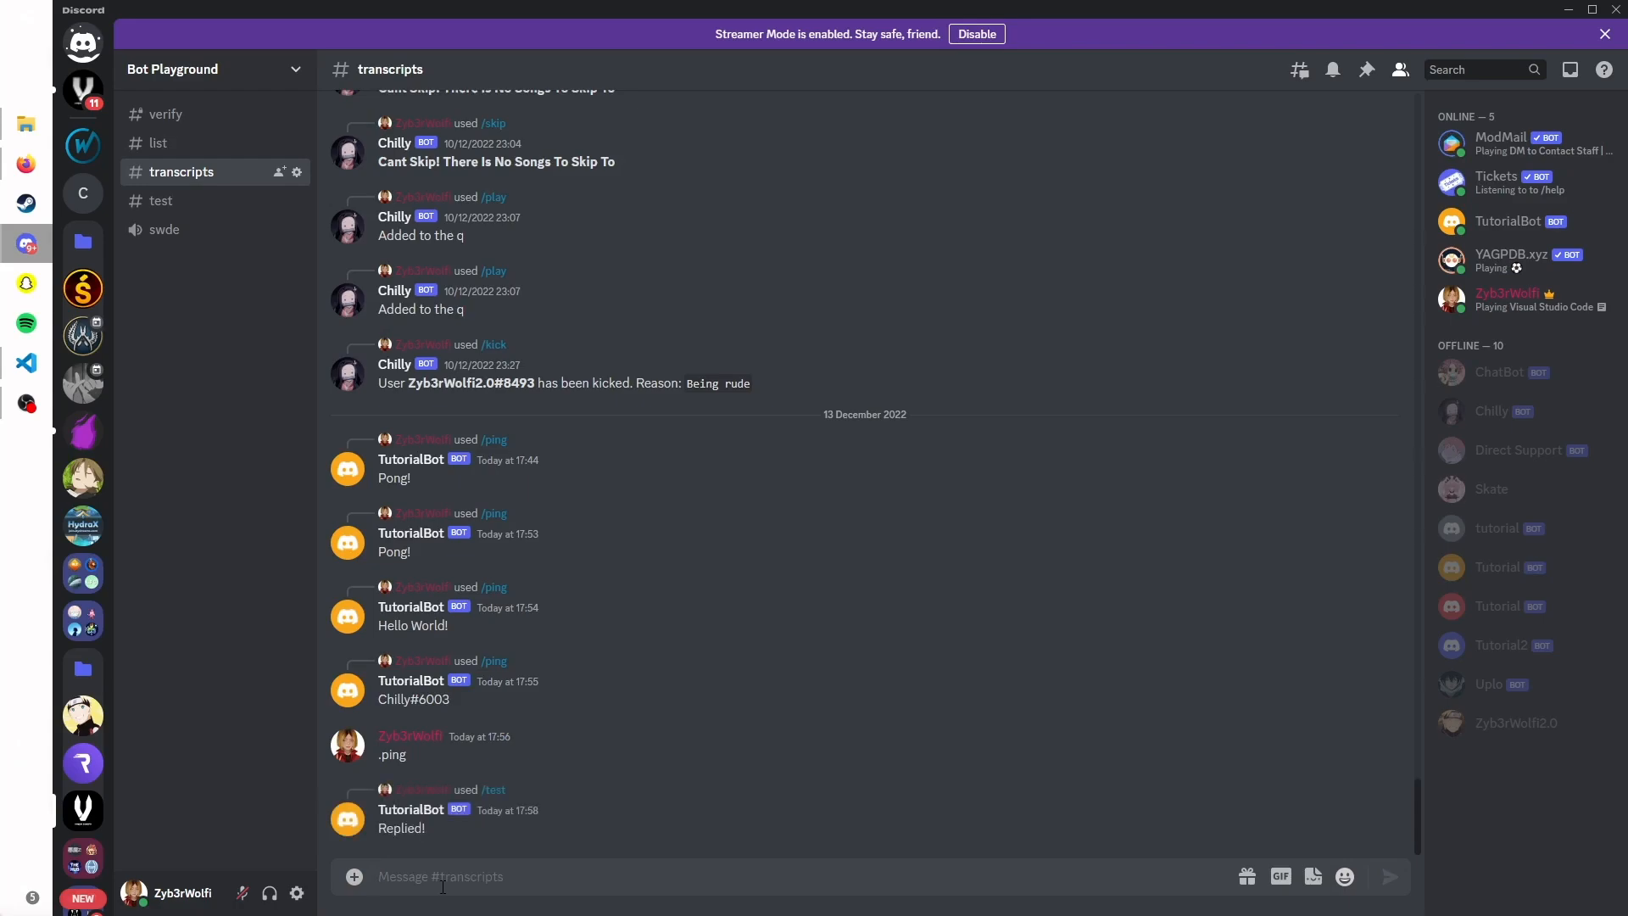
left_click(26, 361)
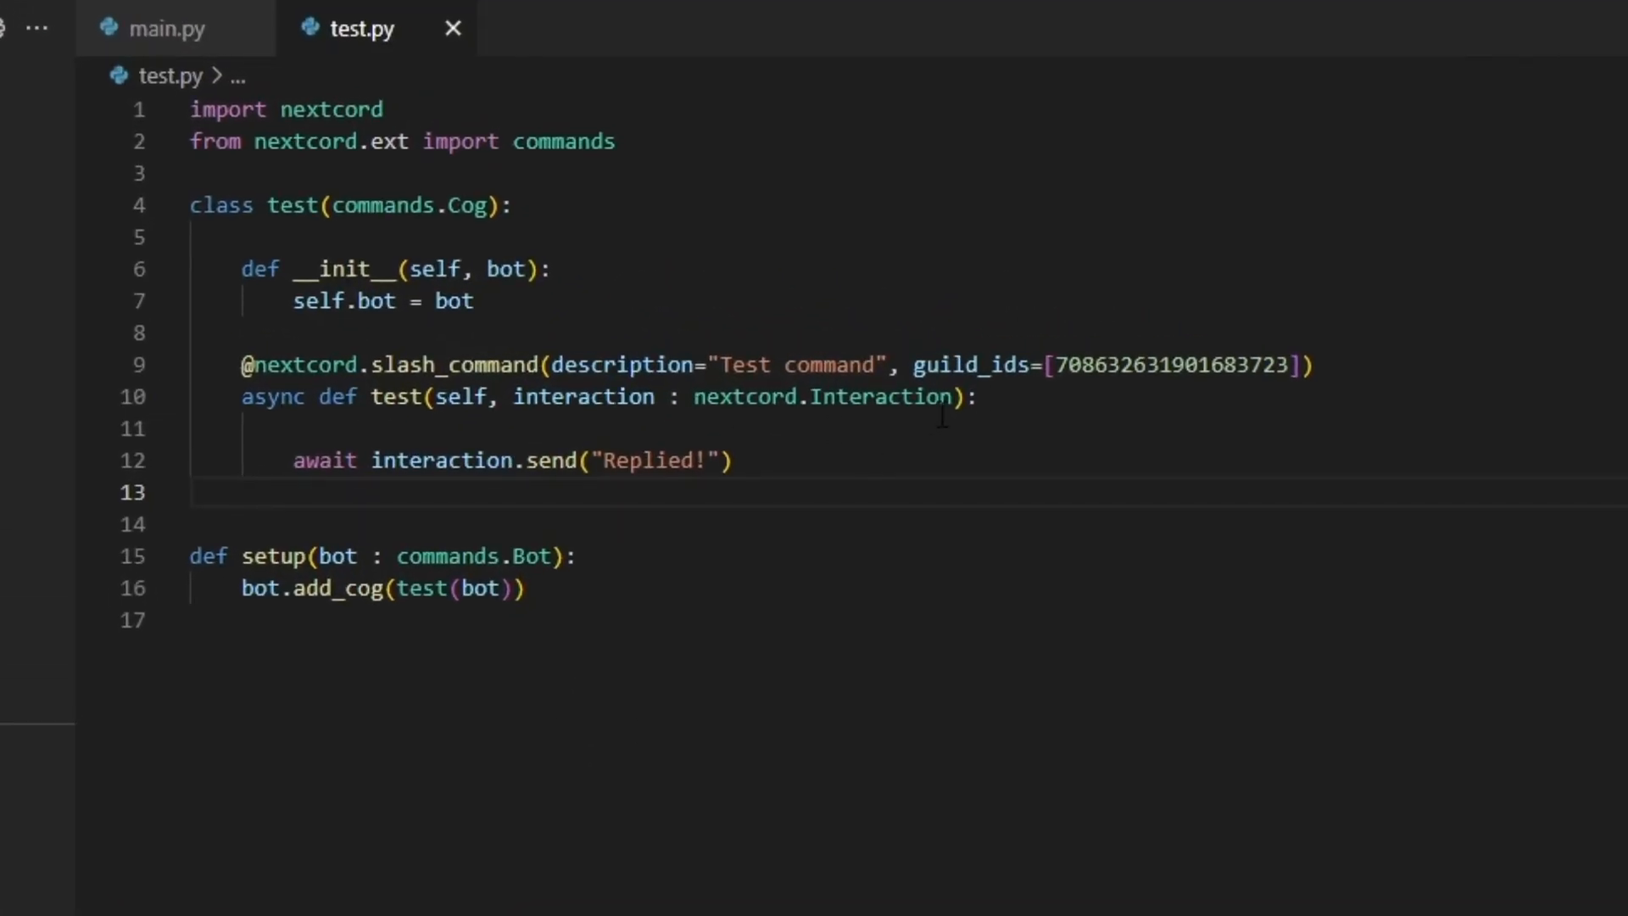
Add parameters channel : nextcord.TextChannel and user : nextcord.Member to the test command
type(",")
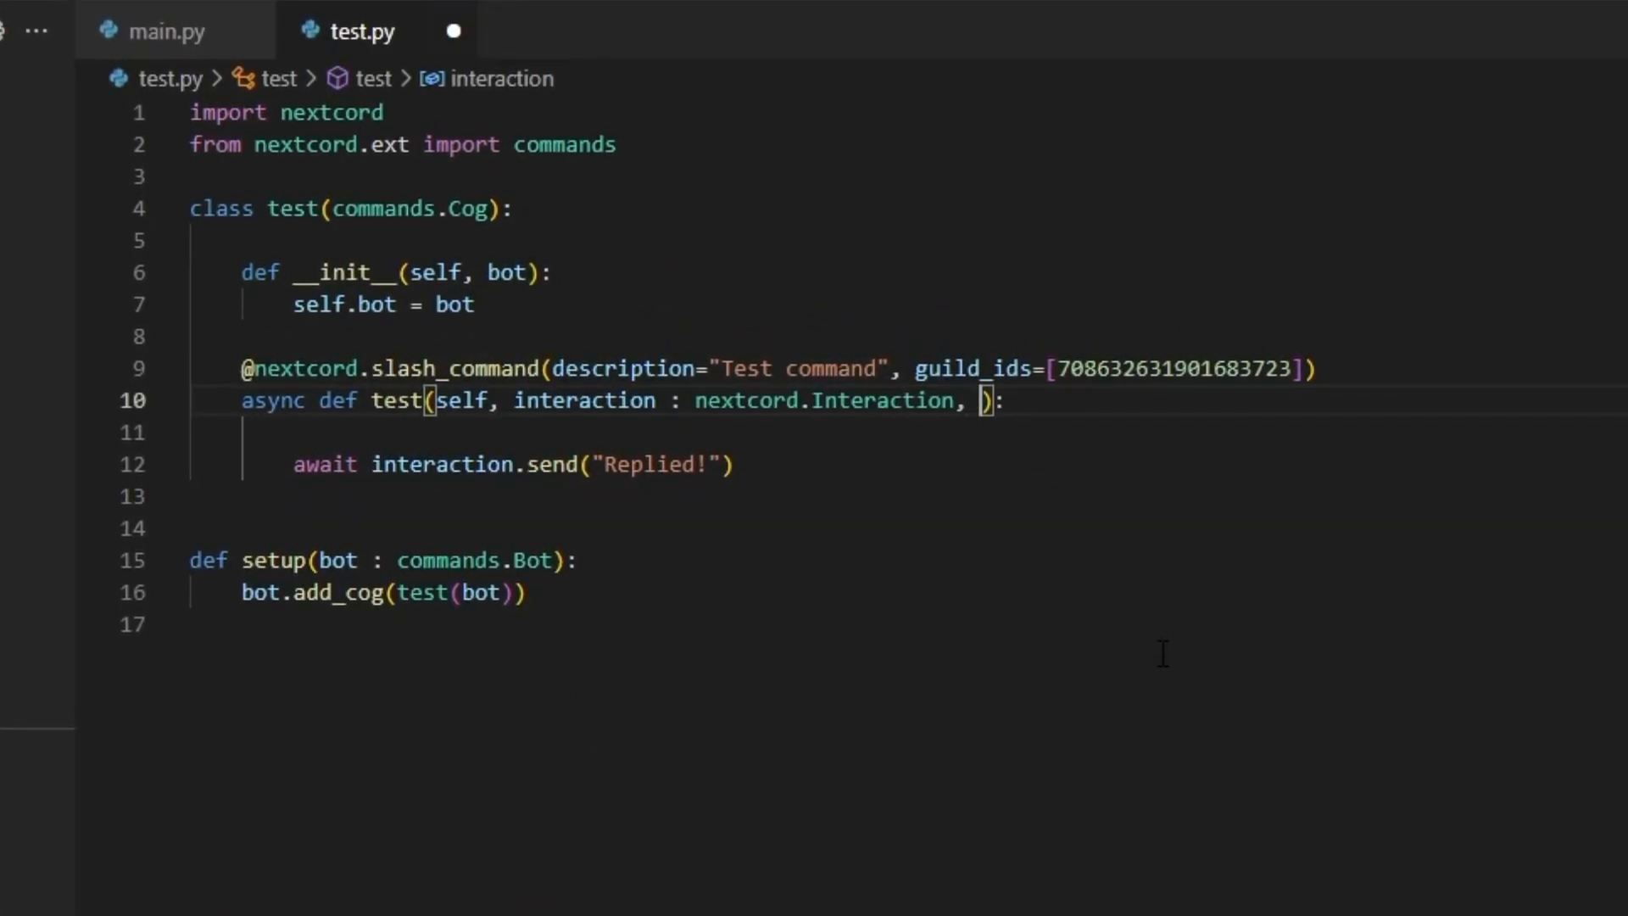
type("channel :")
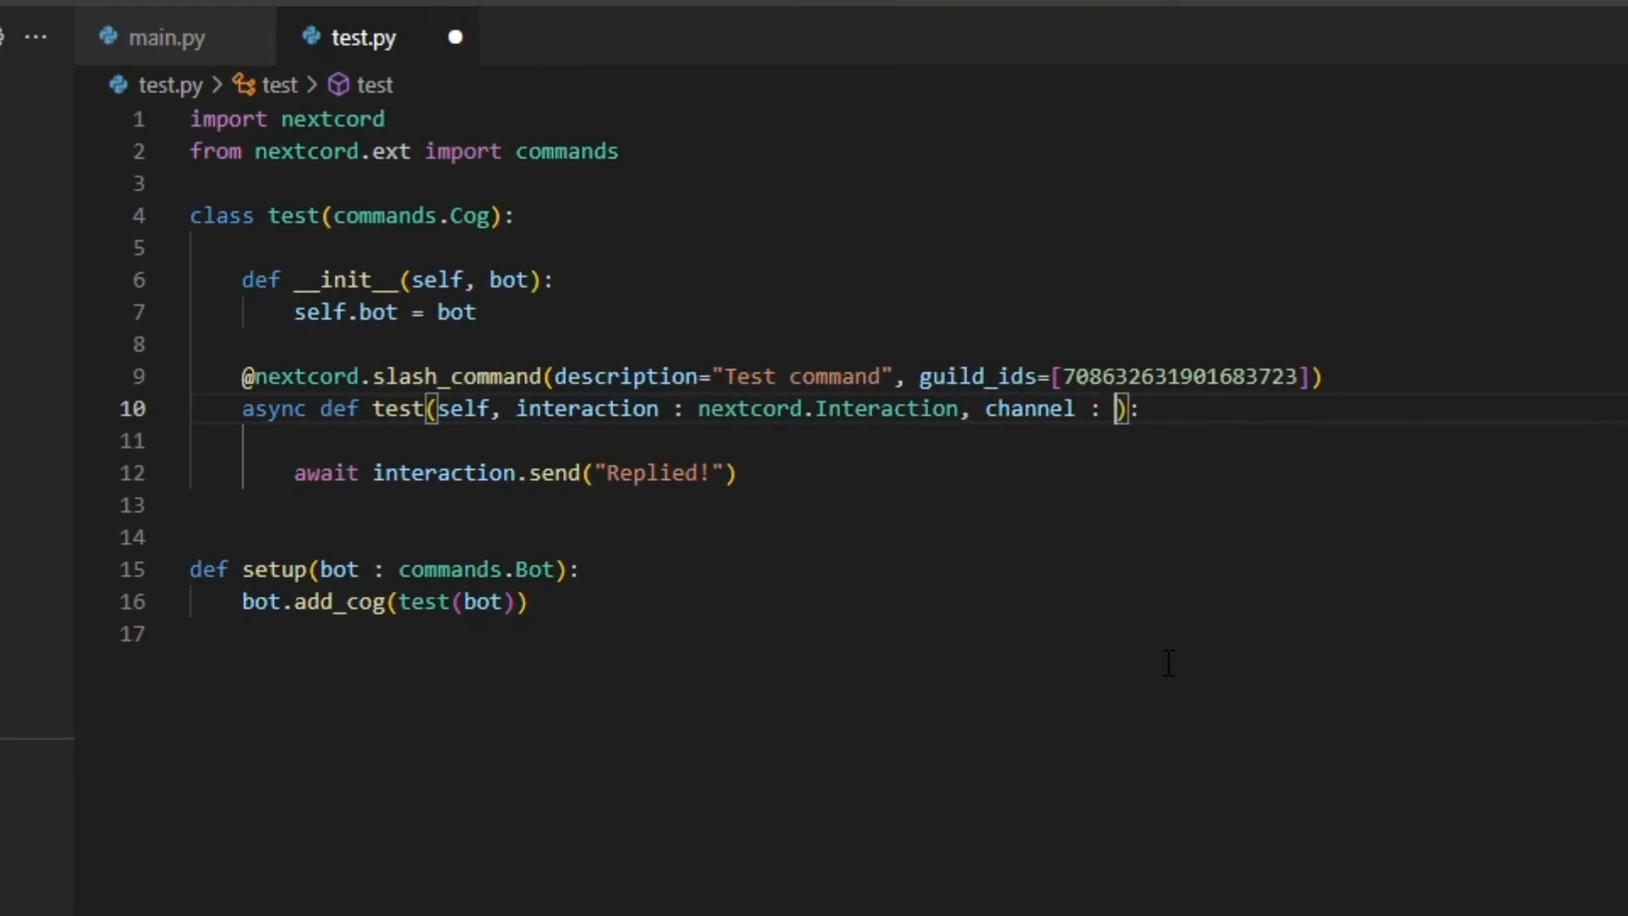
type("nextcord.ch")
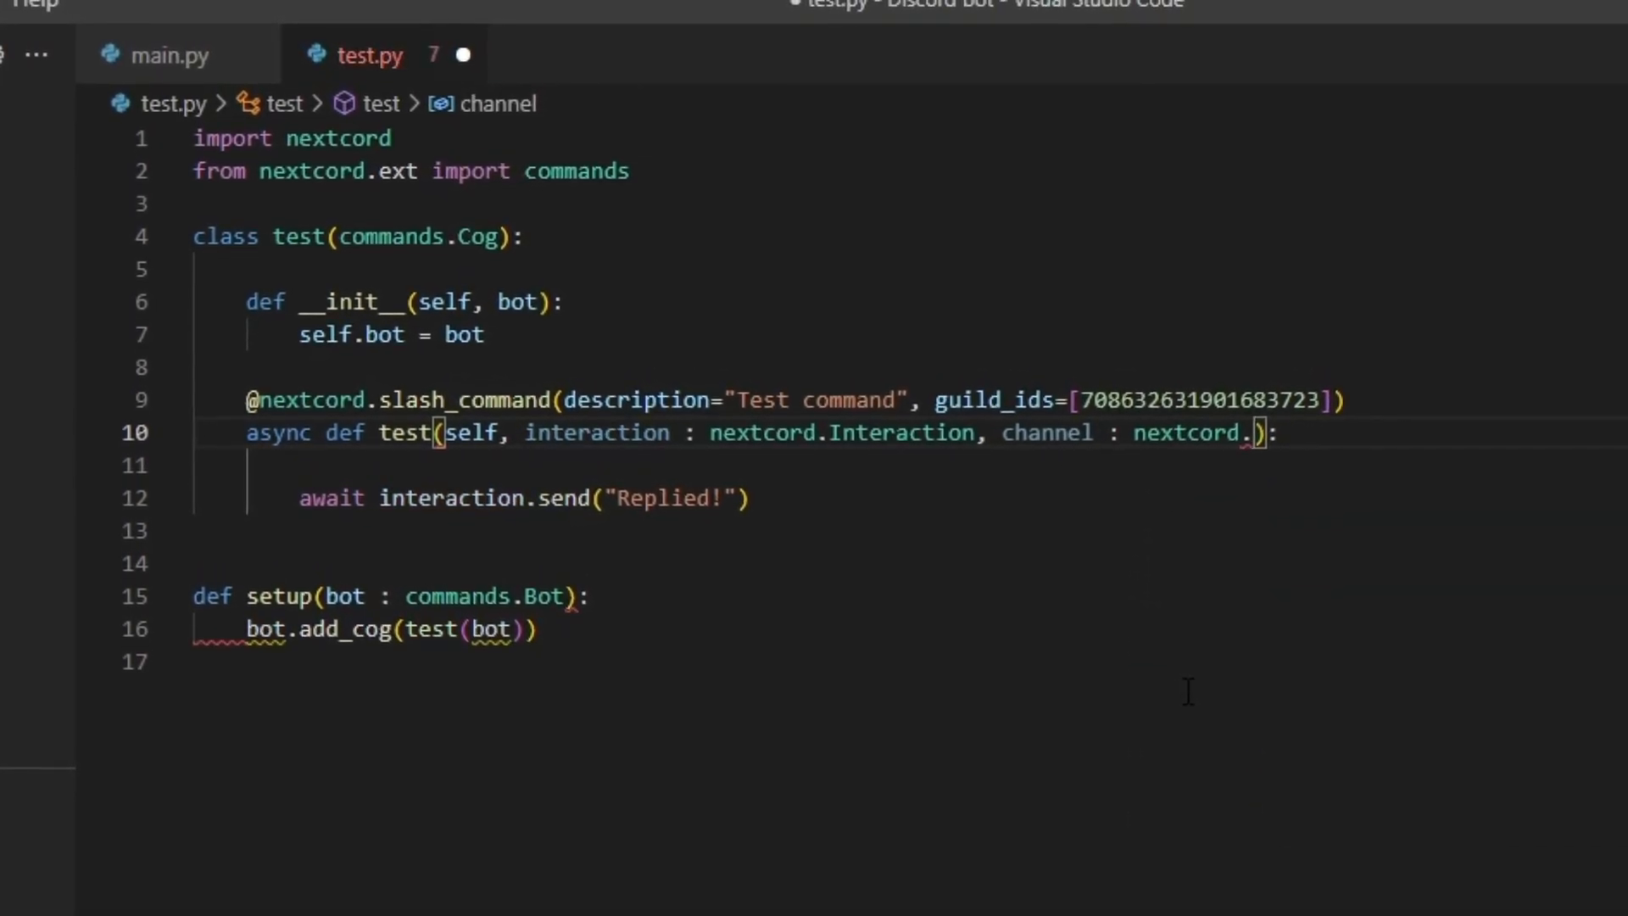
type("tex")
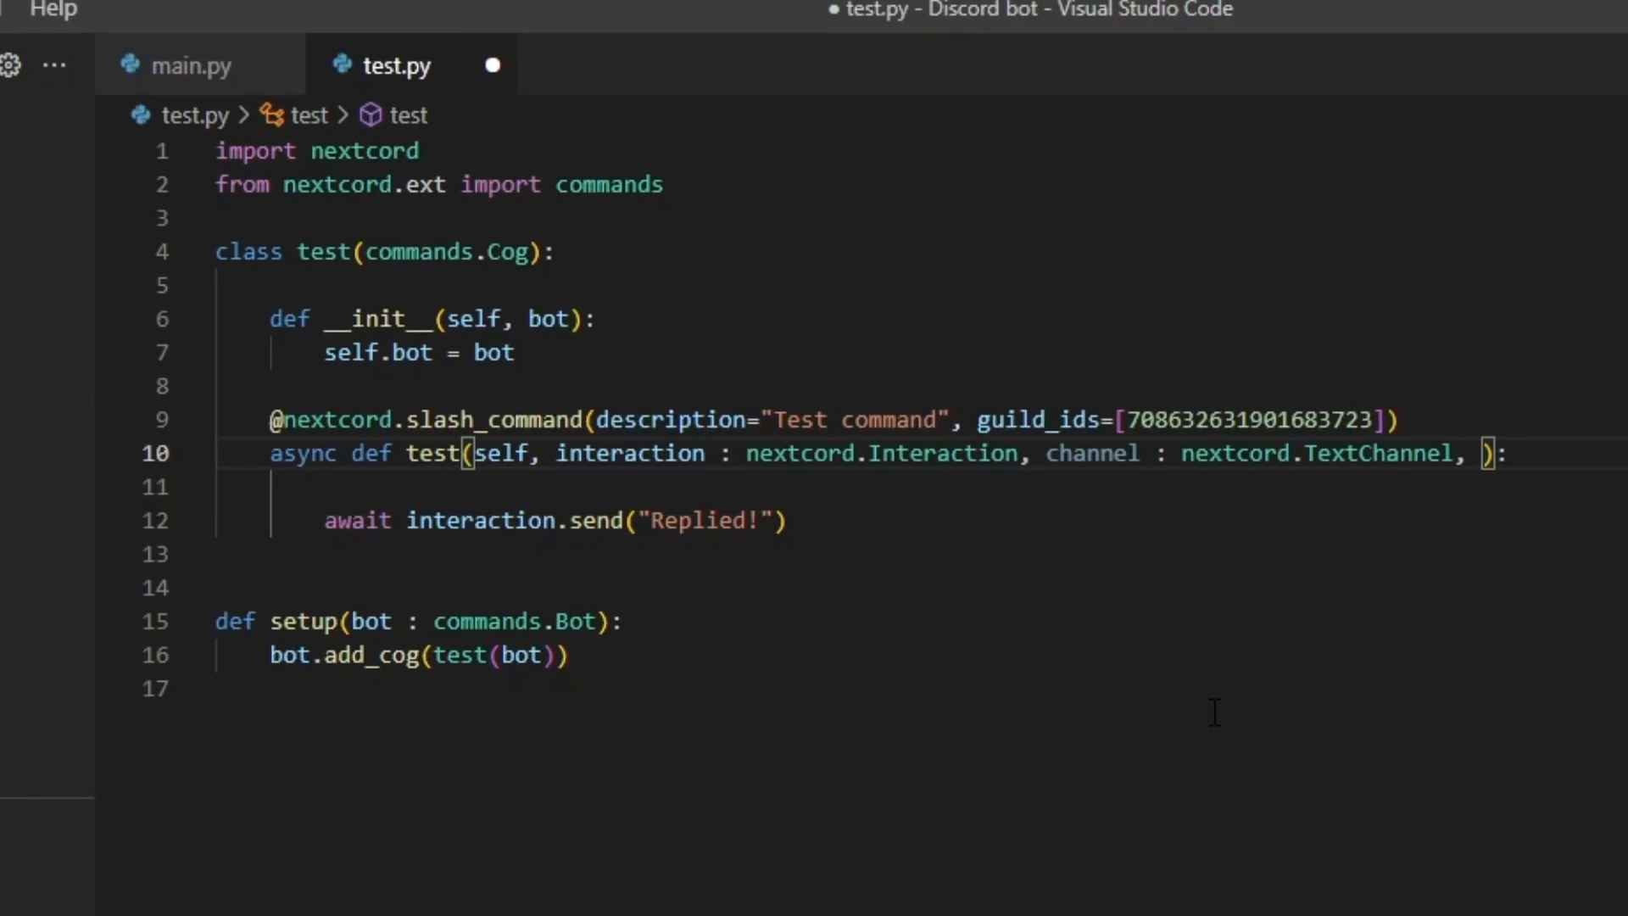
type("user : ne")
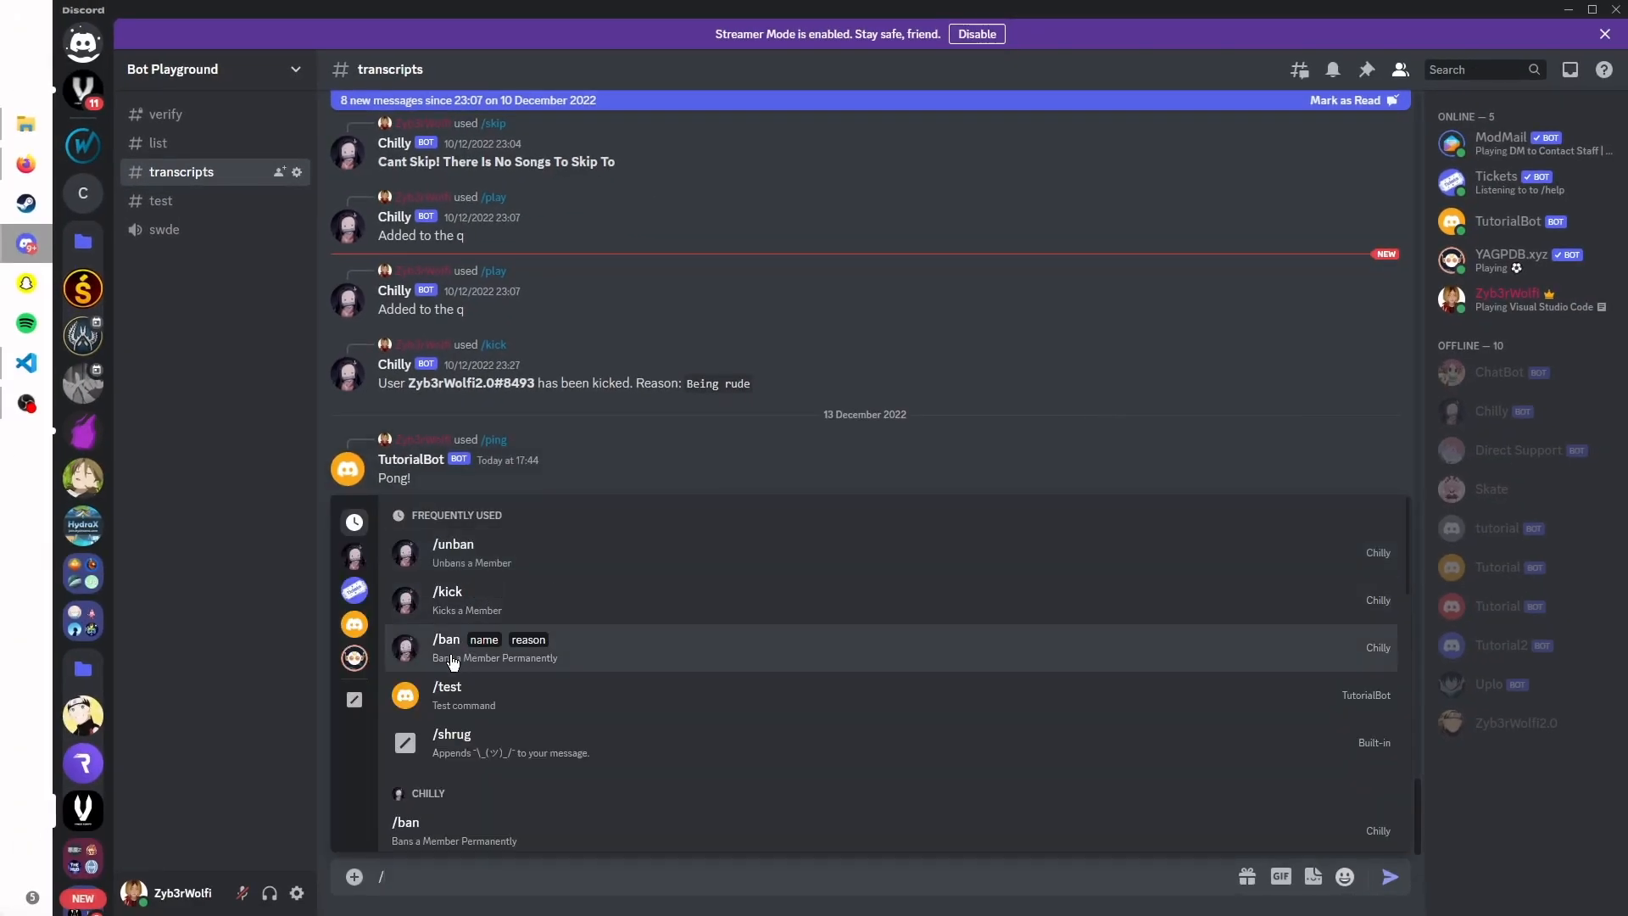
Run the updated /test, filling its channel option from the channel list
left_click(26, 362)
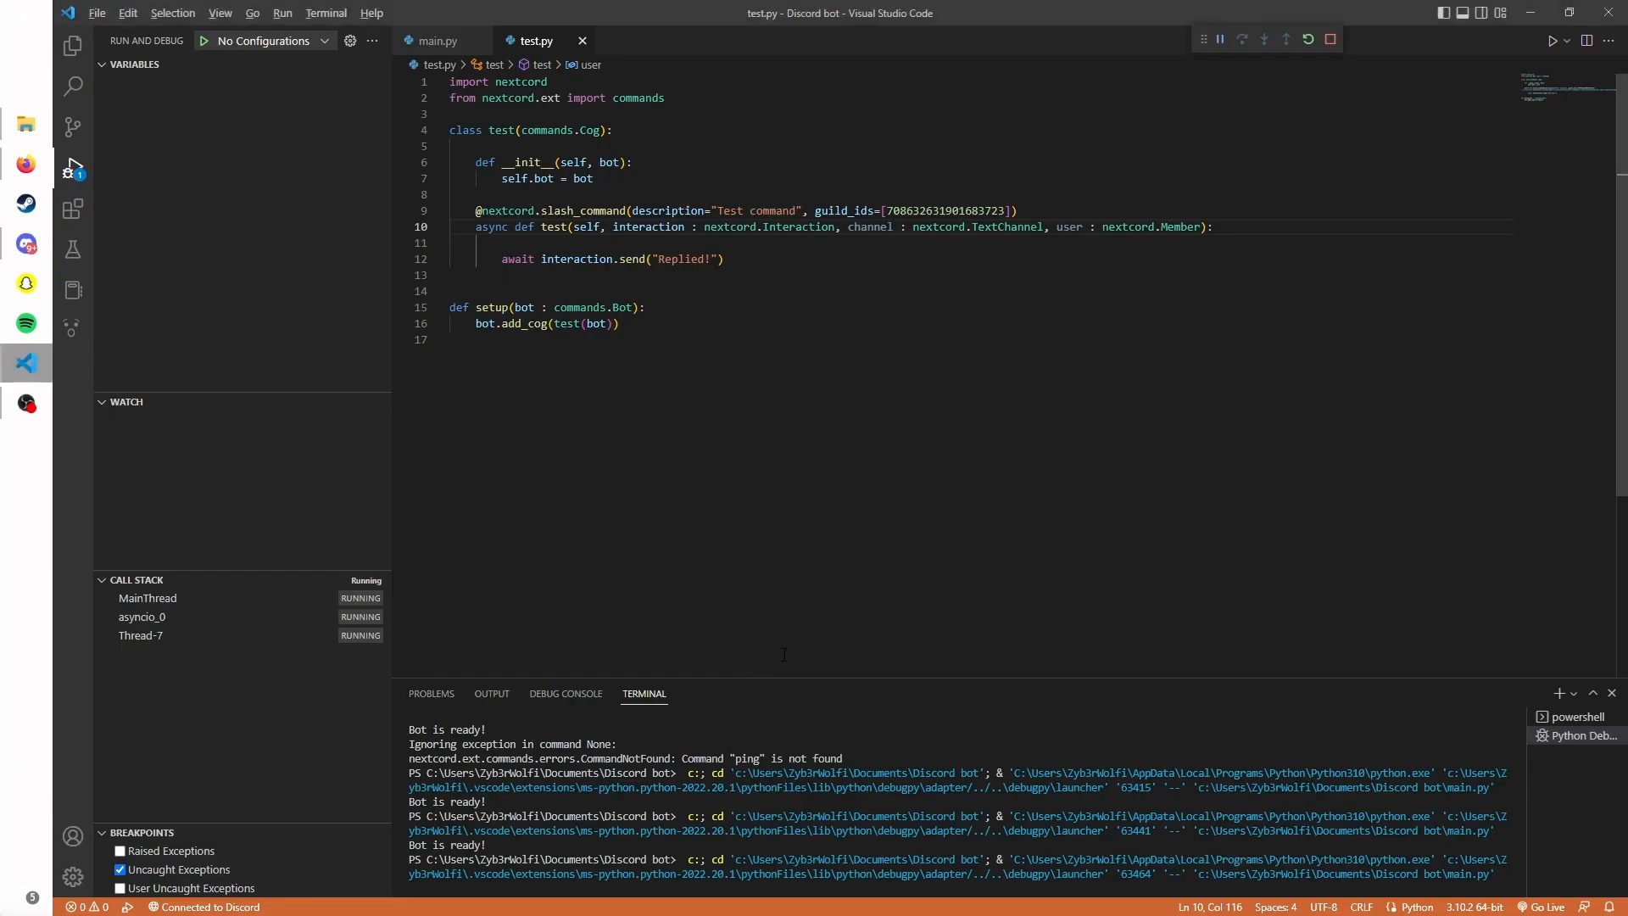
left_click(25, 242)
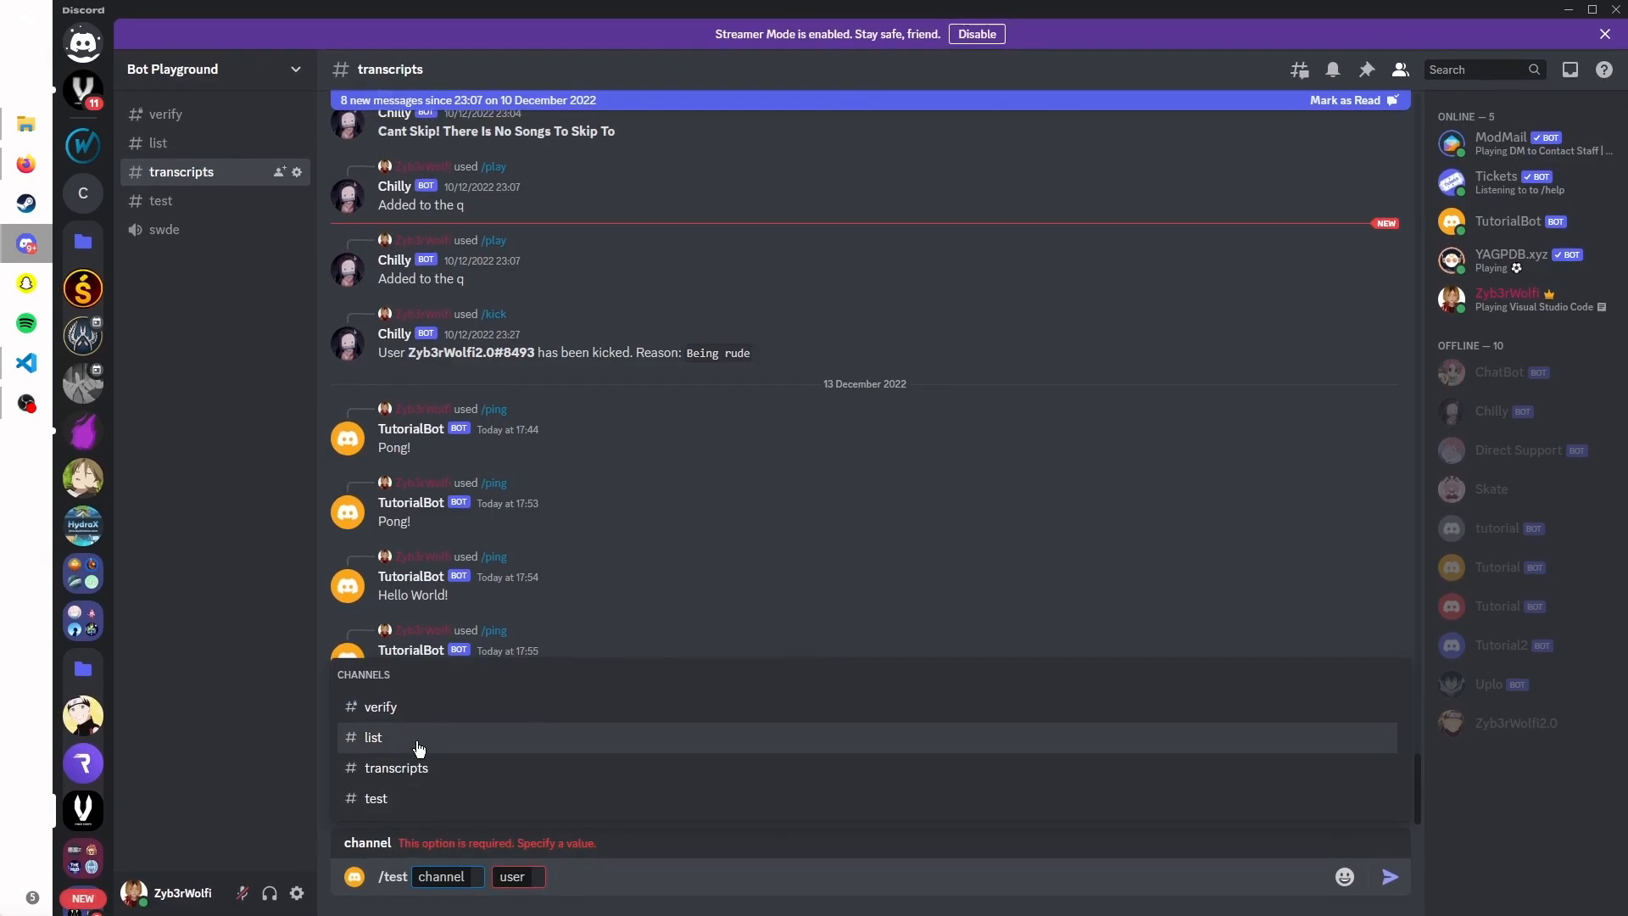
mouse_move(414, 683)
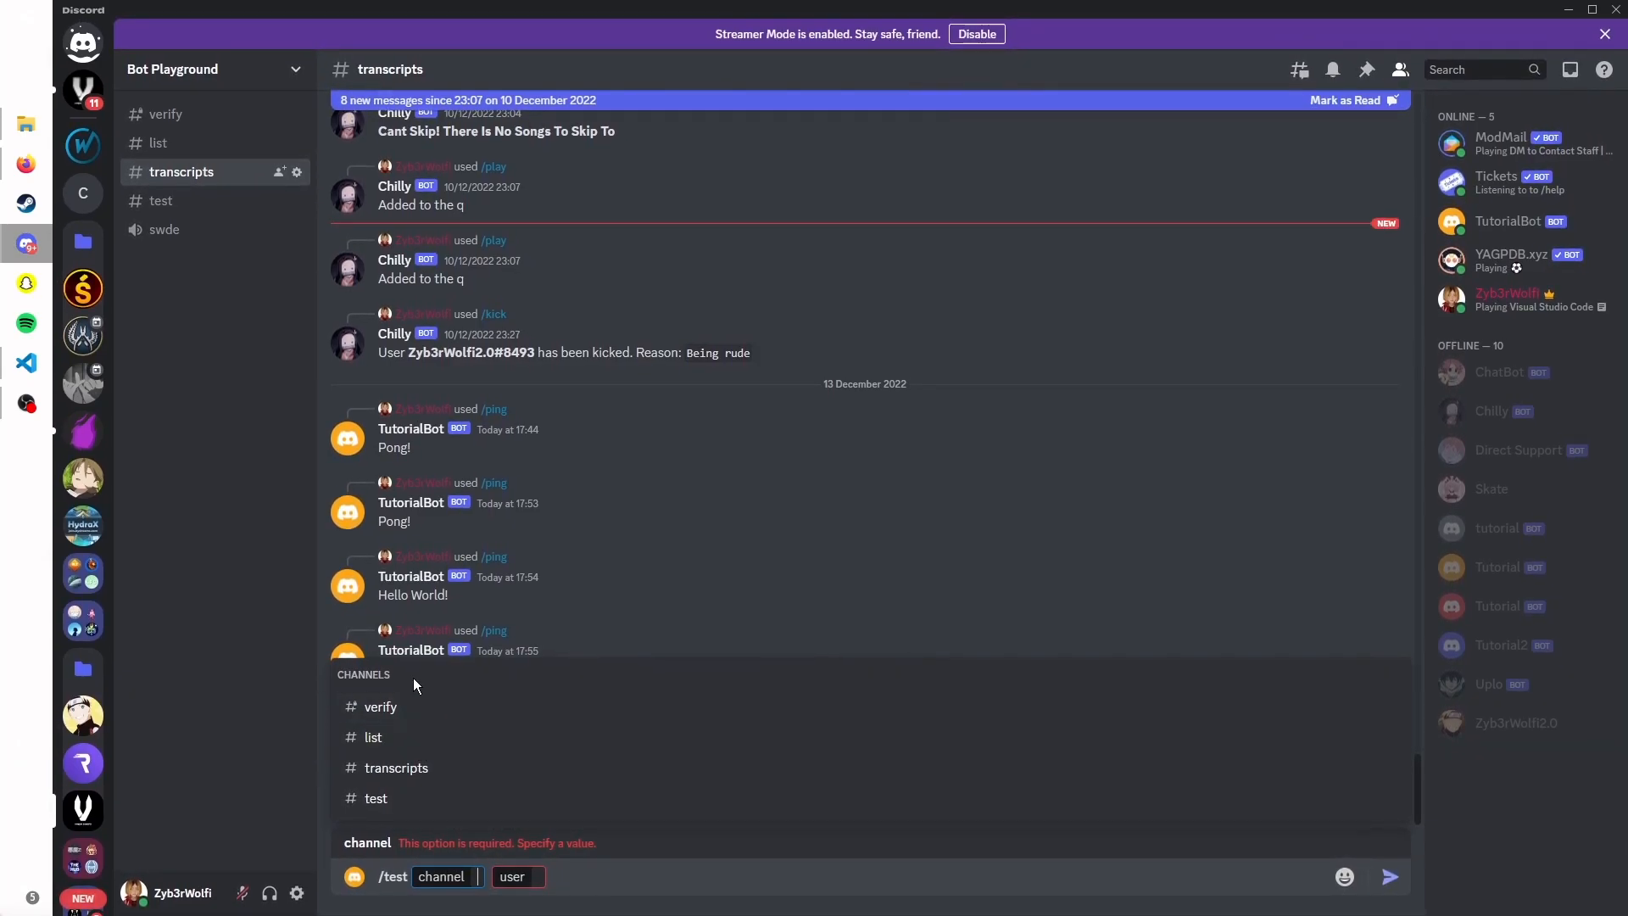
left_click(382, 705)
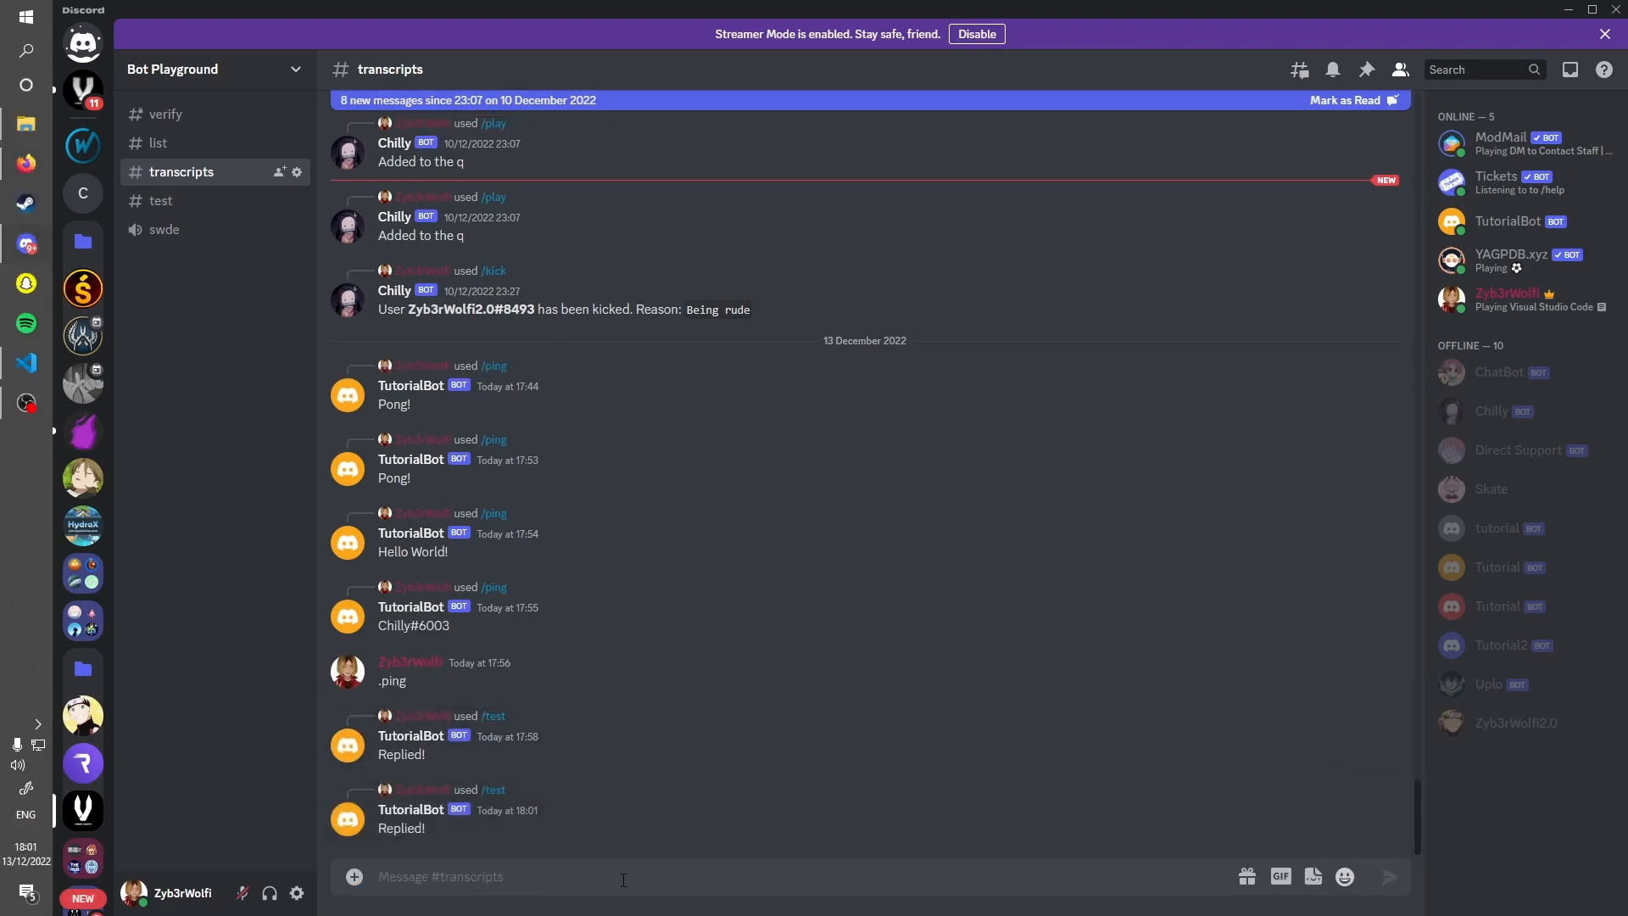
left_click(26, 363)
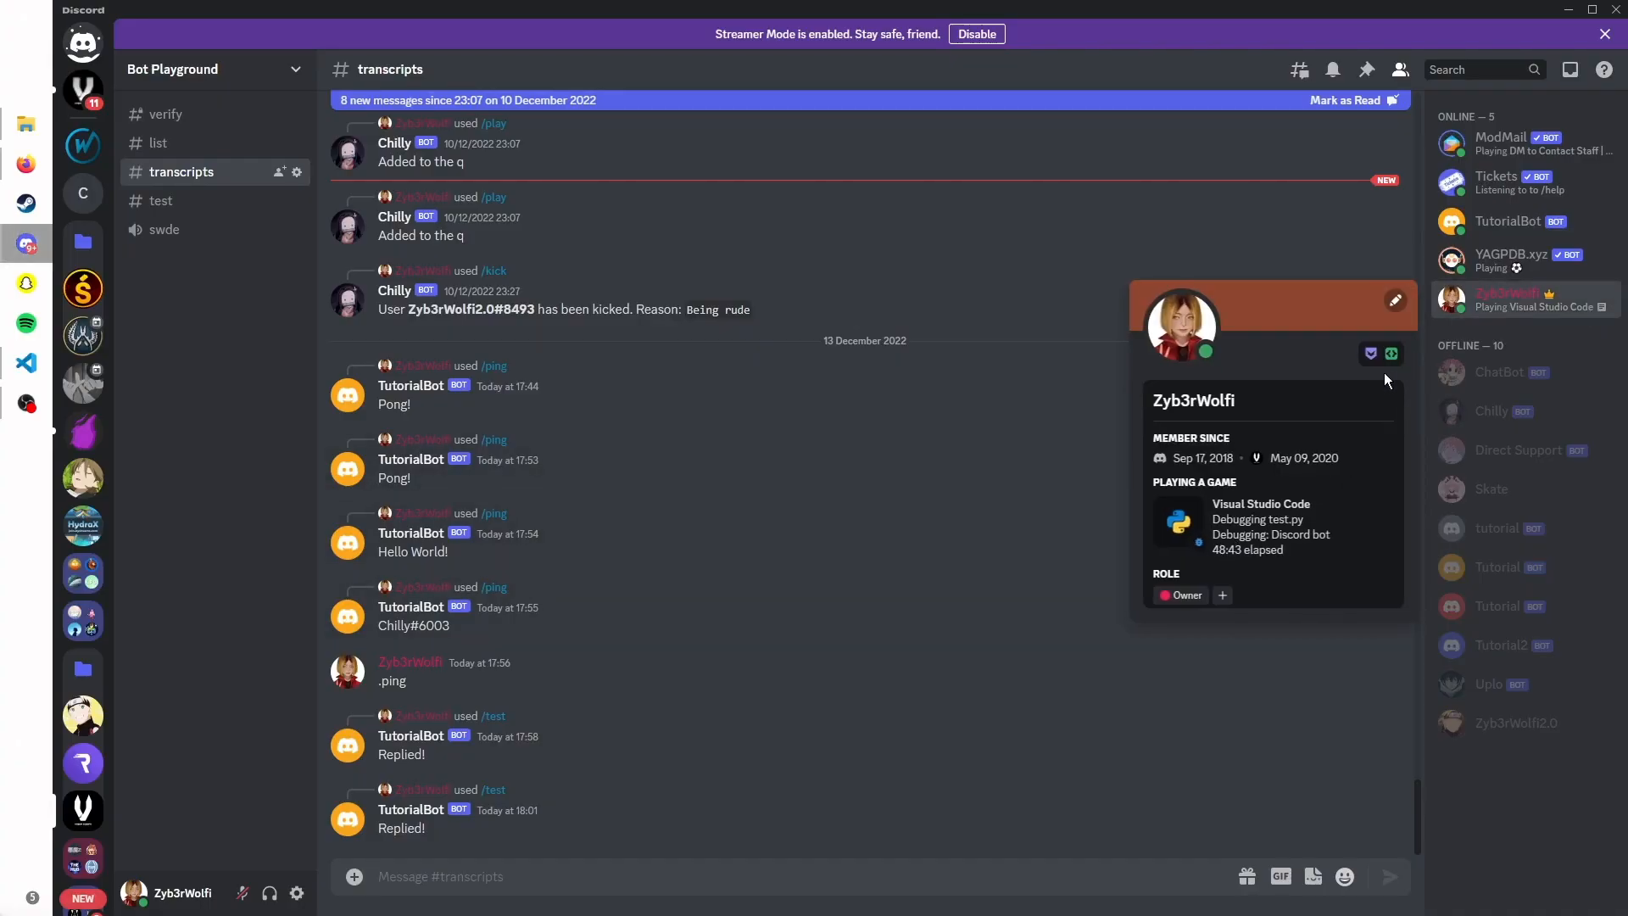
mouse_move(1391, 355)
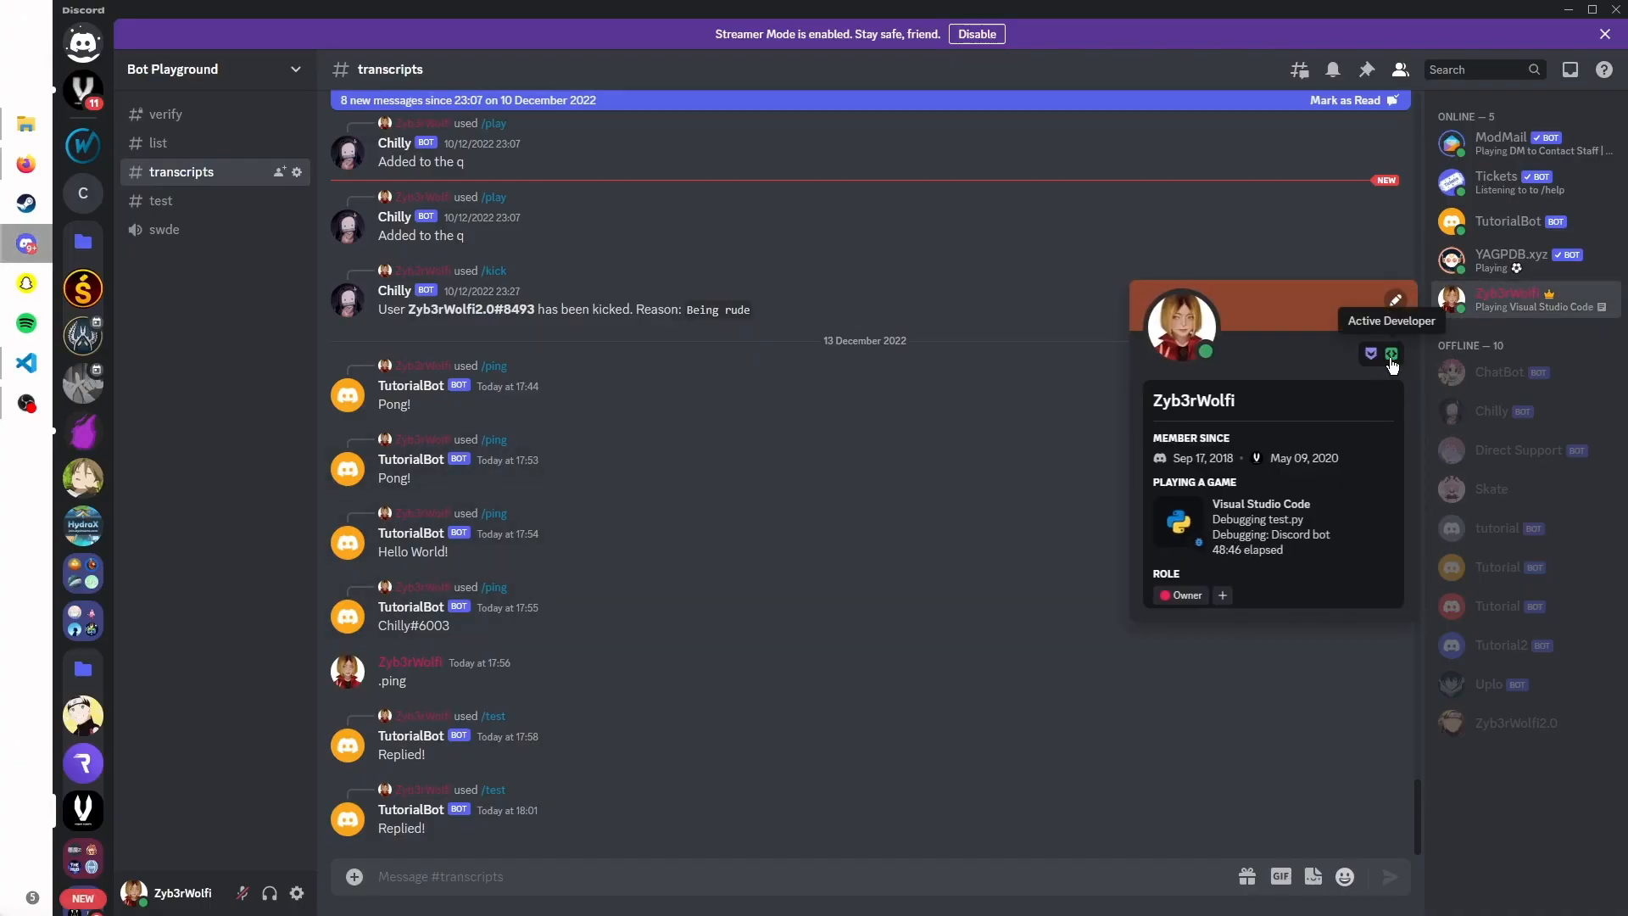
mouse_move(1063, 356)
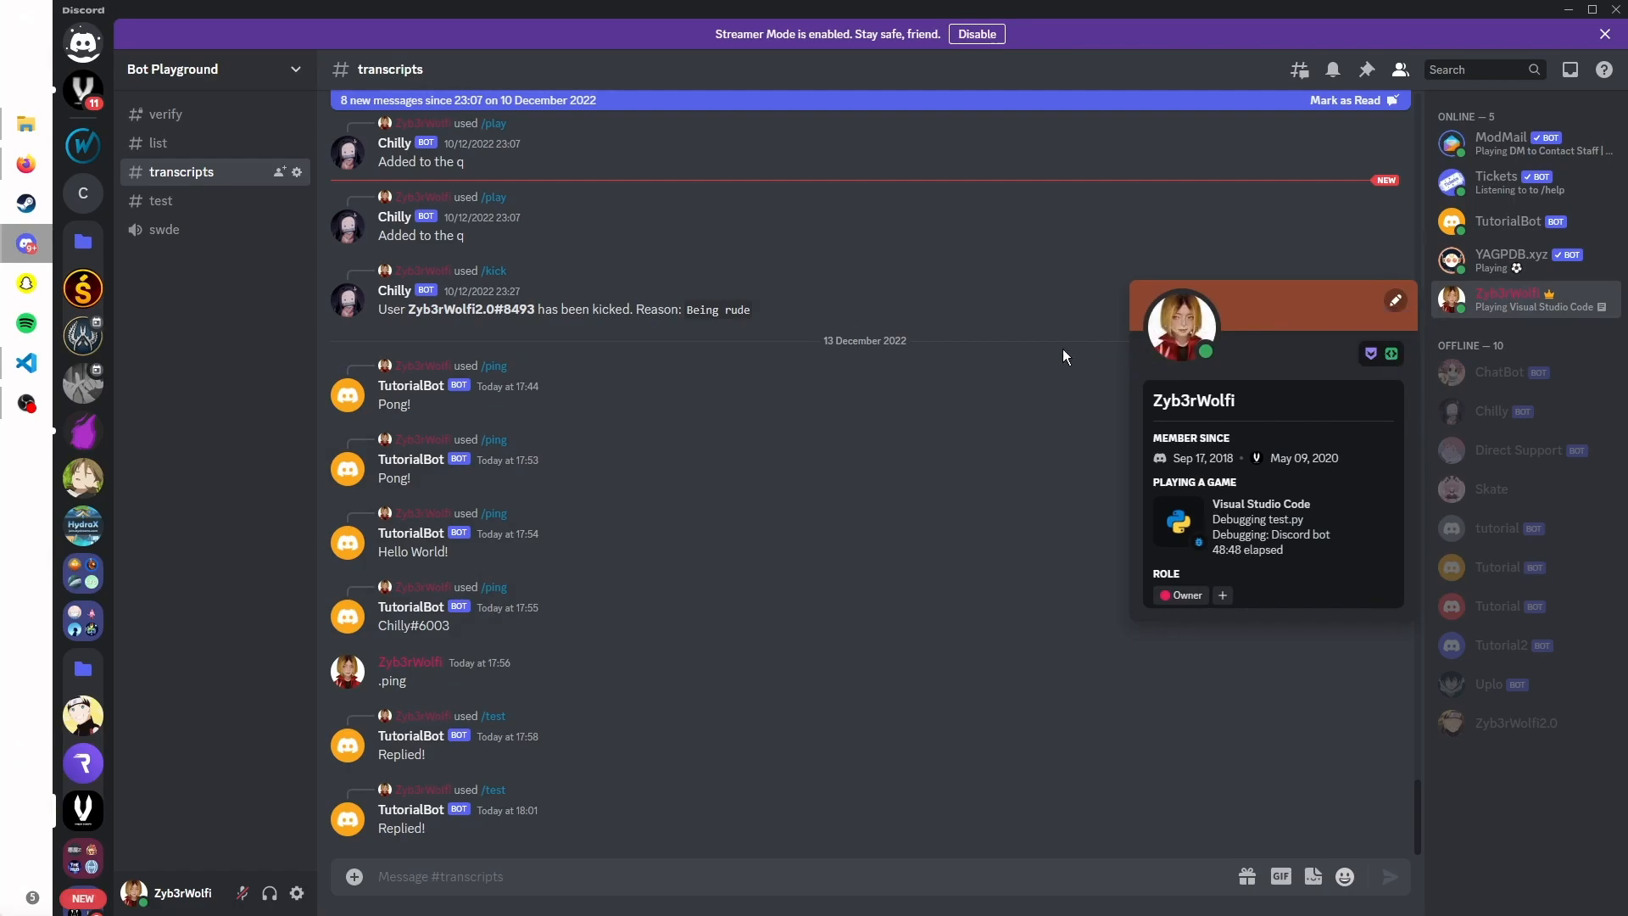
mouse_move(1119, 373)
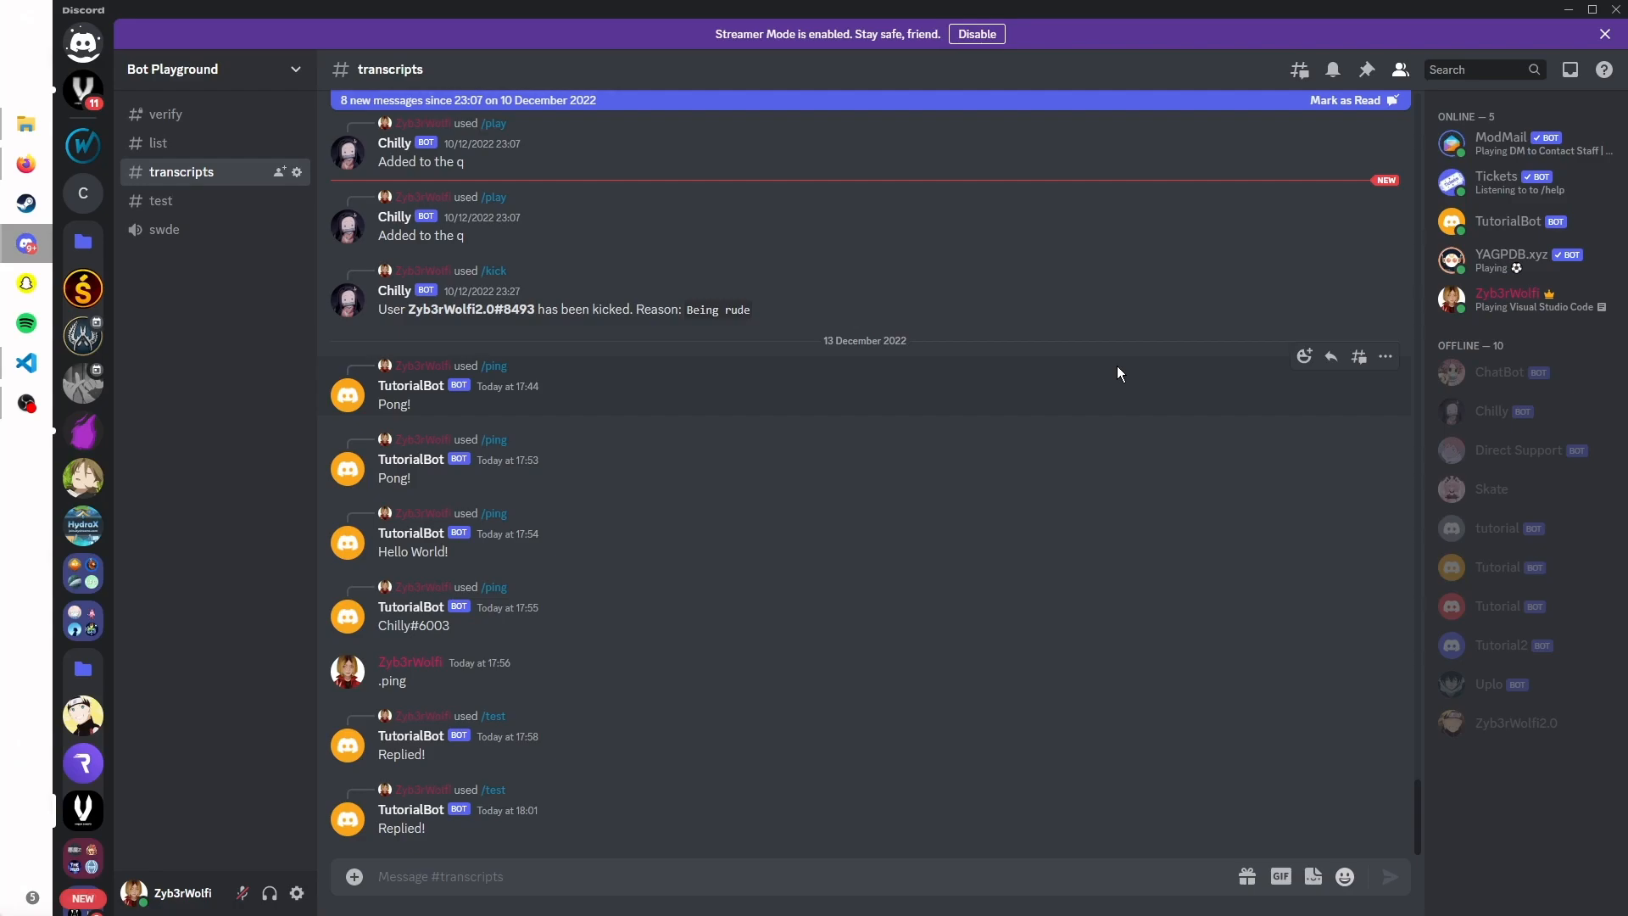
mouse_move(585, 239)
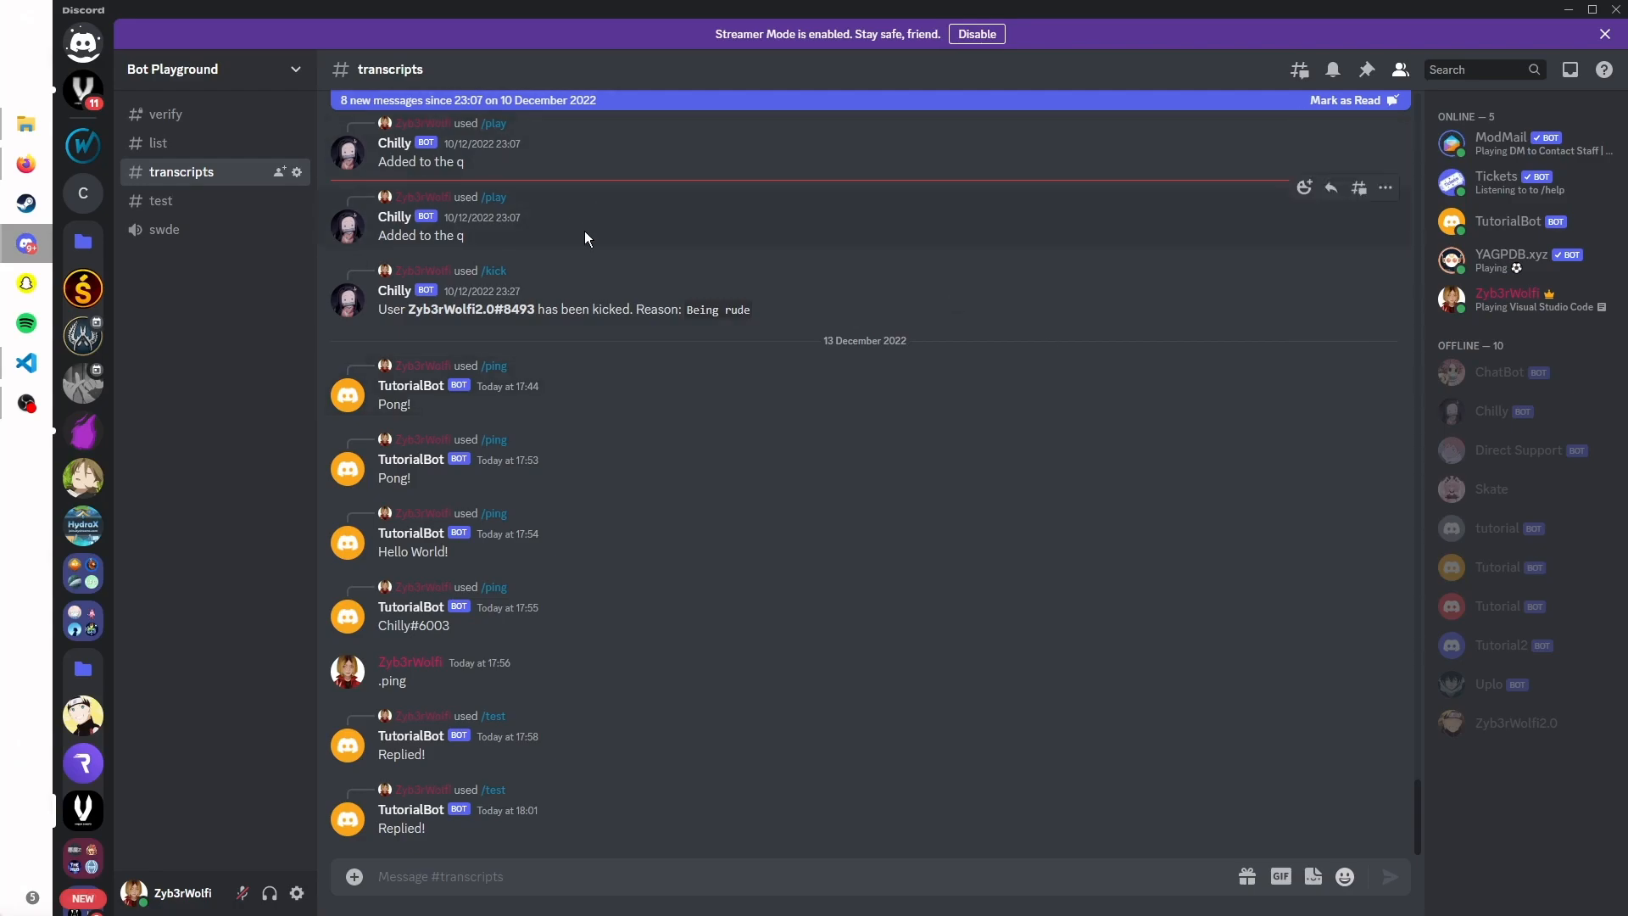
mouse_move(418, 141)
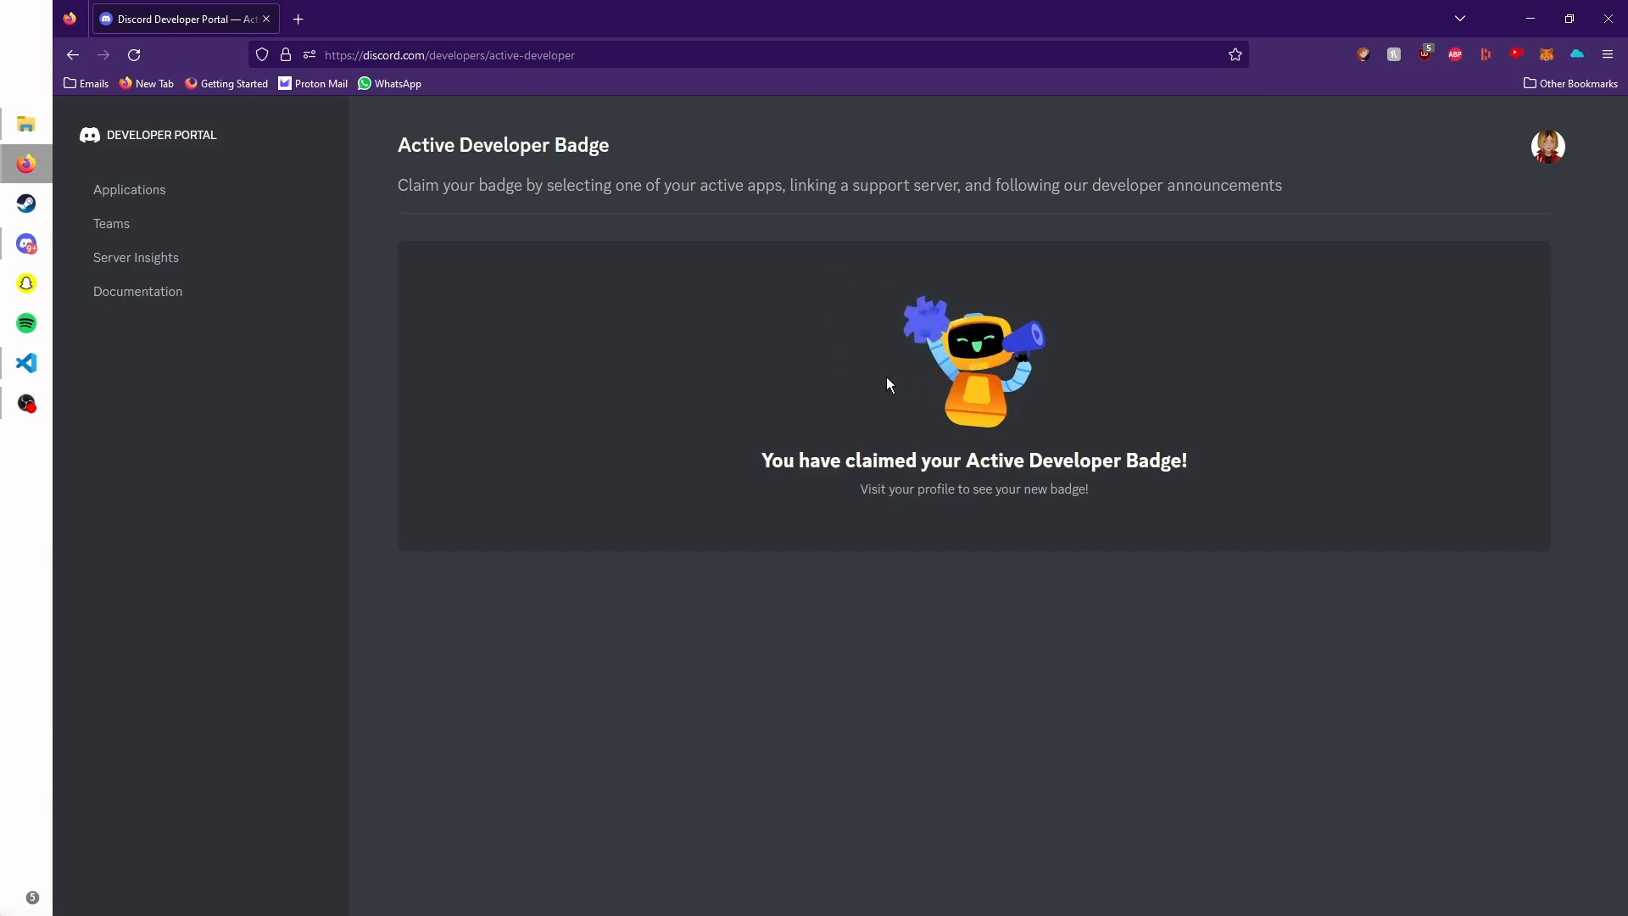
mouse_move(1251, 308)
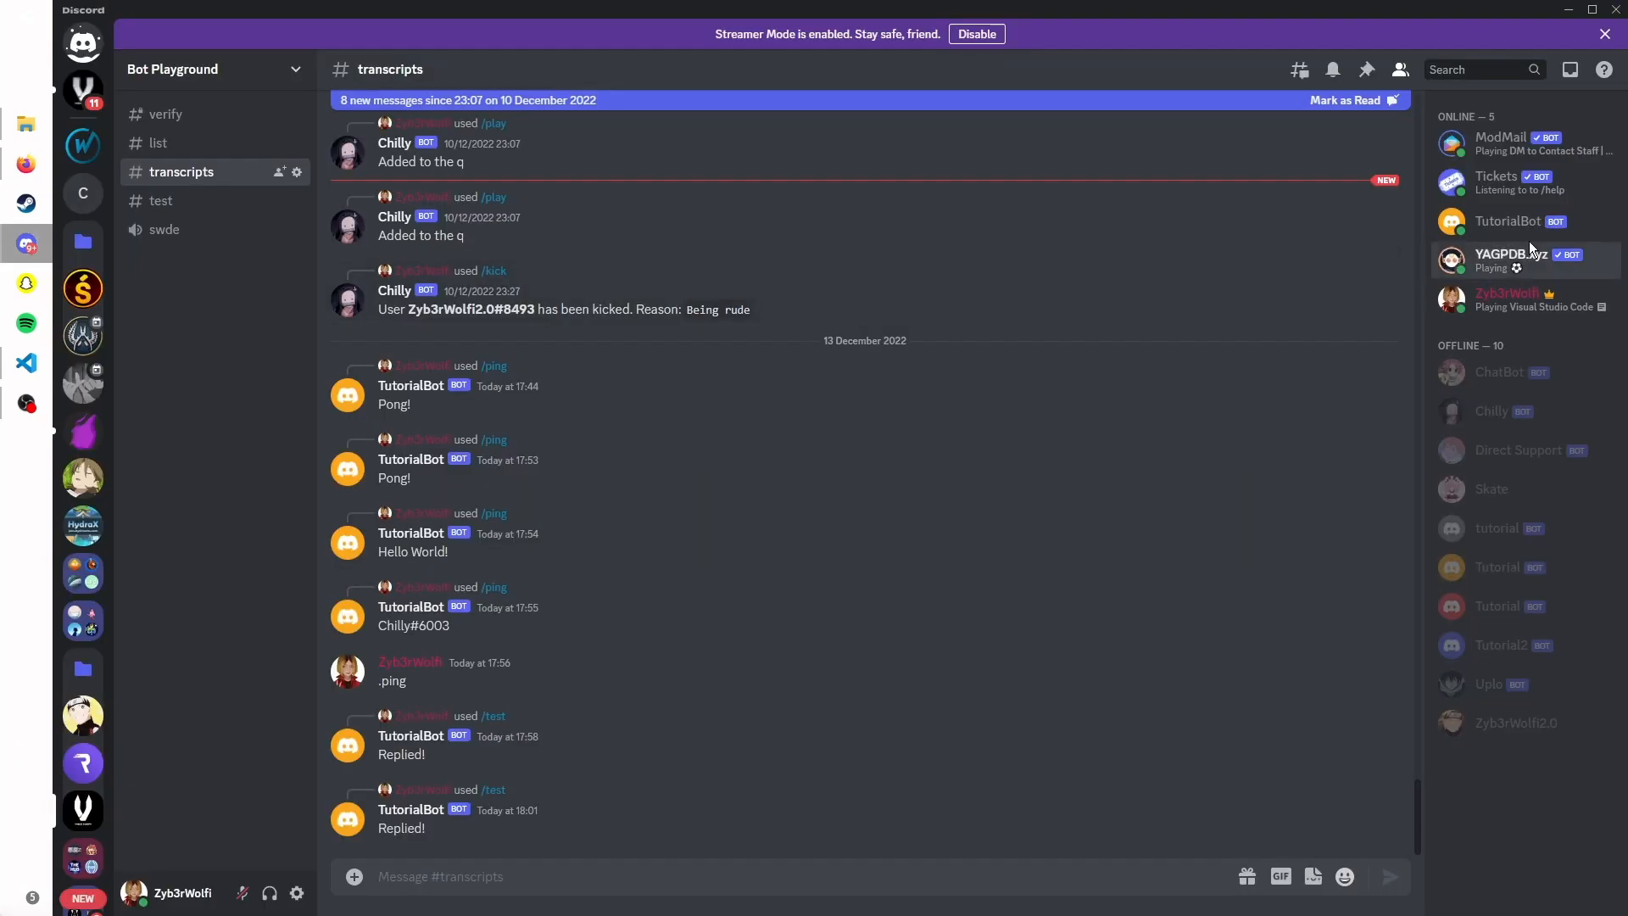
left_click(82, 193)
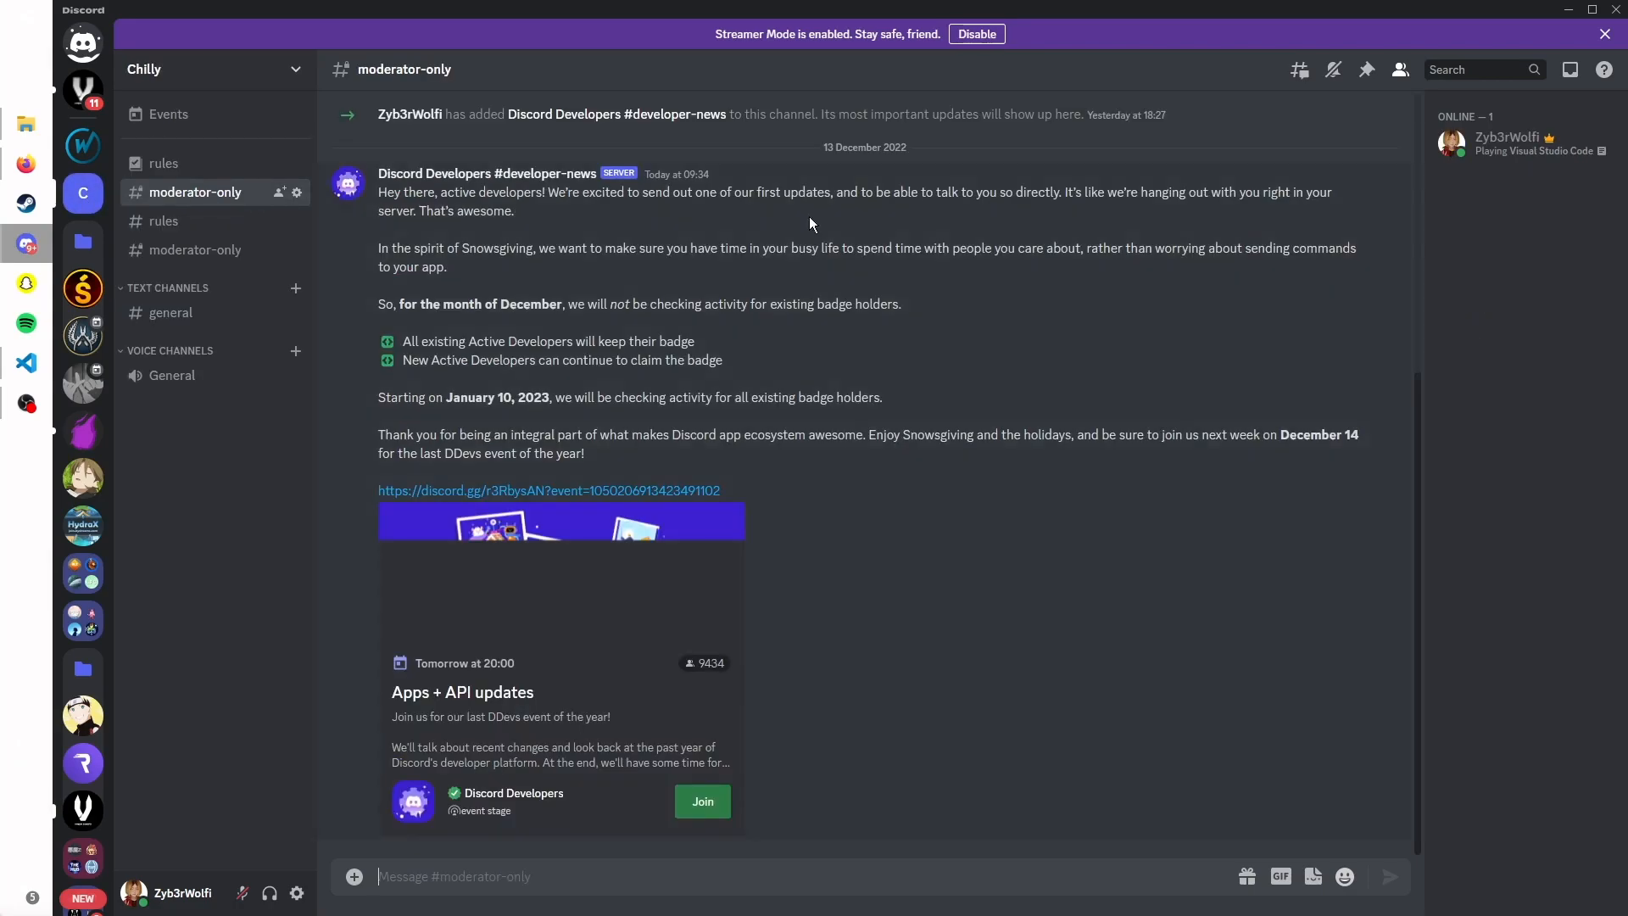
left_click(163, 221)
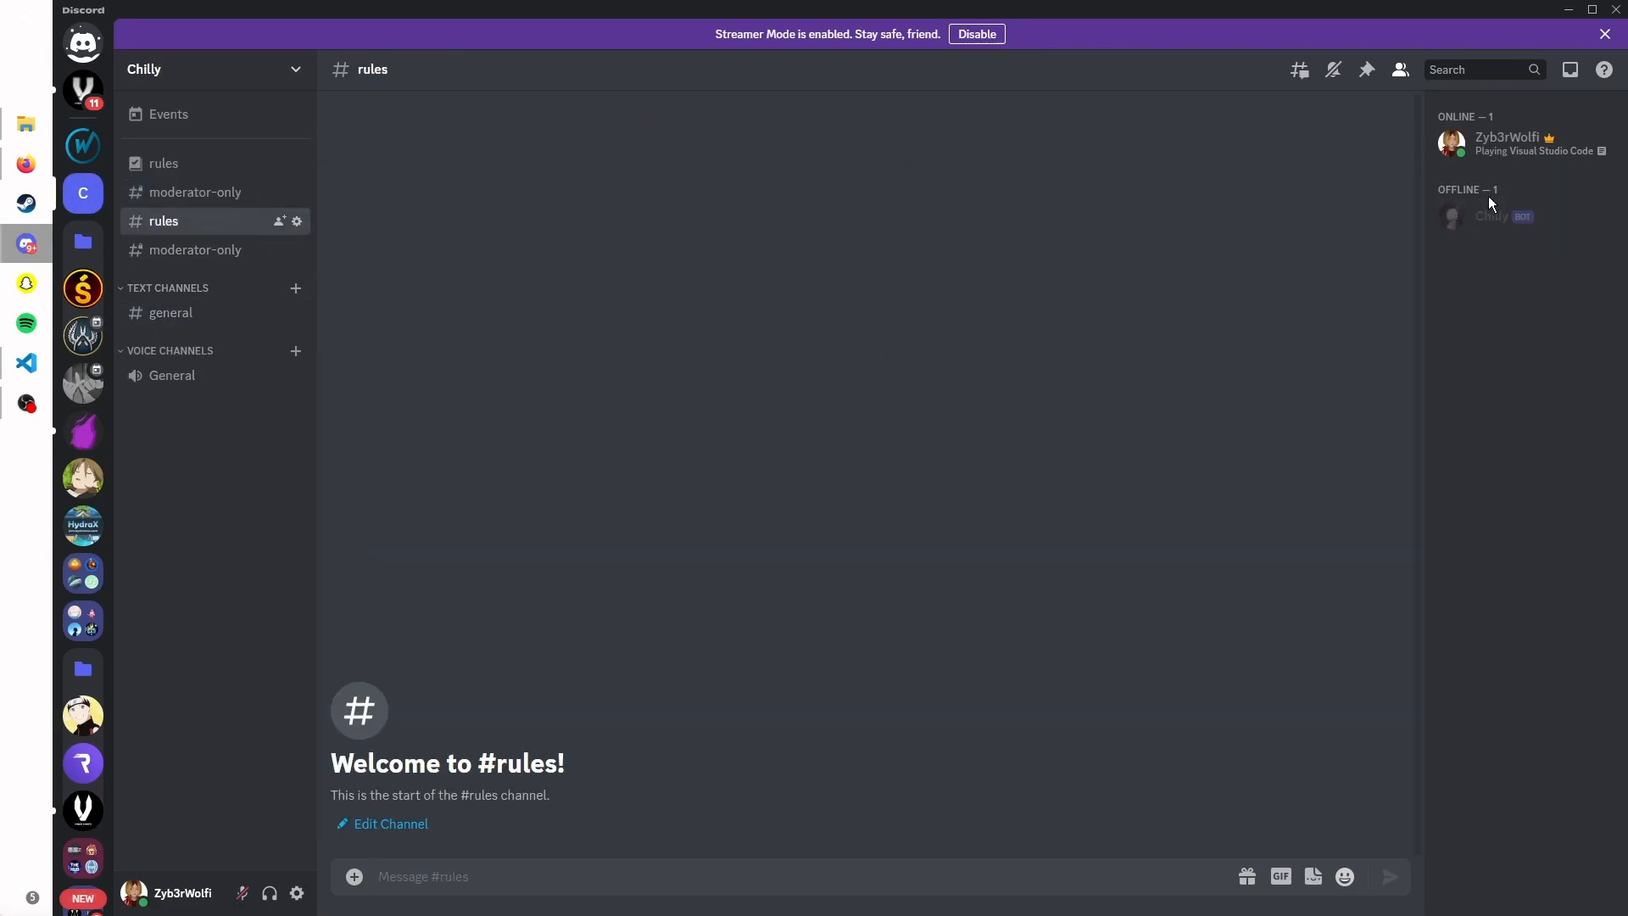
left_click(1508, 142)
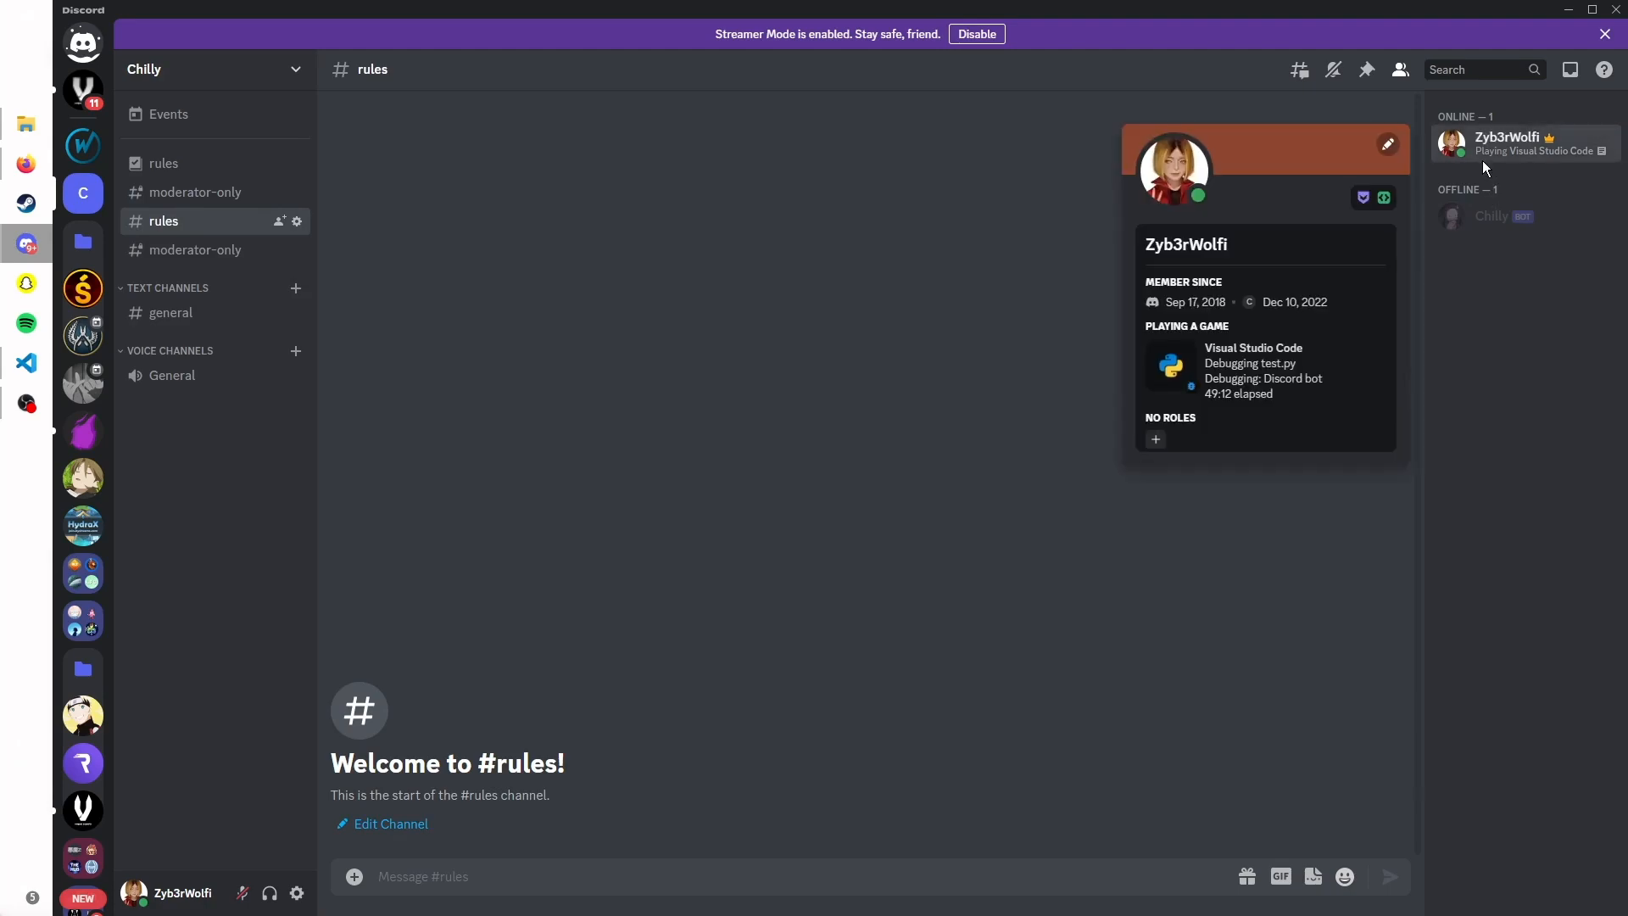
left_click(1492, 215)
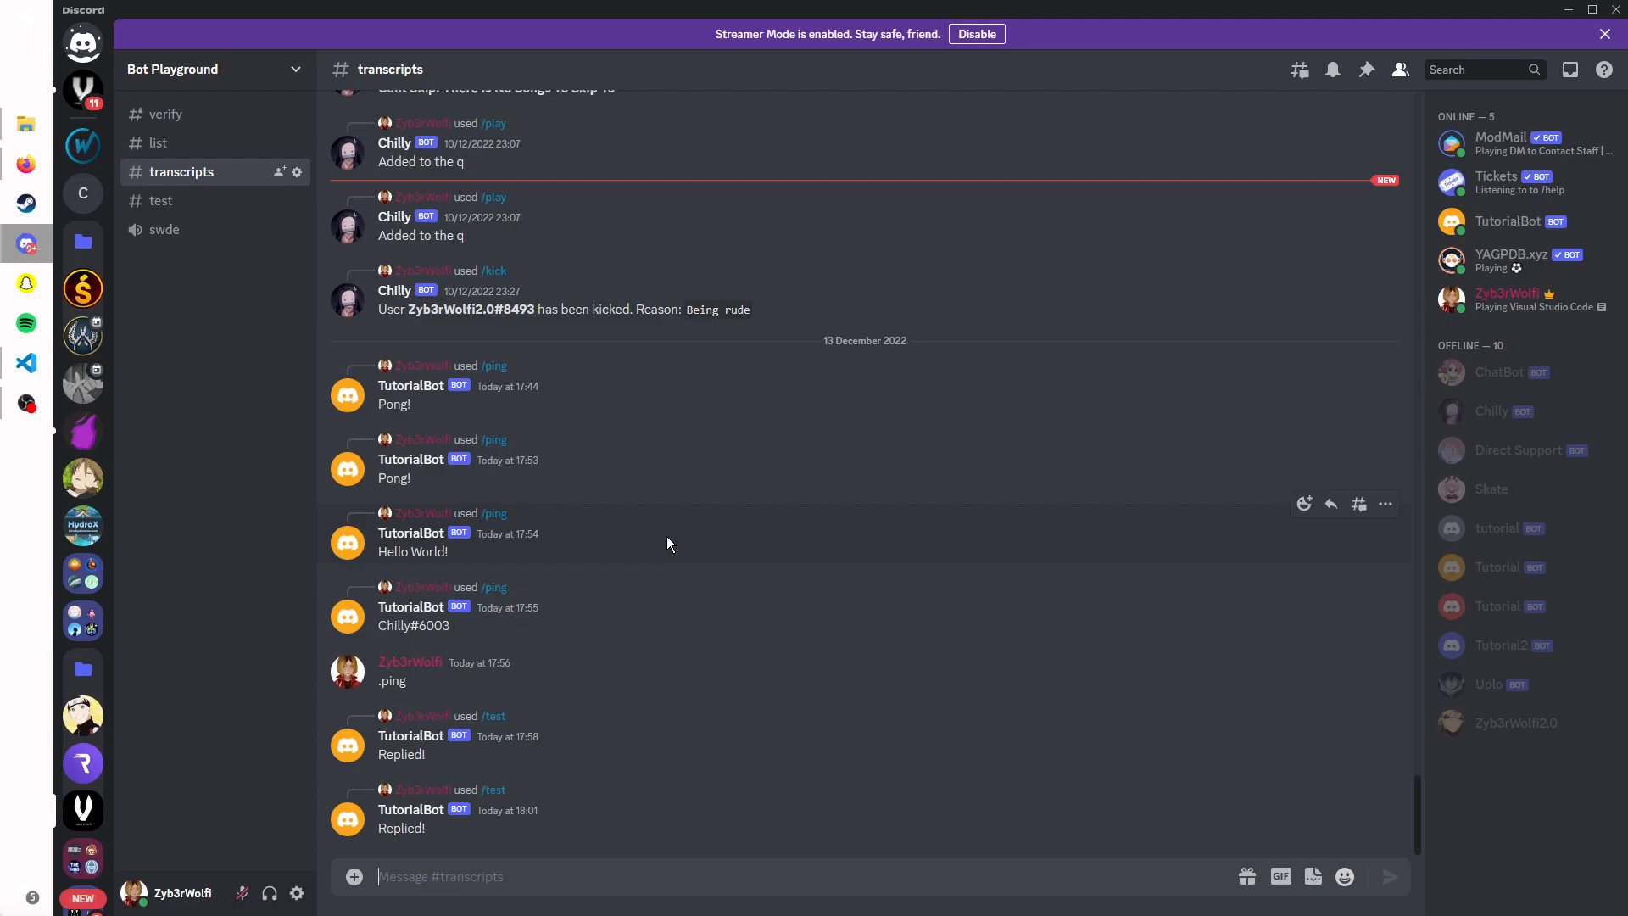
mouse_move(1229, 300)
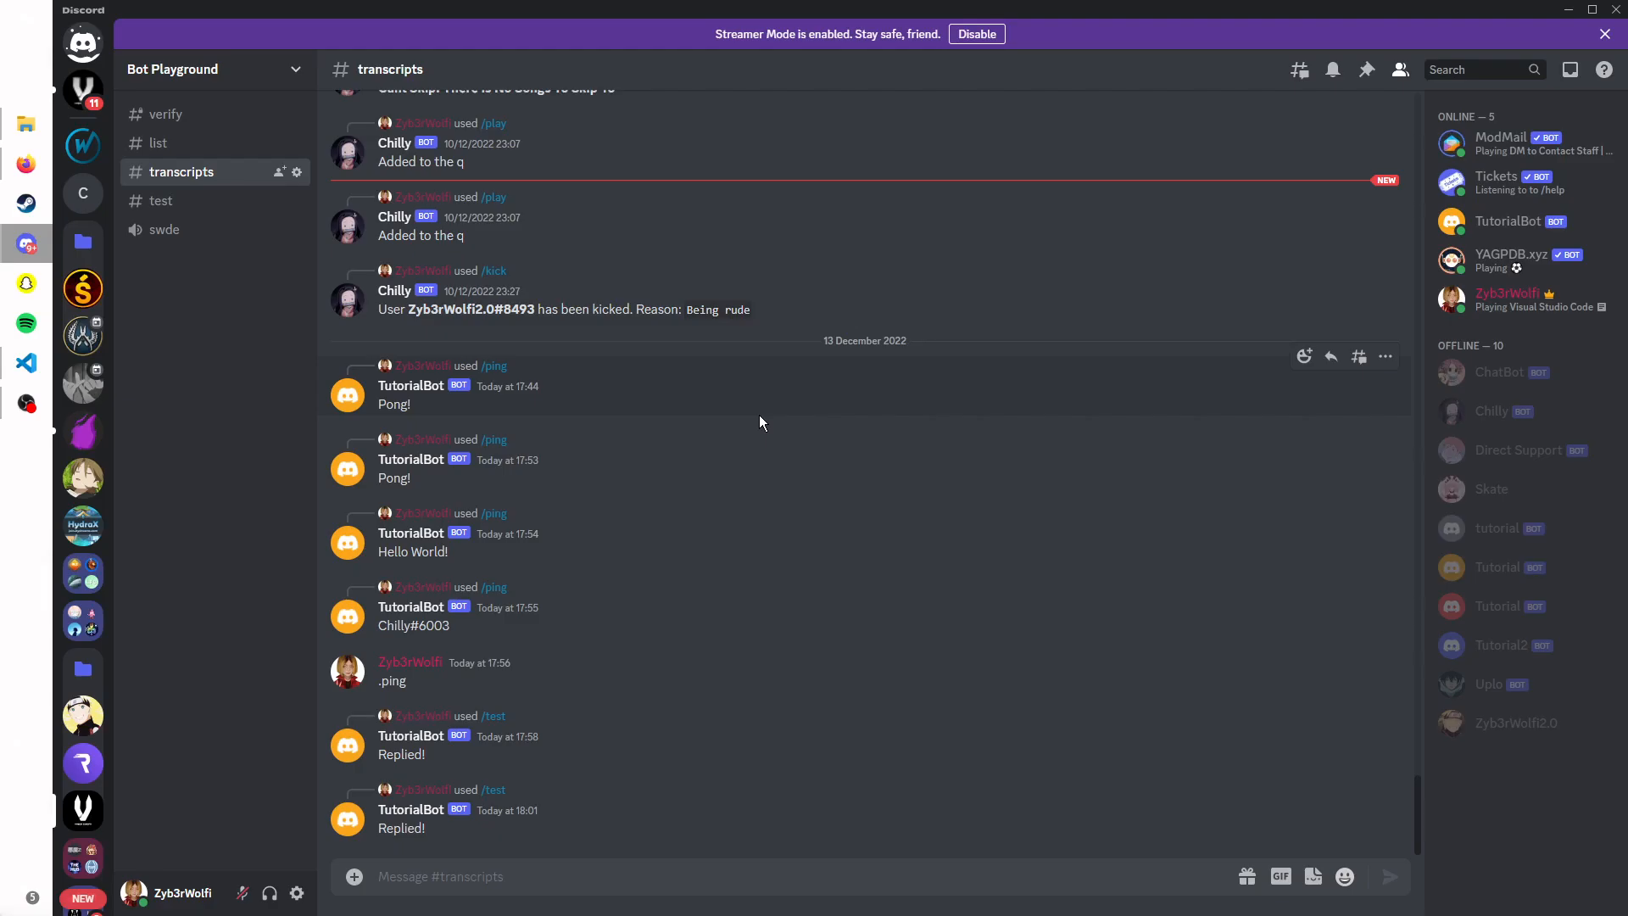
Return to test.py in Visual Studio Code with the cursor on line 11 of the command body
left_click(25, 361)
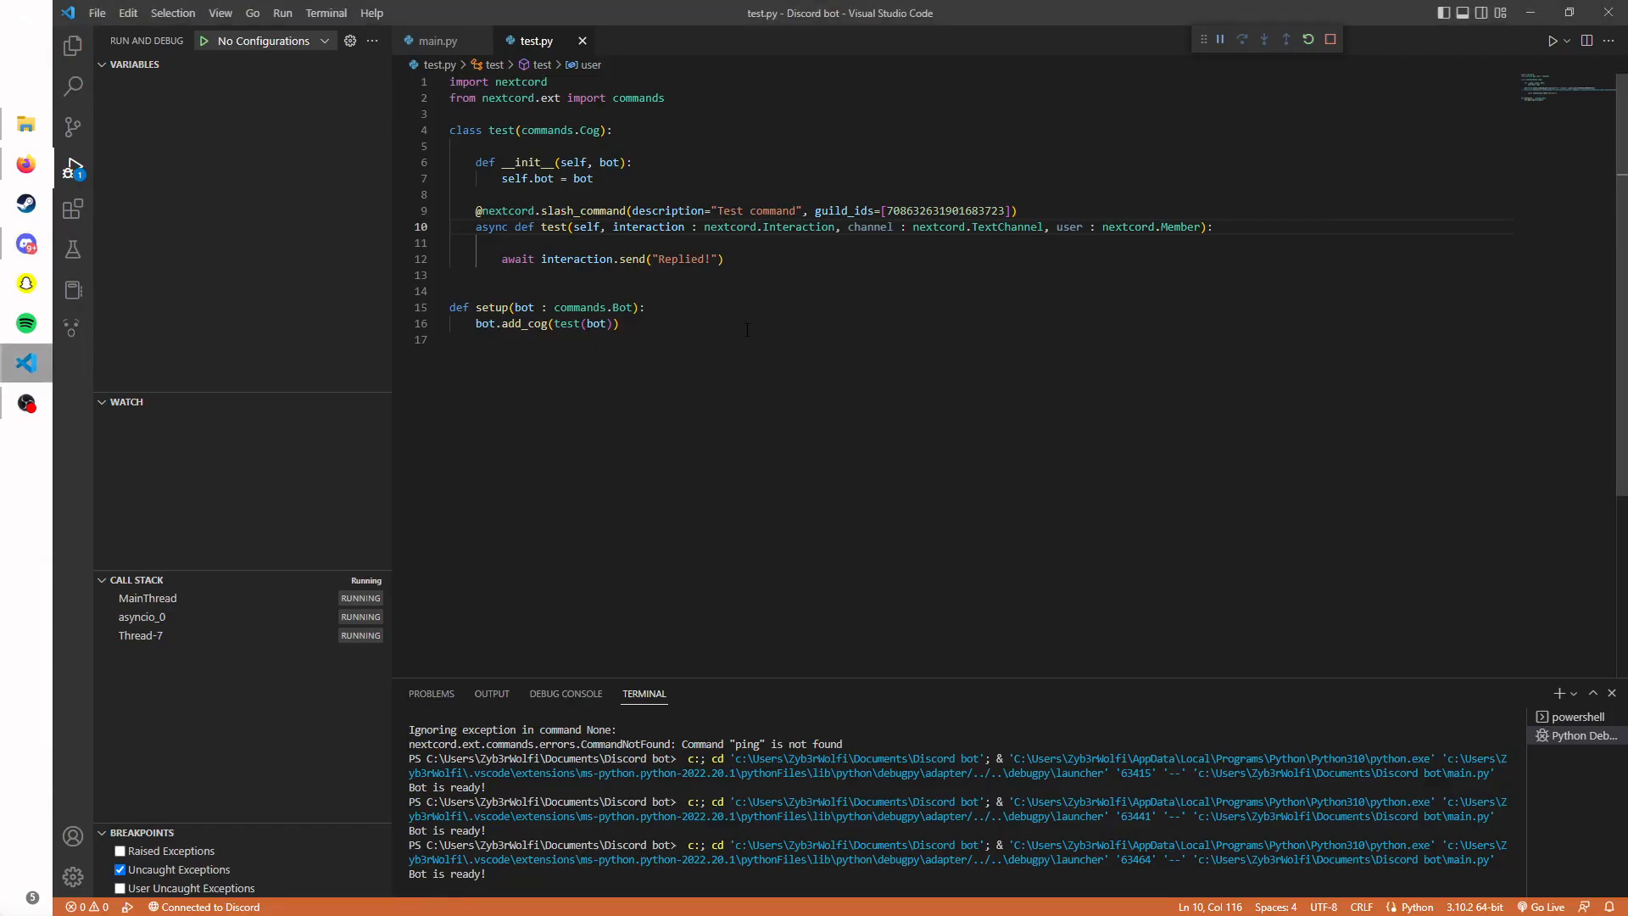
mouse_move(538, 211)
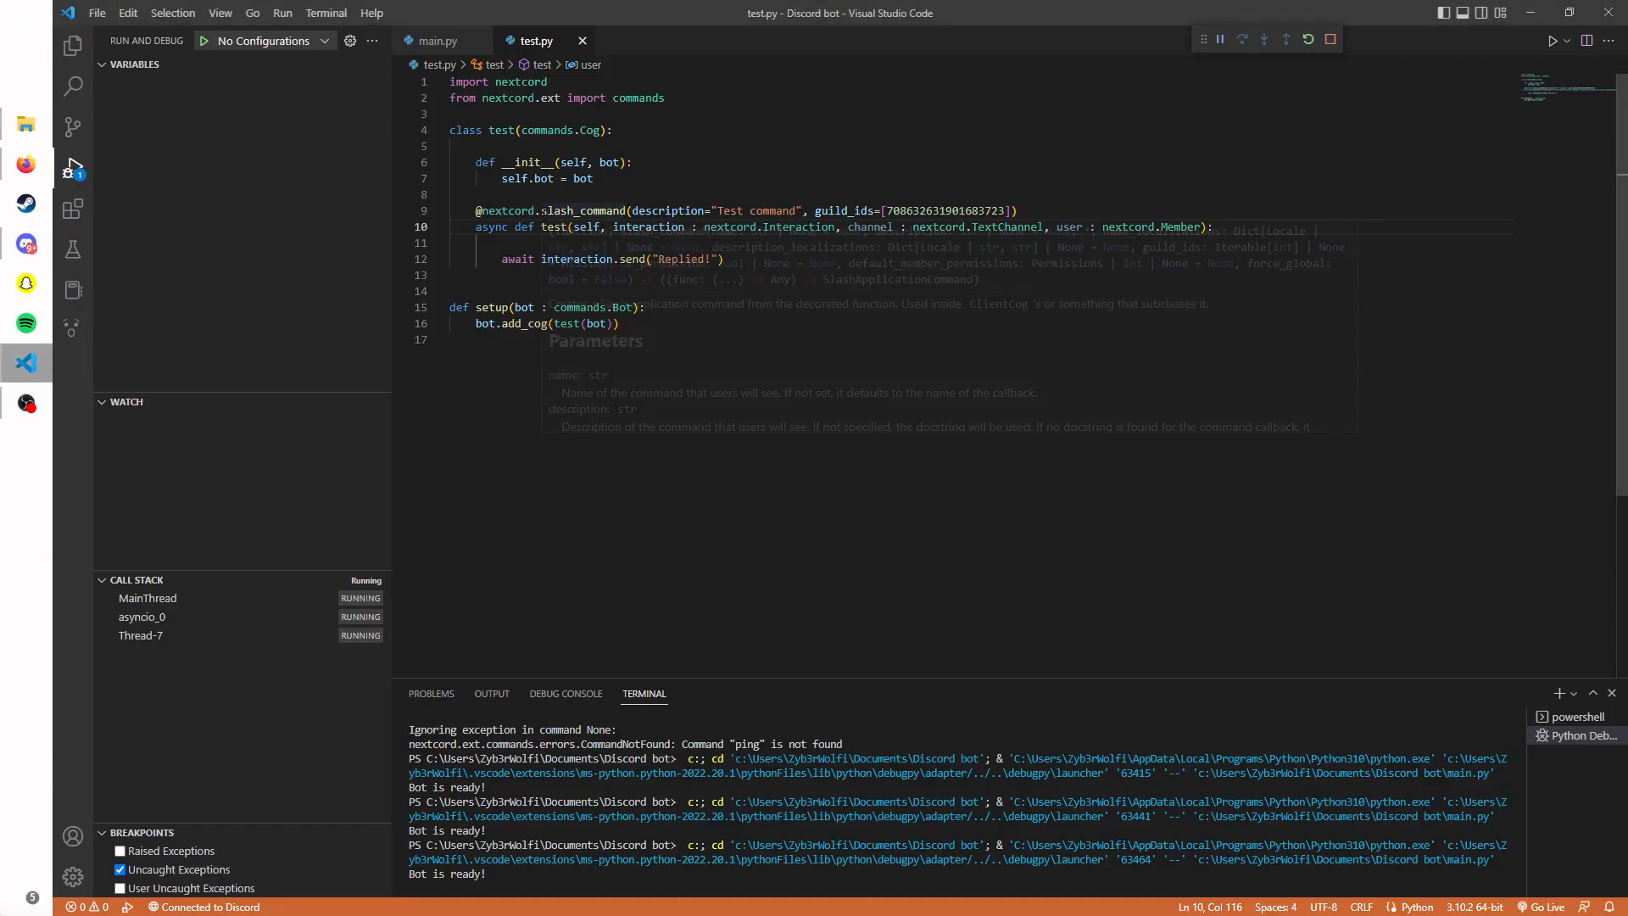
left_click(724, 258)
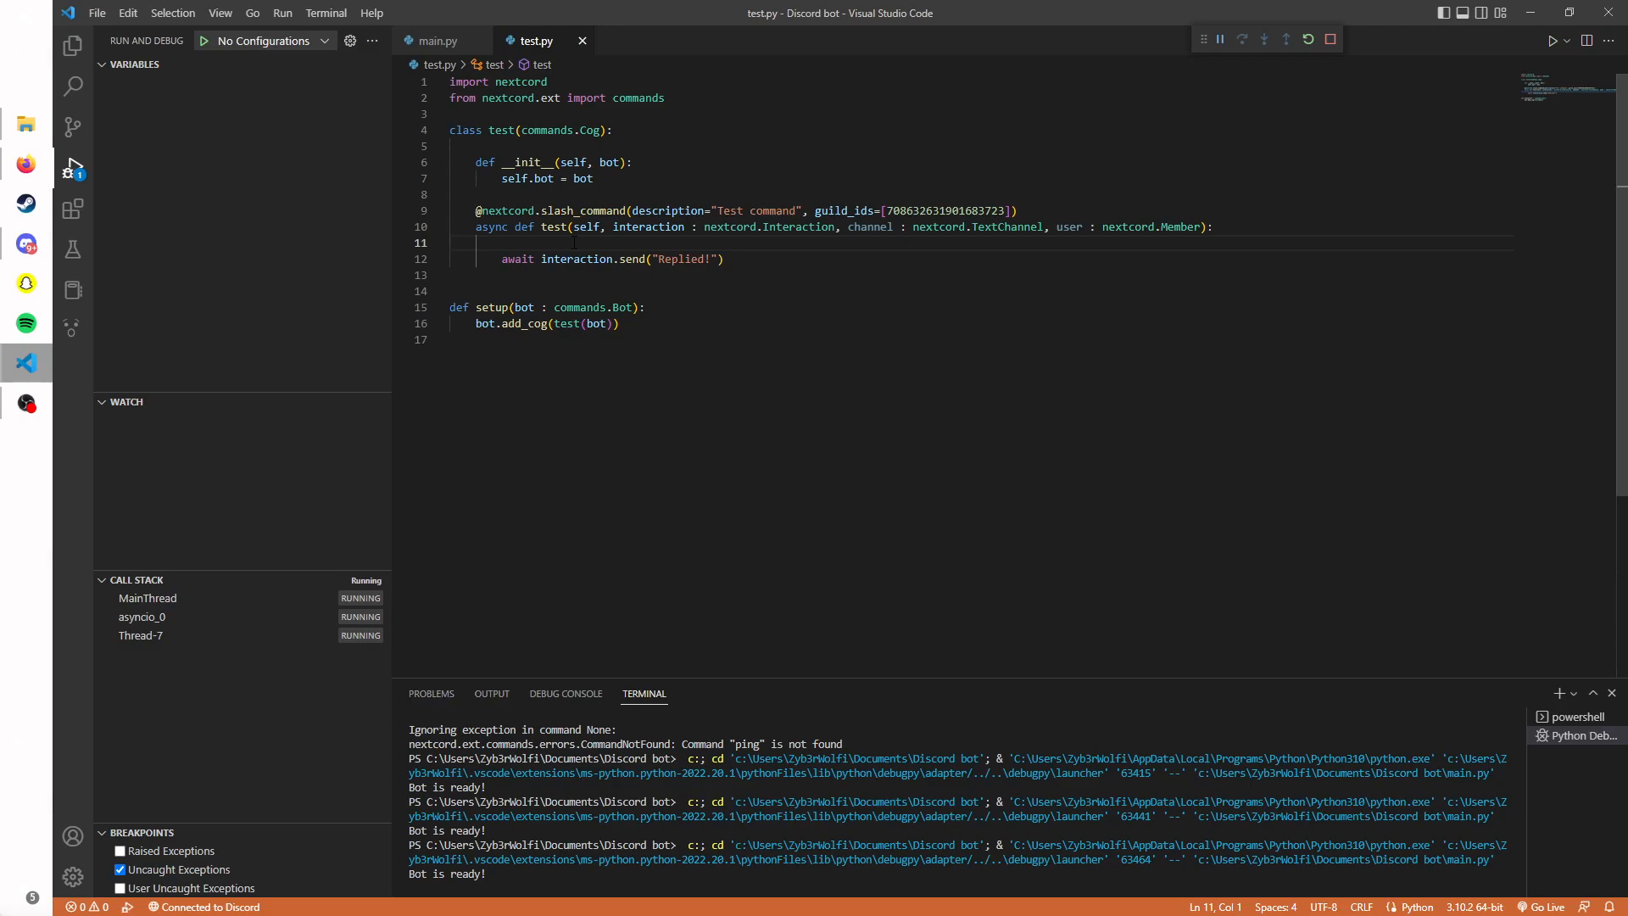
mouse_move(194, 286)
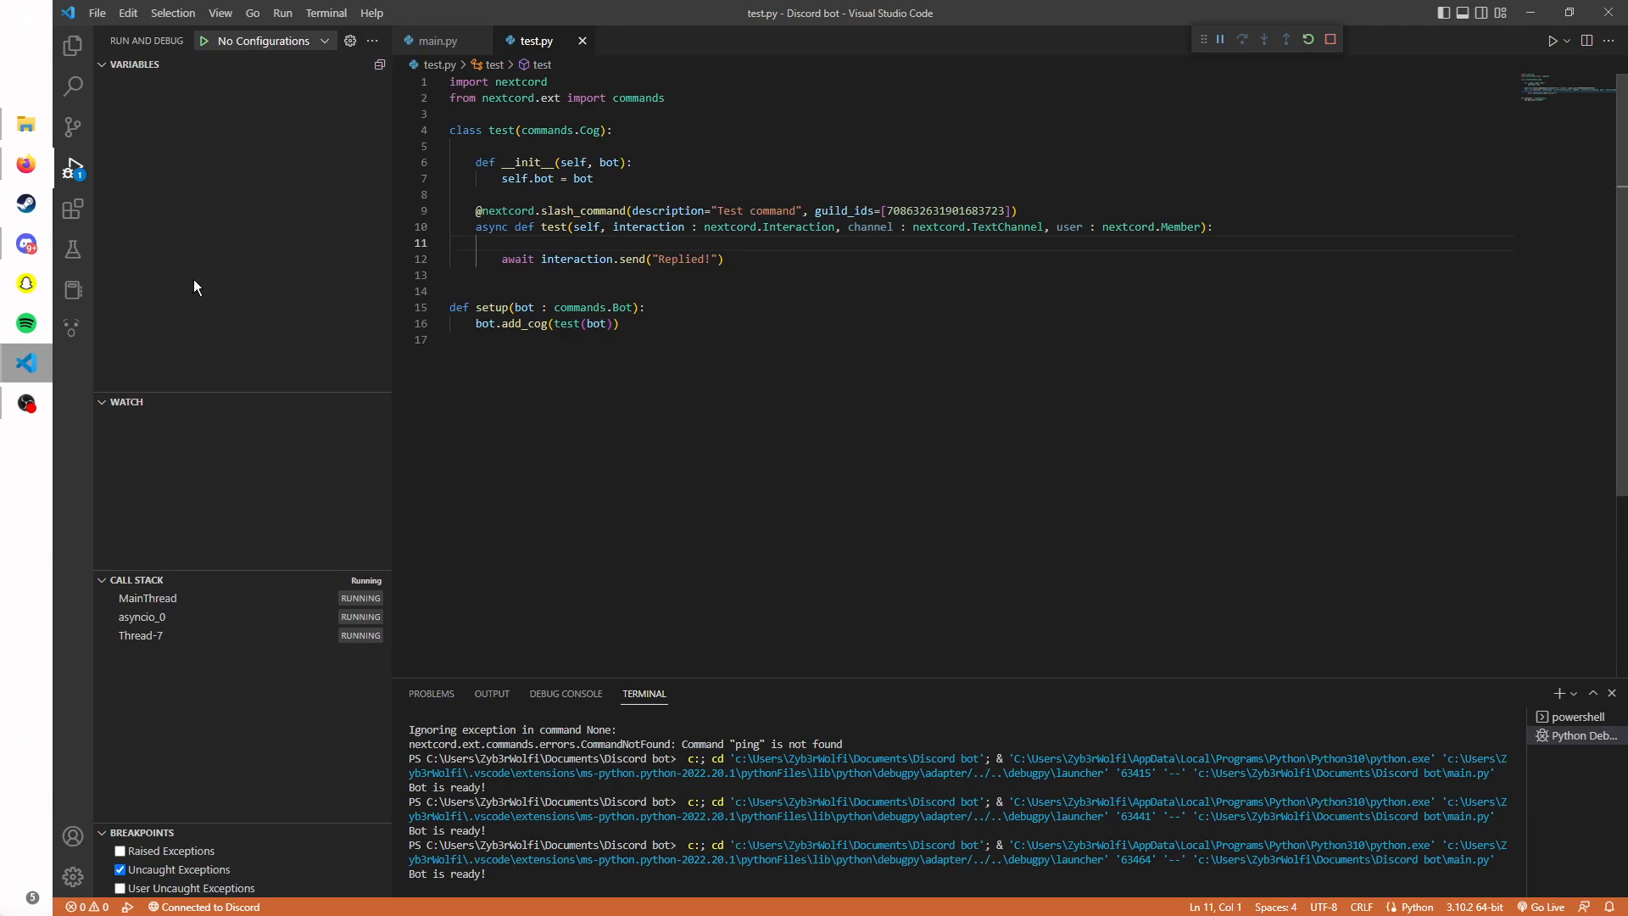